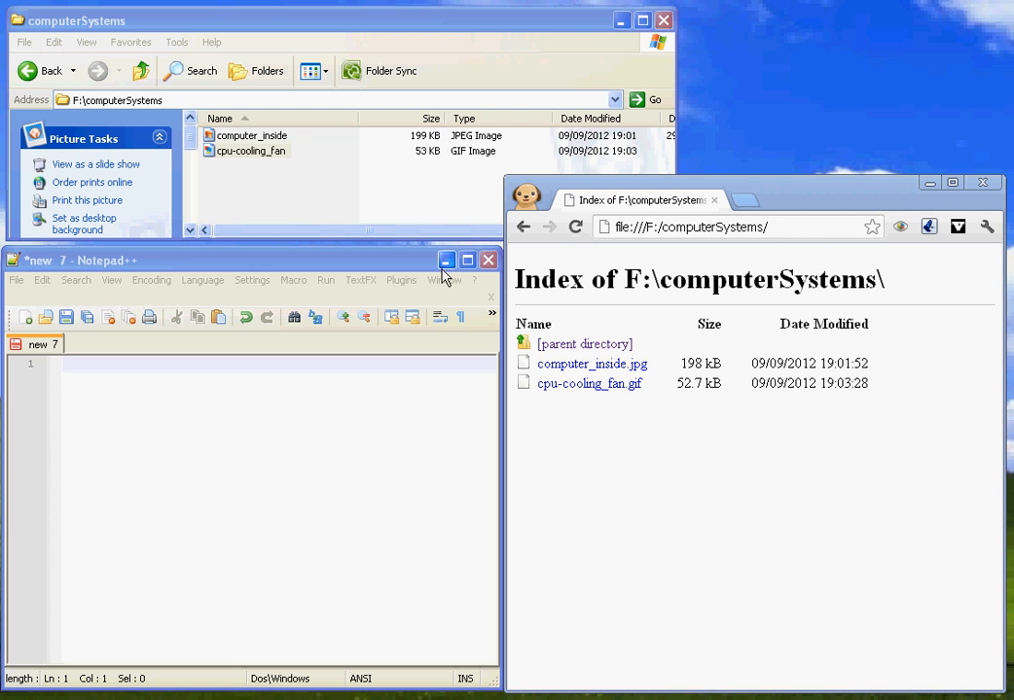
- Bring the blank new Notepad++ document to the front
left_click(252, 135)
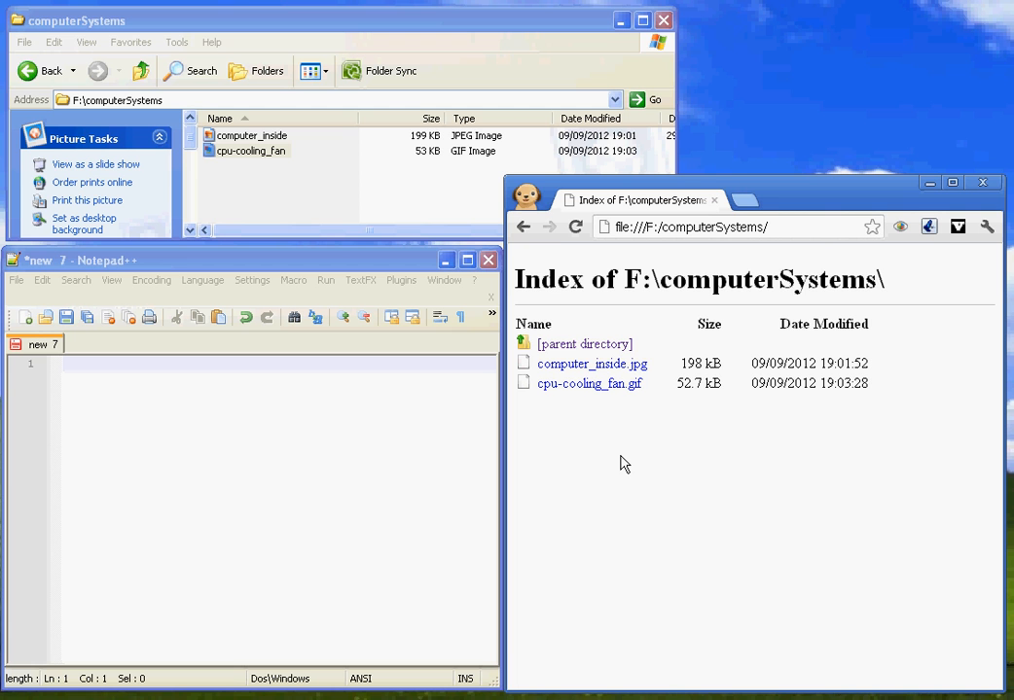
mouse_move(630, 466)
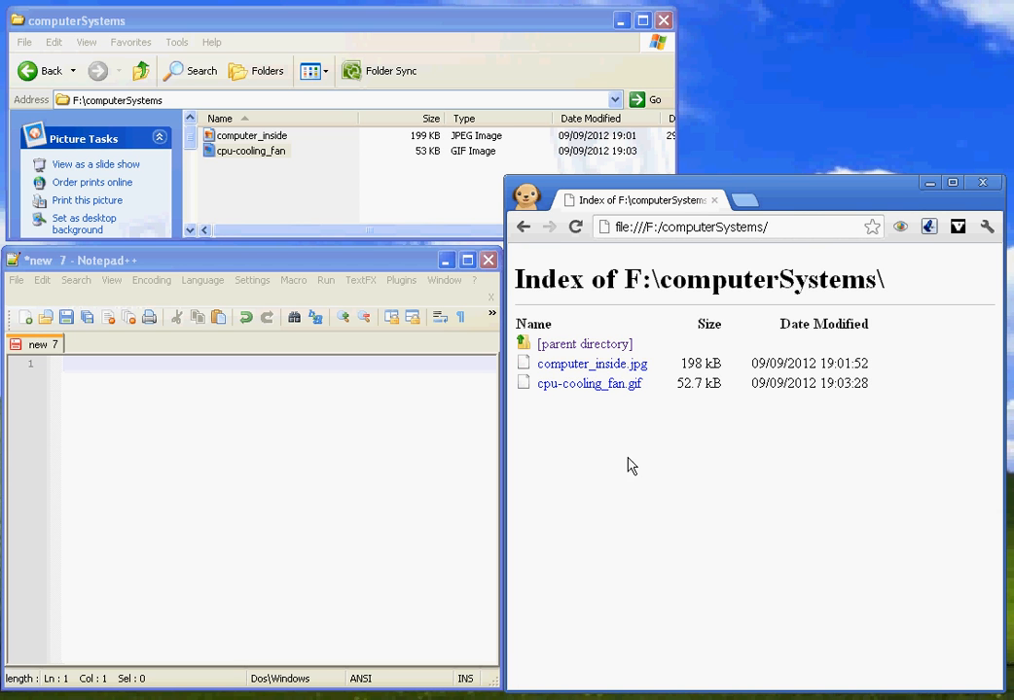
mouse_move(588, 379)
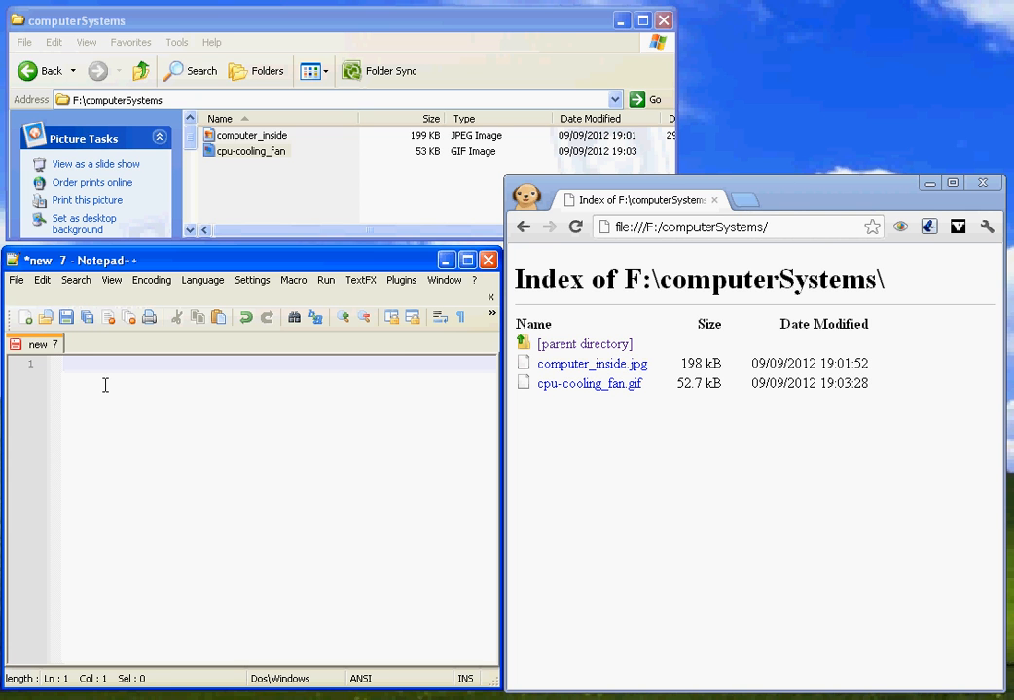
- Type the HTML 4.01 doctype, html and head with title 'My computer innards'
type("<!DOCTYPE HTML PUBLIC \"-//W3C//DTD HTML 4.01//EN\" \"http://www.w3.org/TR/html4/strict.dtd\">")
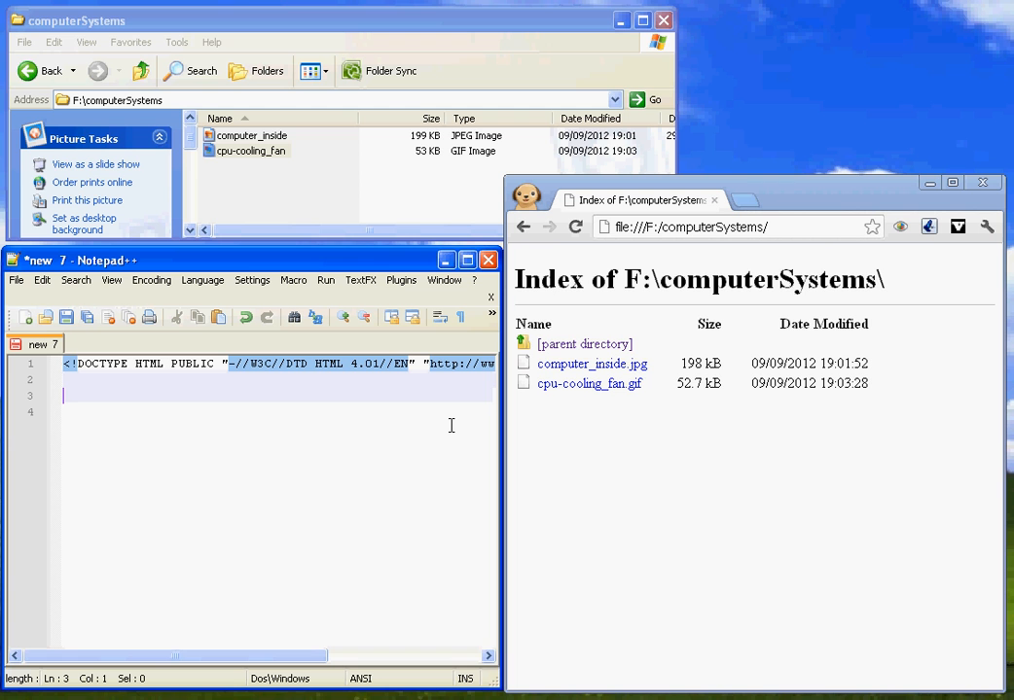
type("<html>")
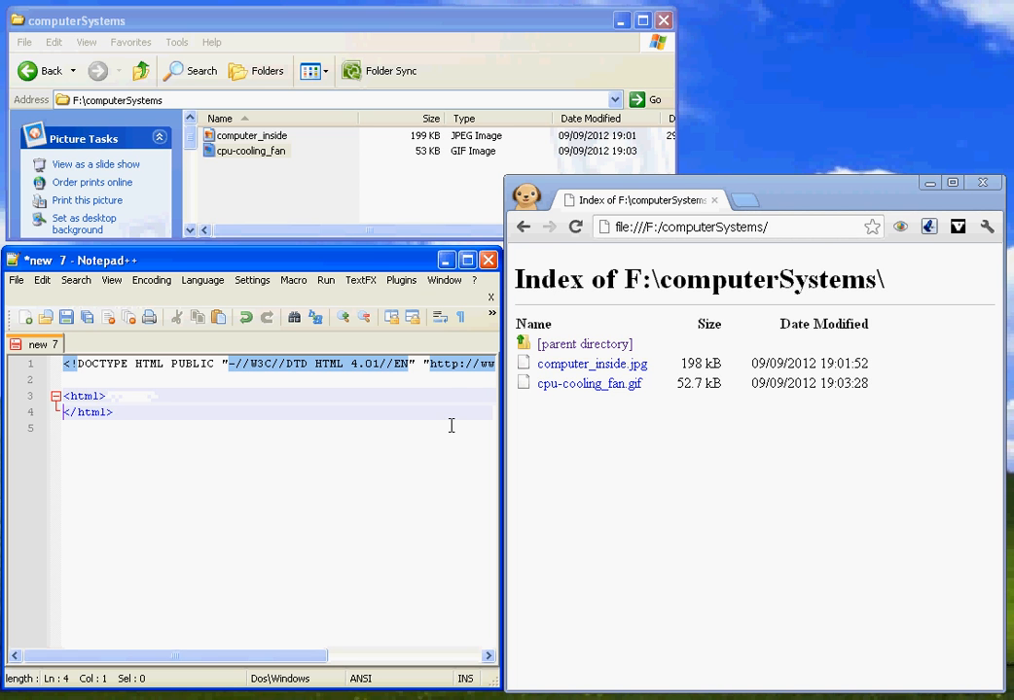
key("enter")
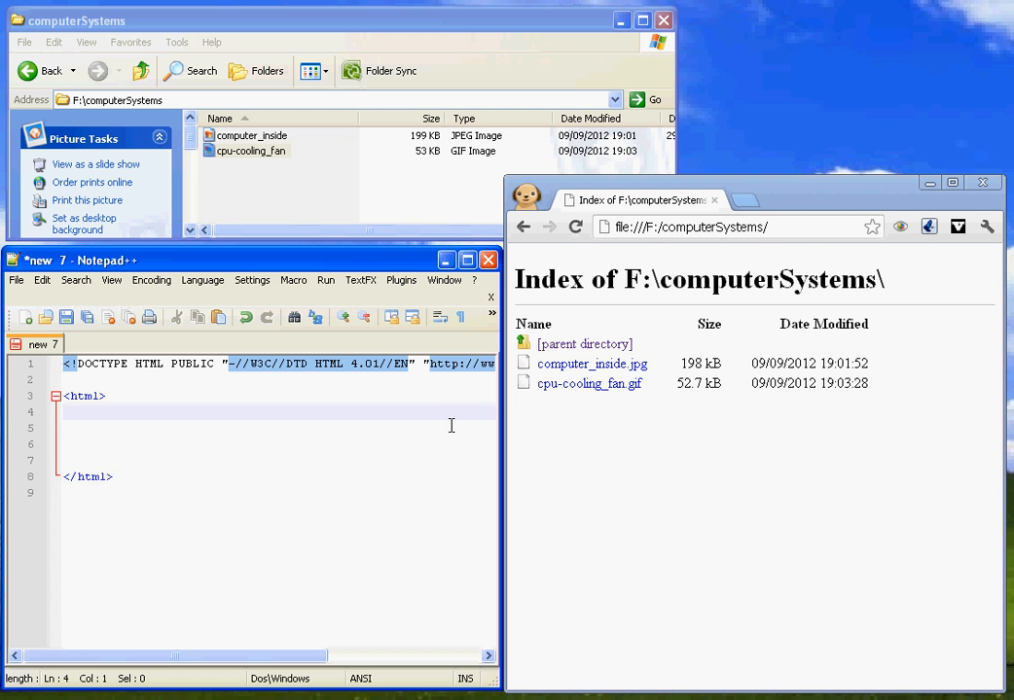
type("<head></head>")
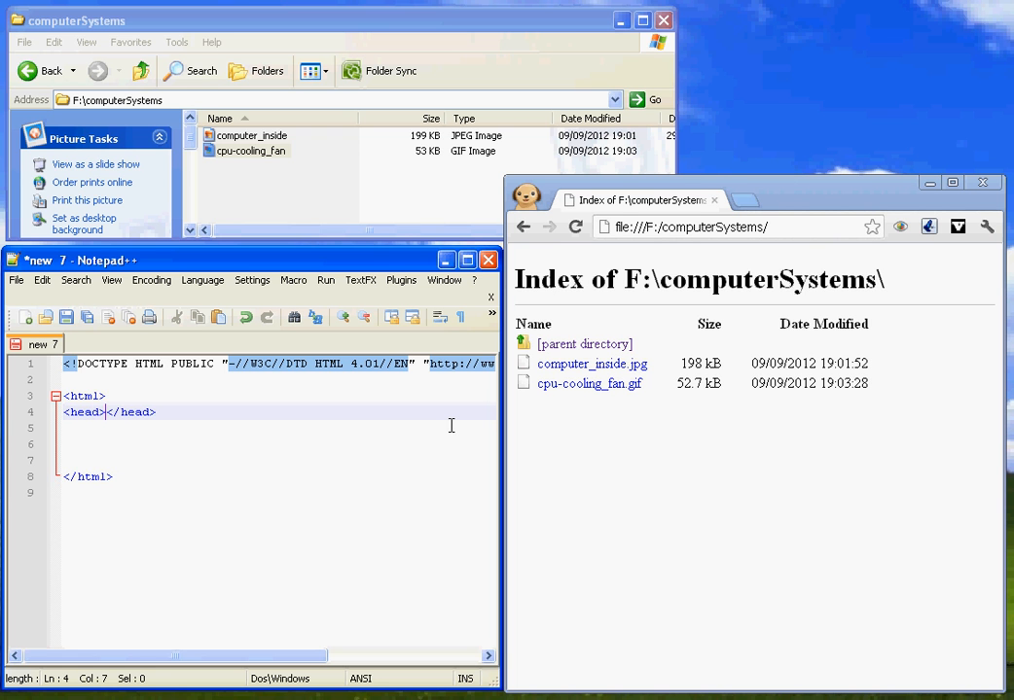
type("<")
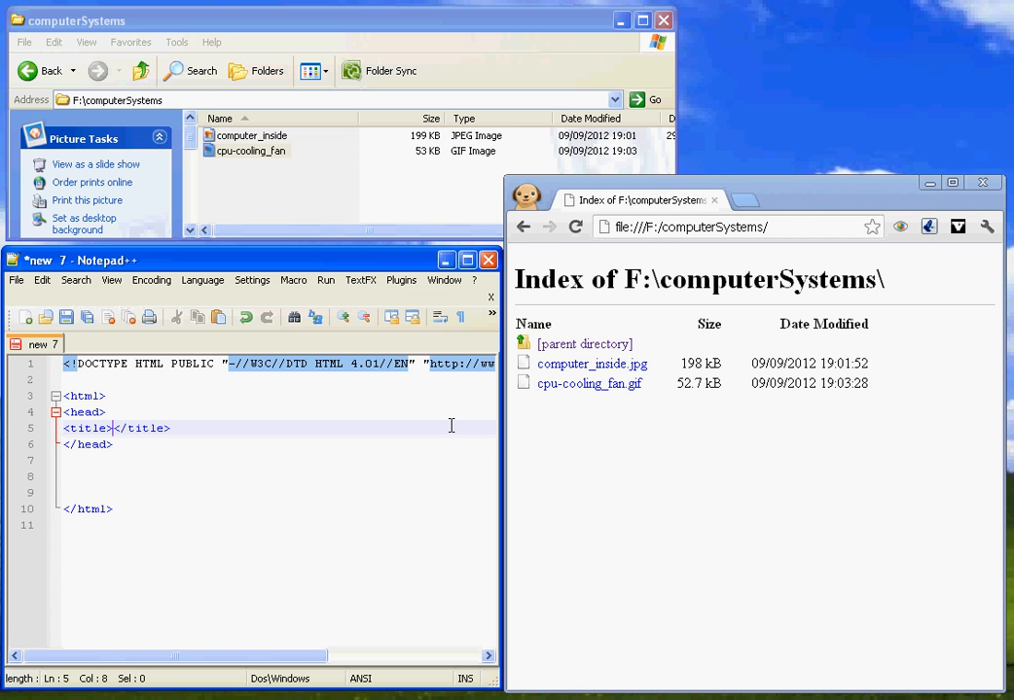
type("My computer")
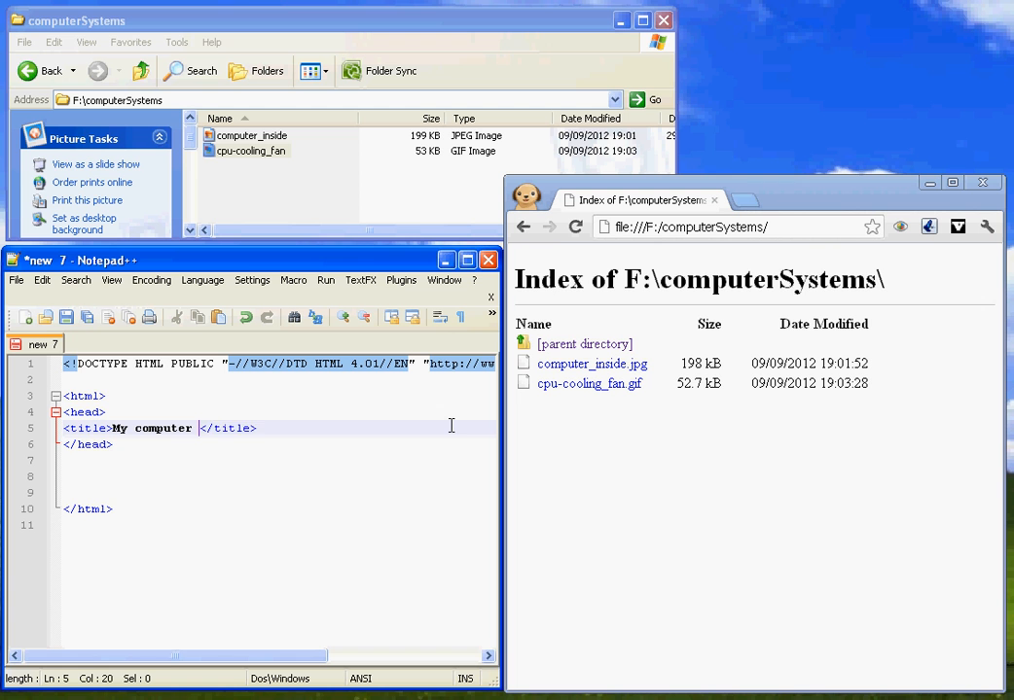
type("innards")
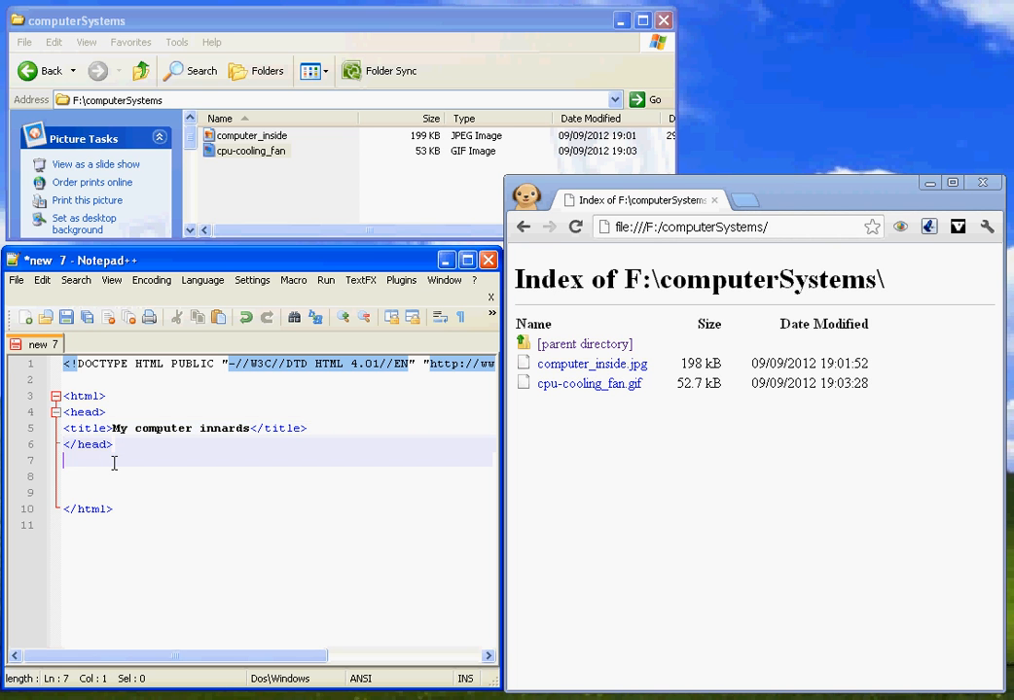
- Add an h1 about computer insides and a click-the-bits paragraph, correcting 'bit' to 'bits'
type("<b")
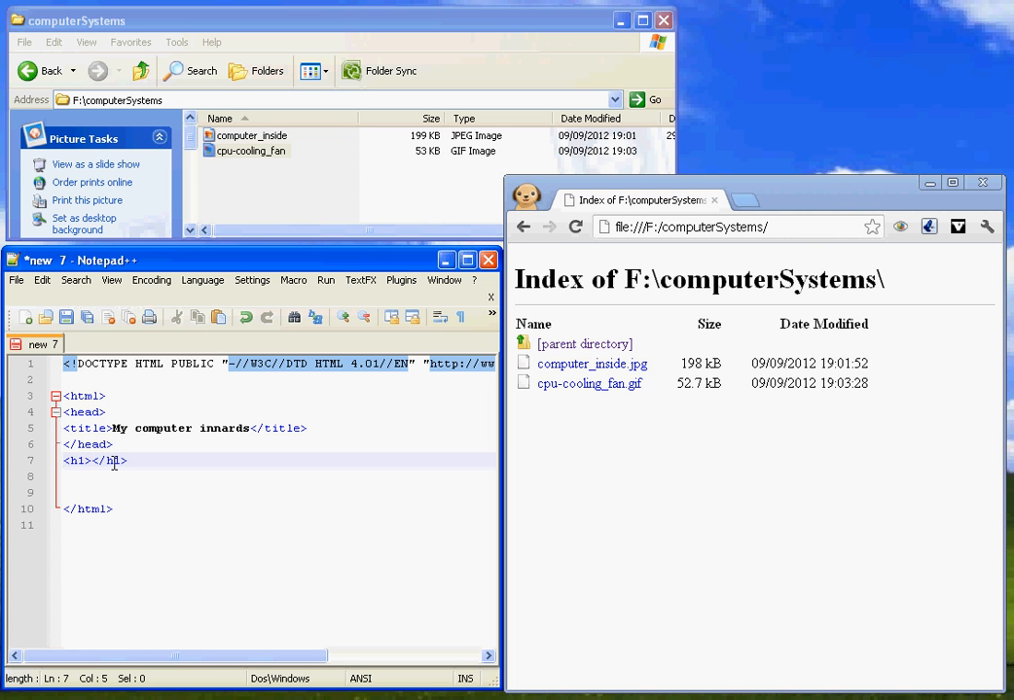
type("Exp")
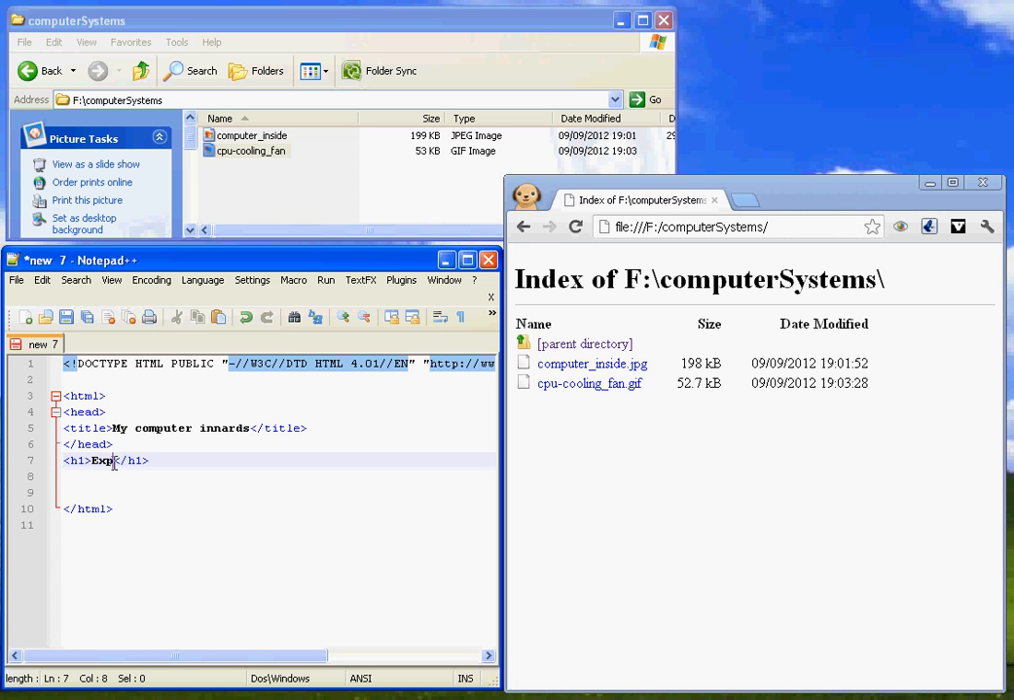
type("loded diagram picture")
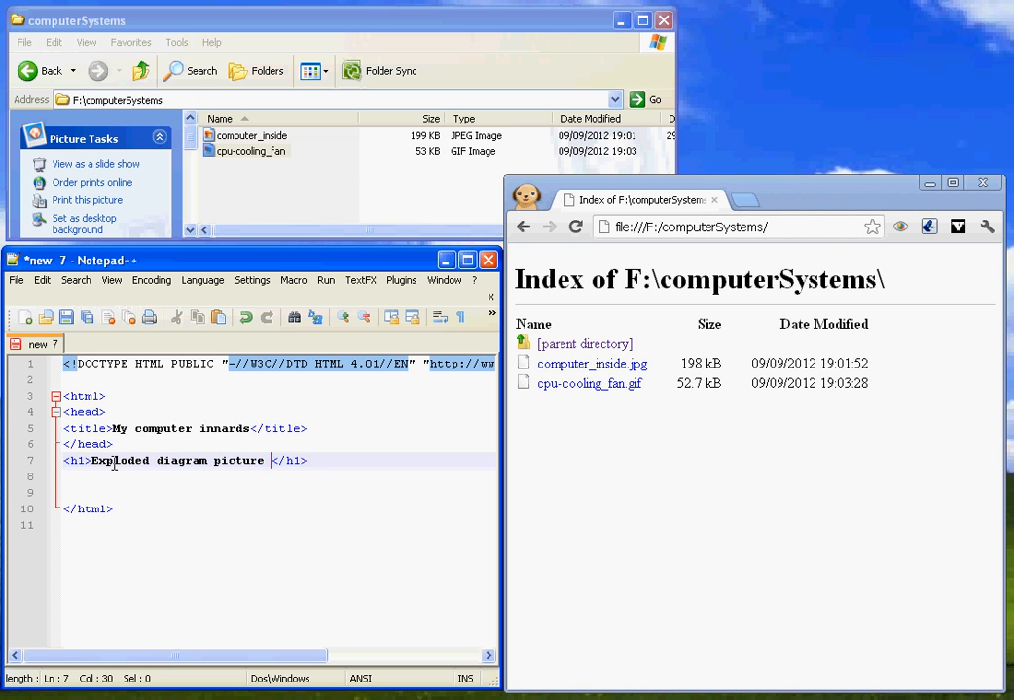
type("thingy of a computer insides")
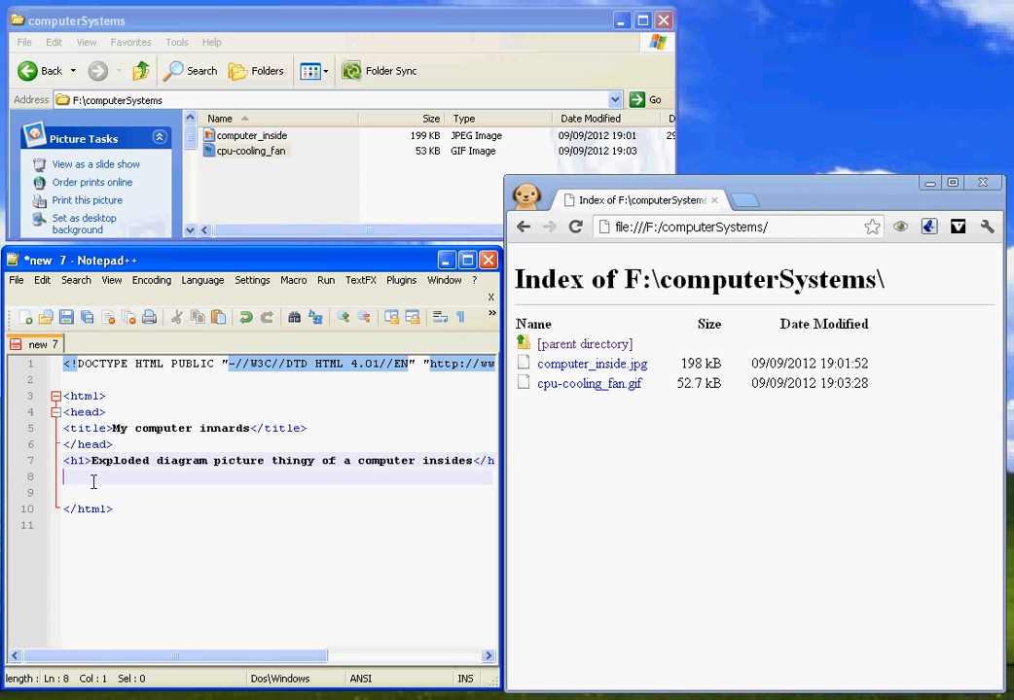
type("<p></p>")
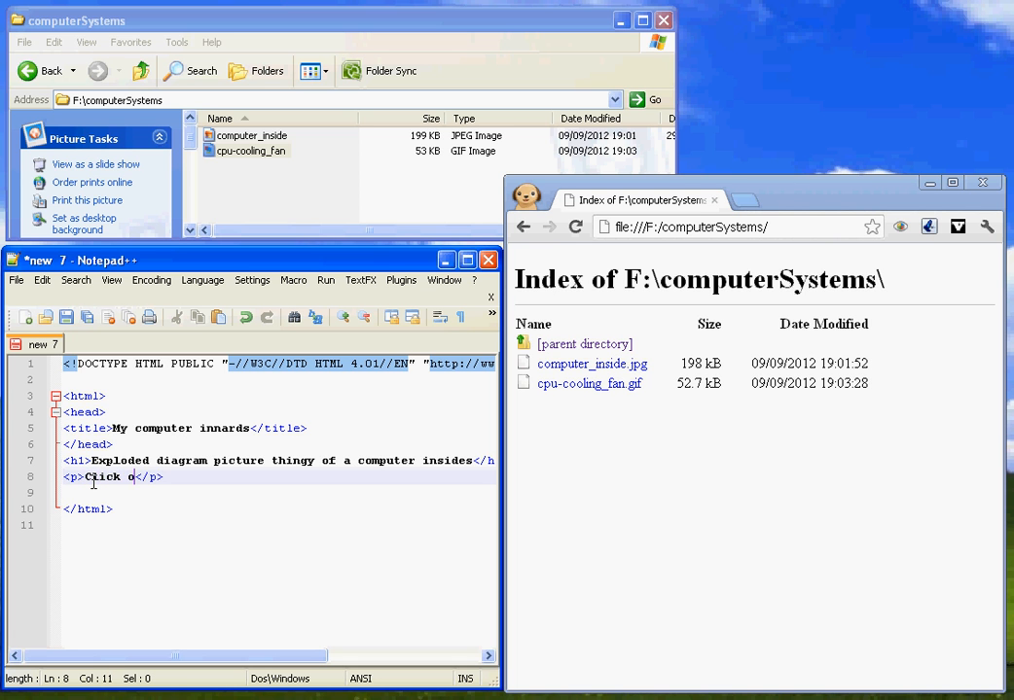
type("n bit to find out abou")
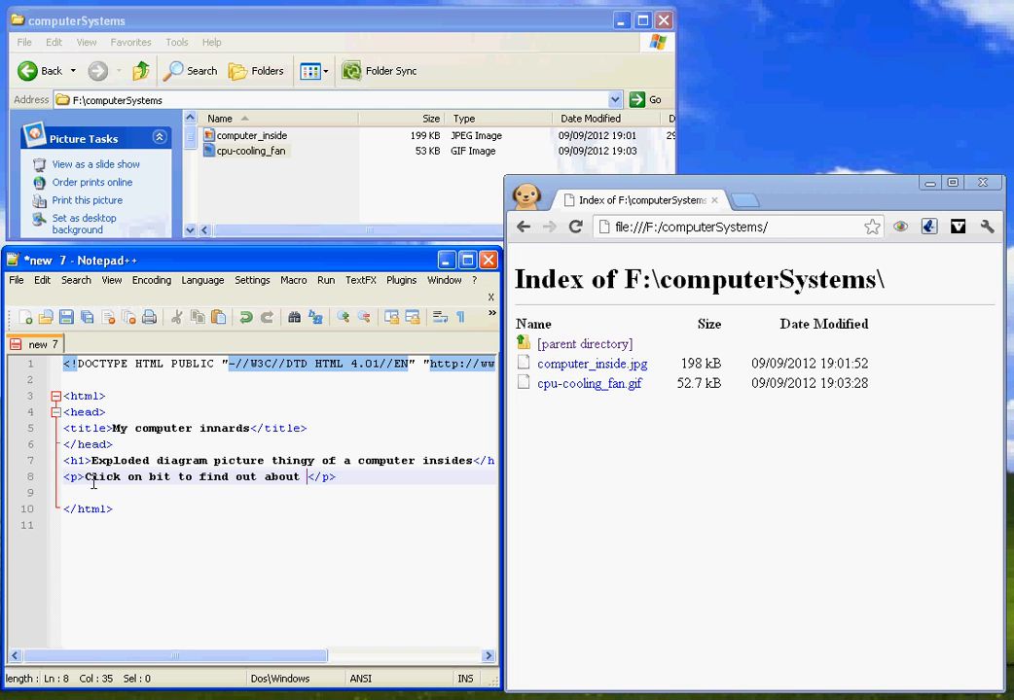
type("them.")
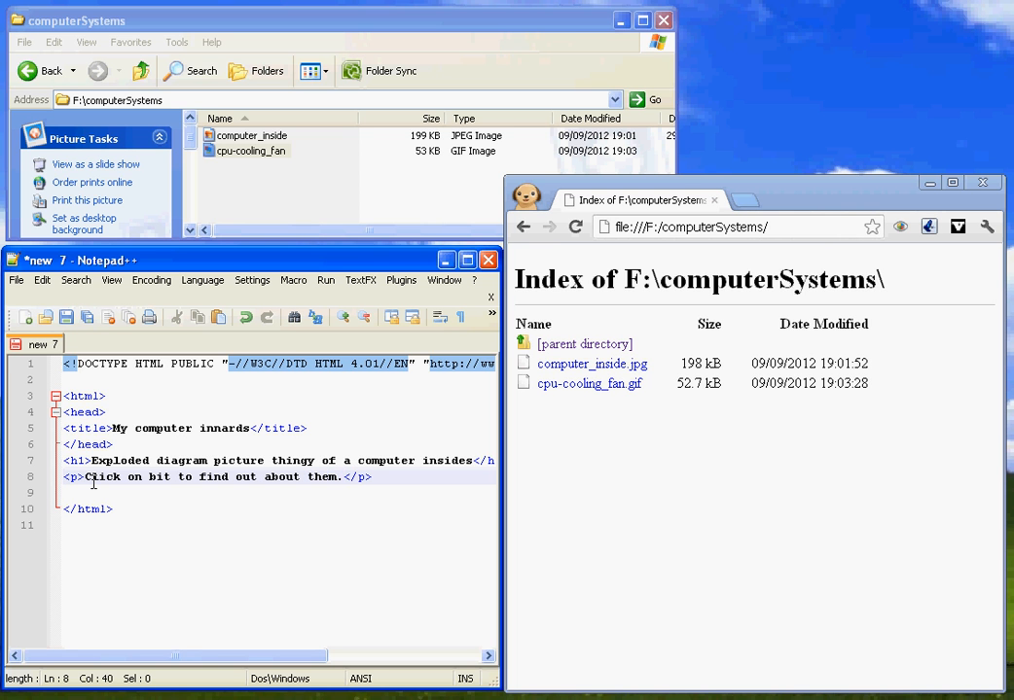
left_click(169, 477)
type("s")
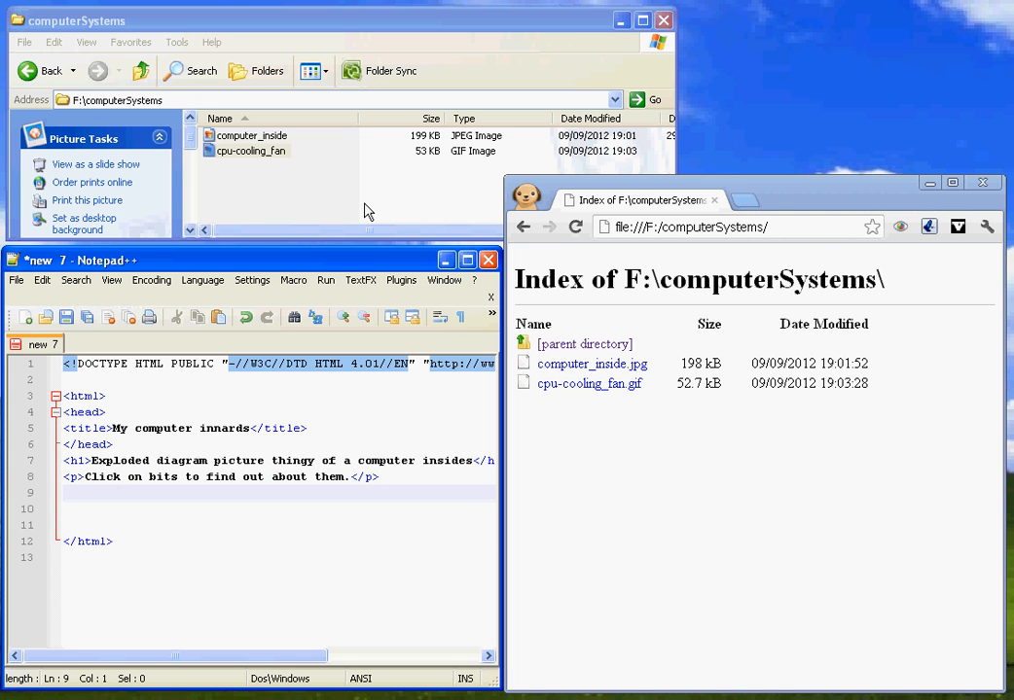
mouse_move(752, 494)
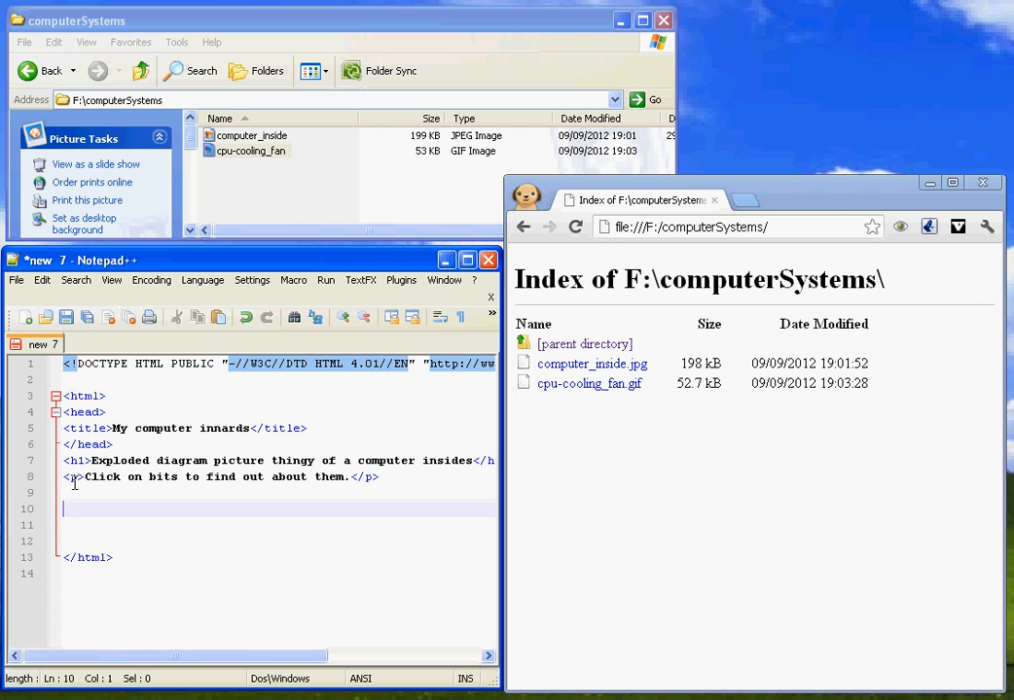
- Type <img src="computer_inside.jpg" usemap="#computerMap" /> below the paragraph
type("<")
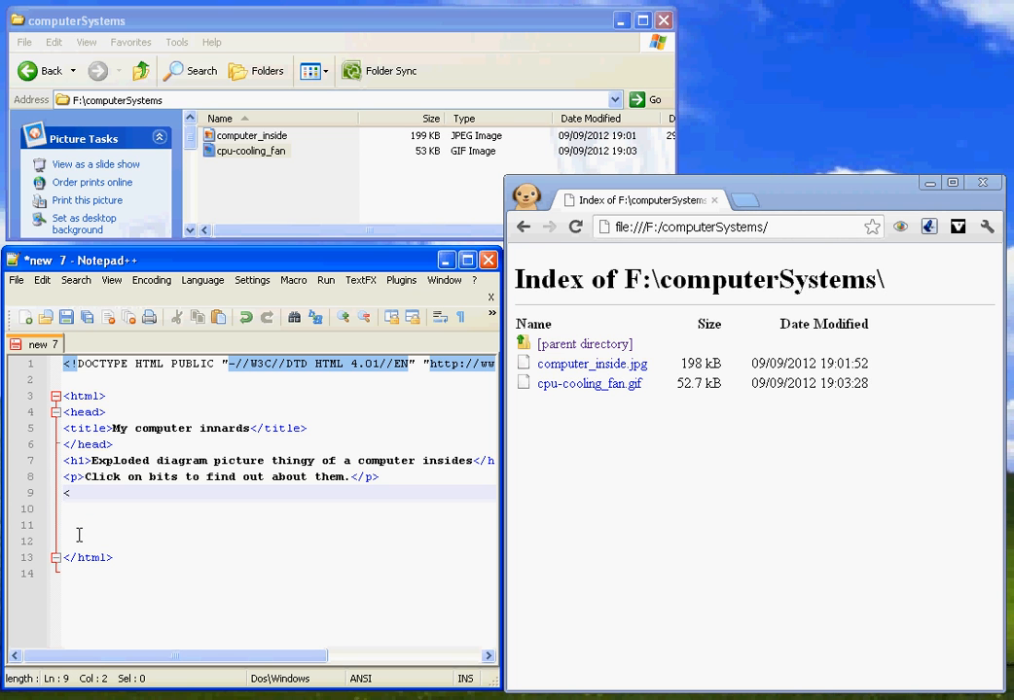
type("img")
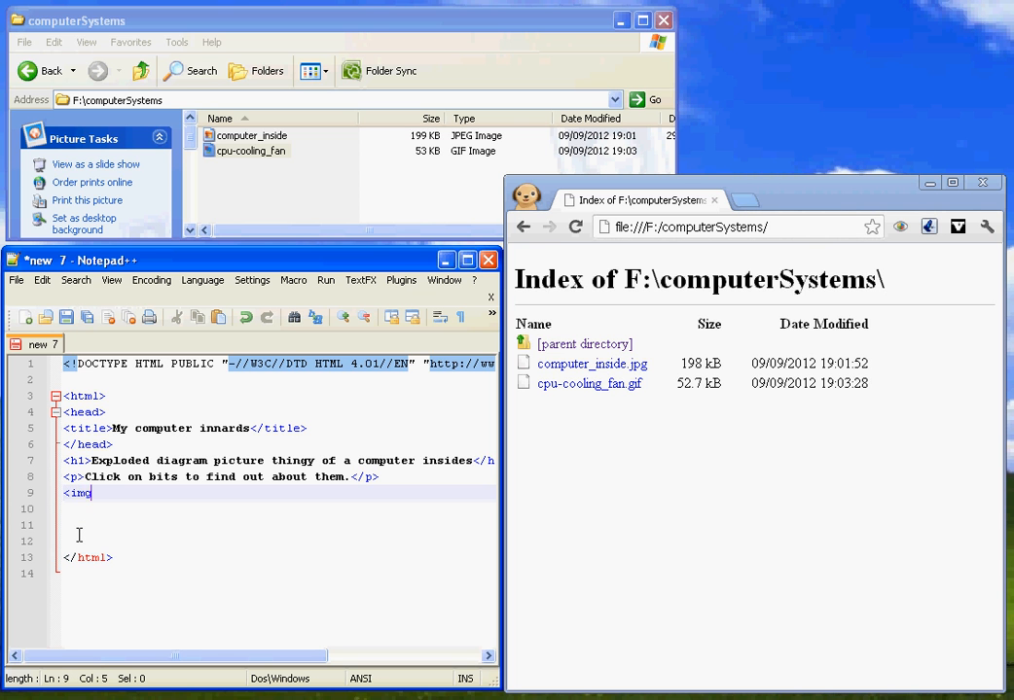
type("s")
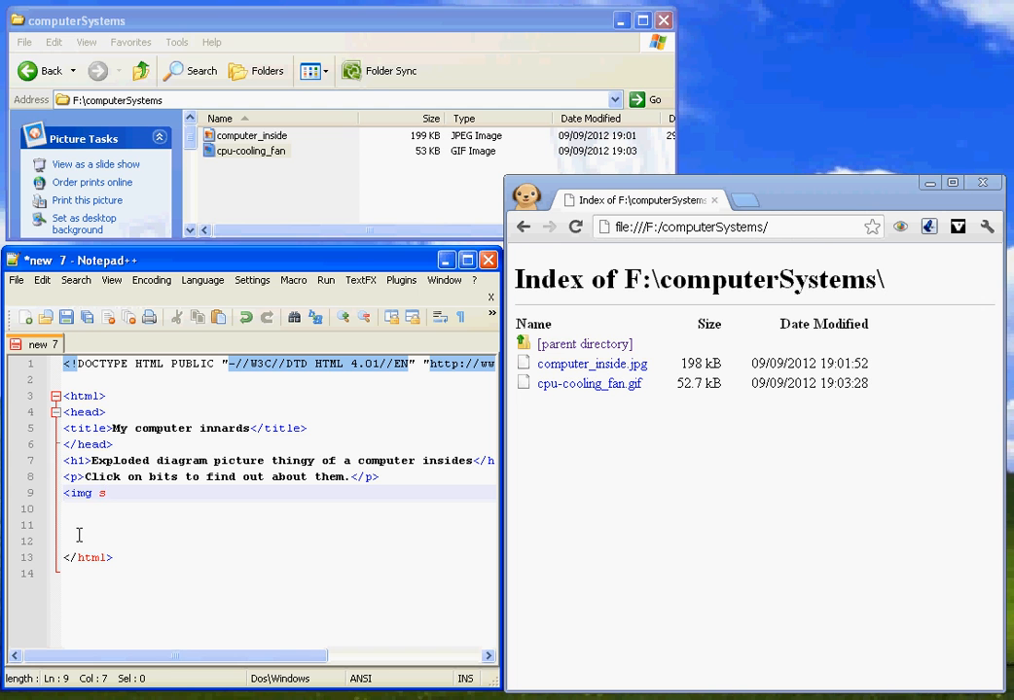
type("rc=\"")
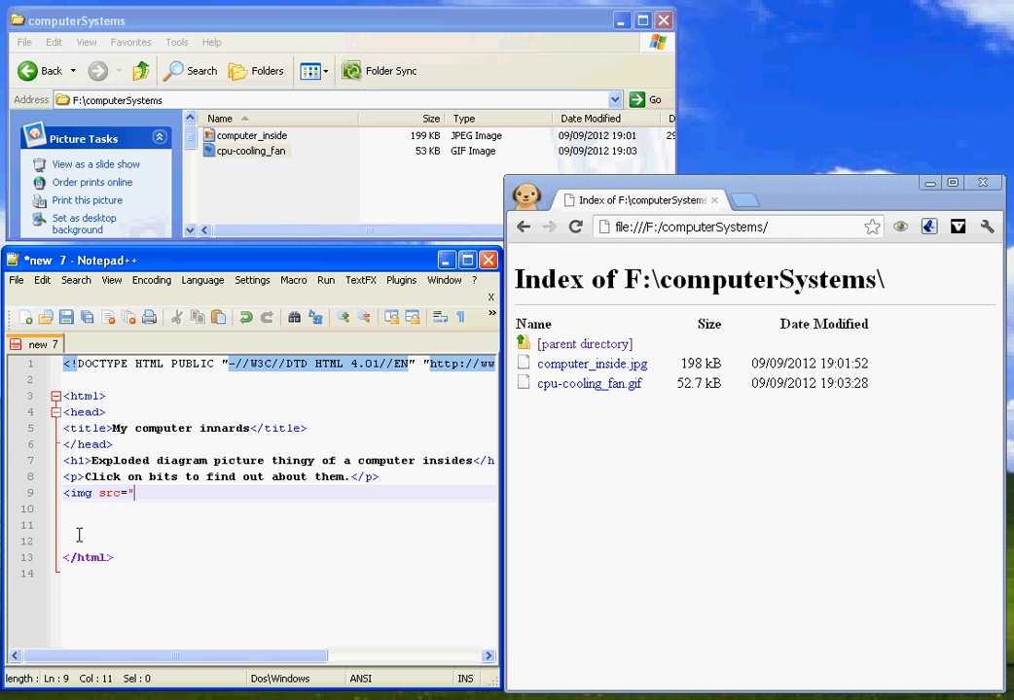
type("computer")
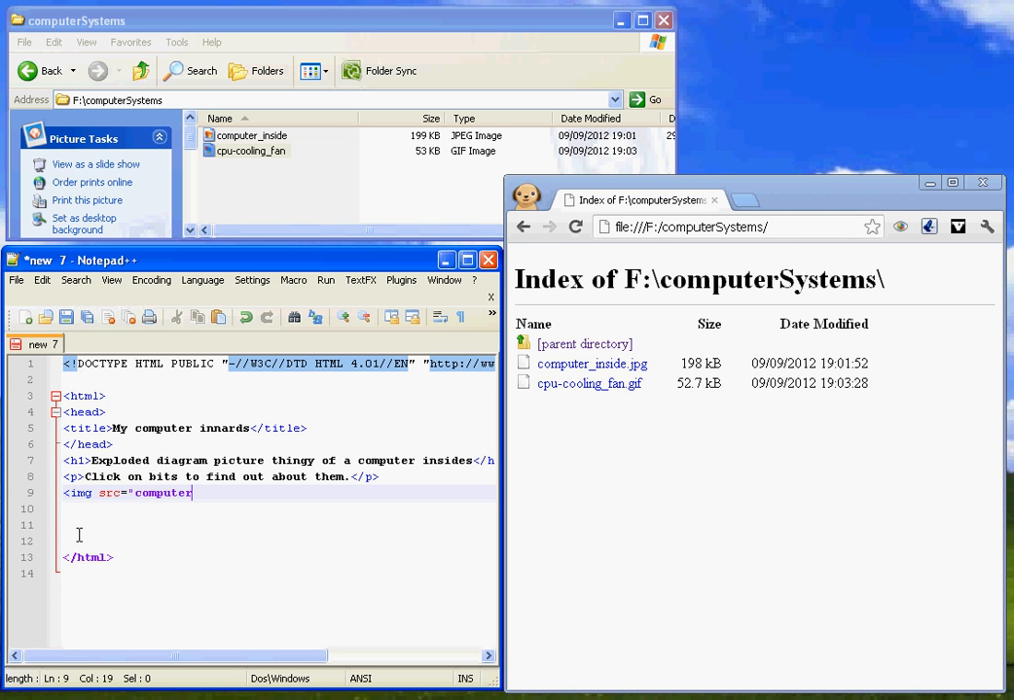
type("_inside")
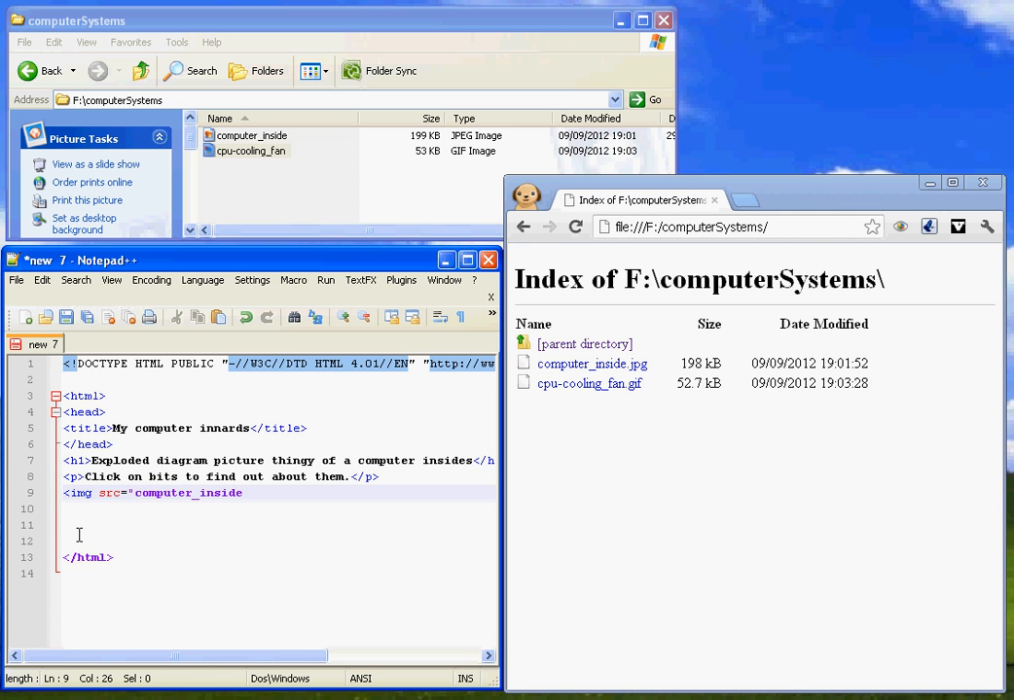
mouse_move(259, 399)
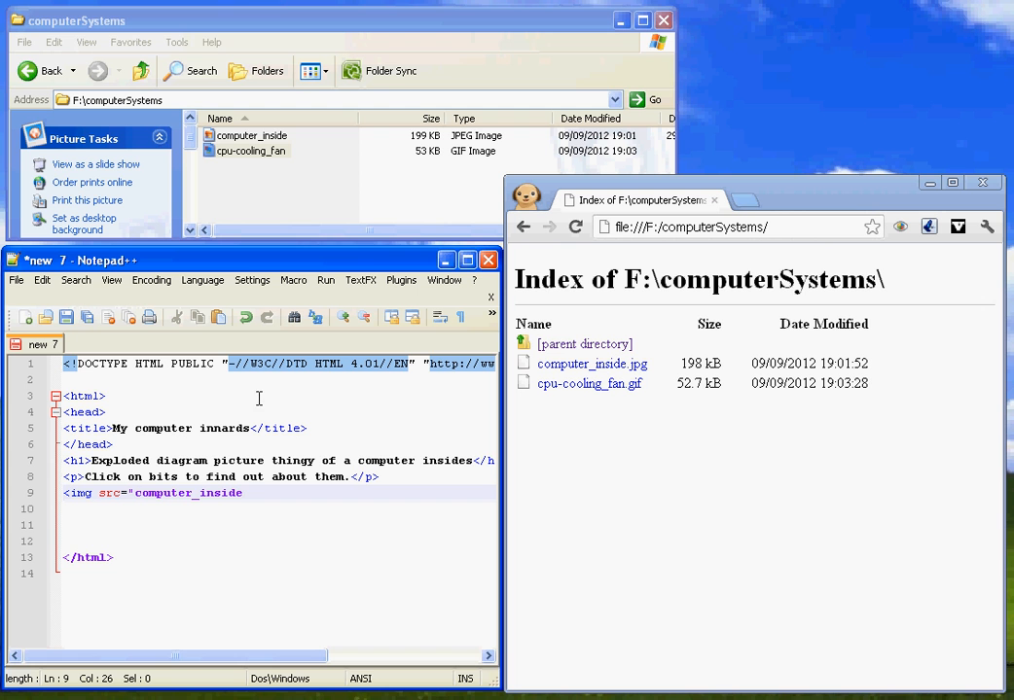
type(".jp")
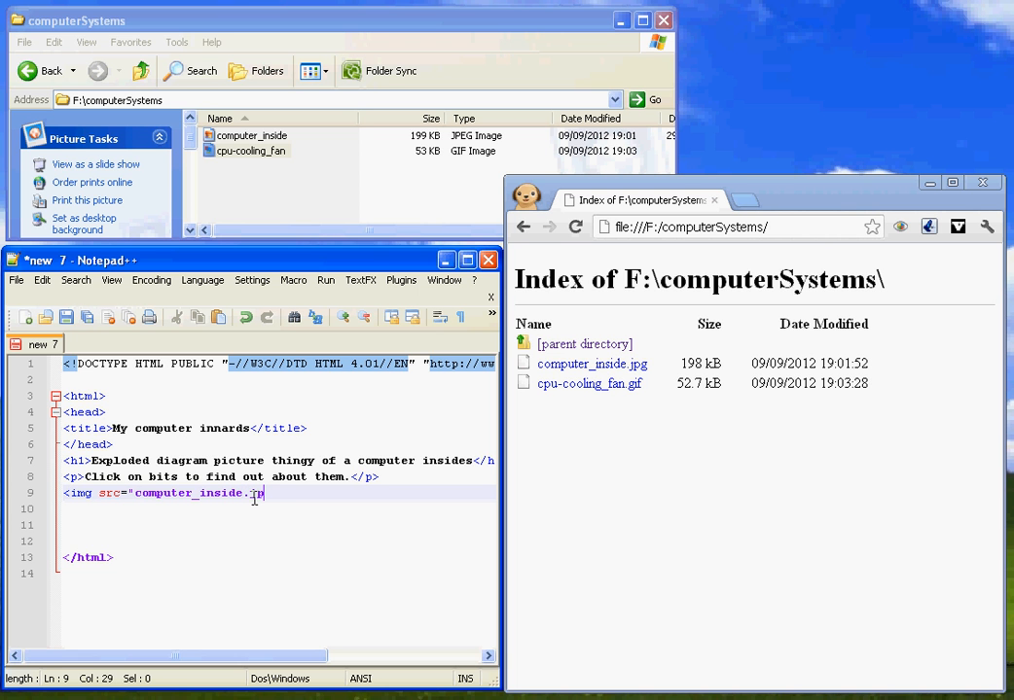
type("pg\"")
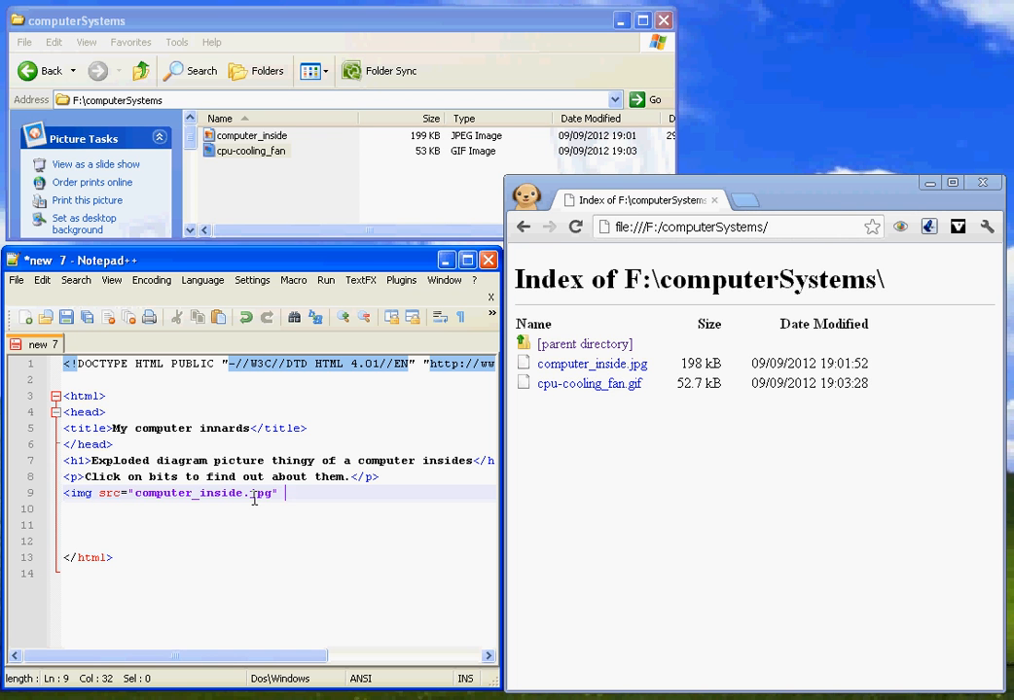
type("usemap=")
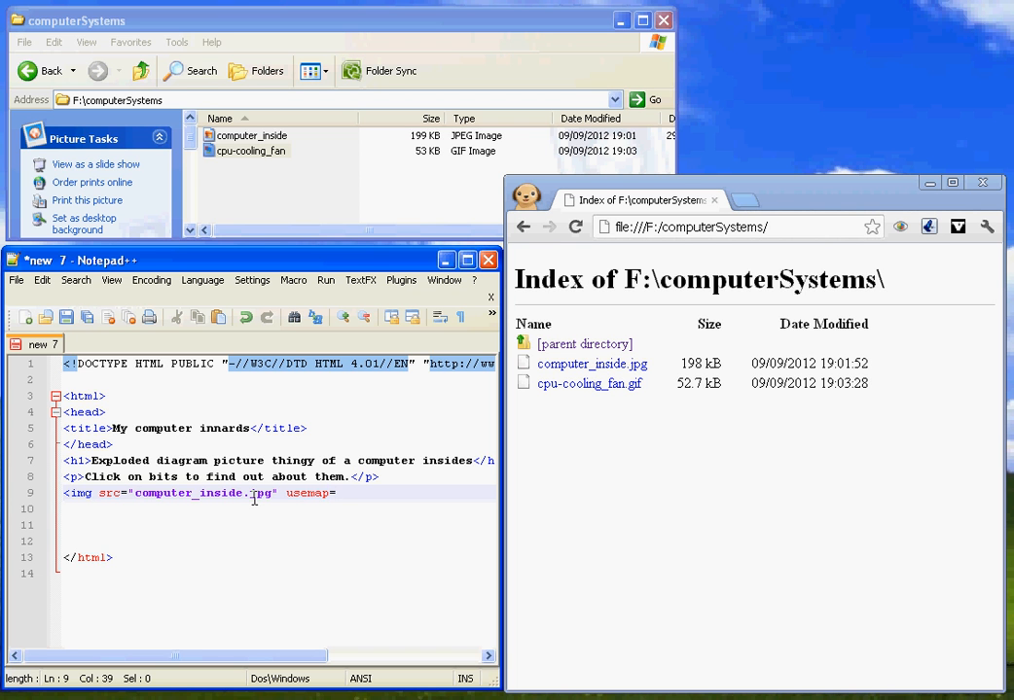
type("\"#")
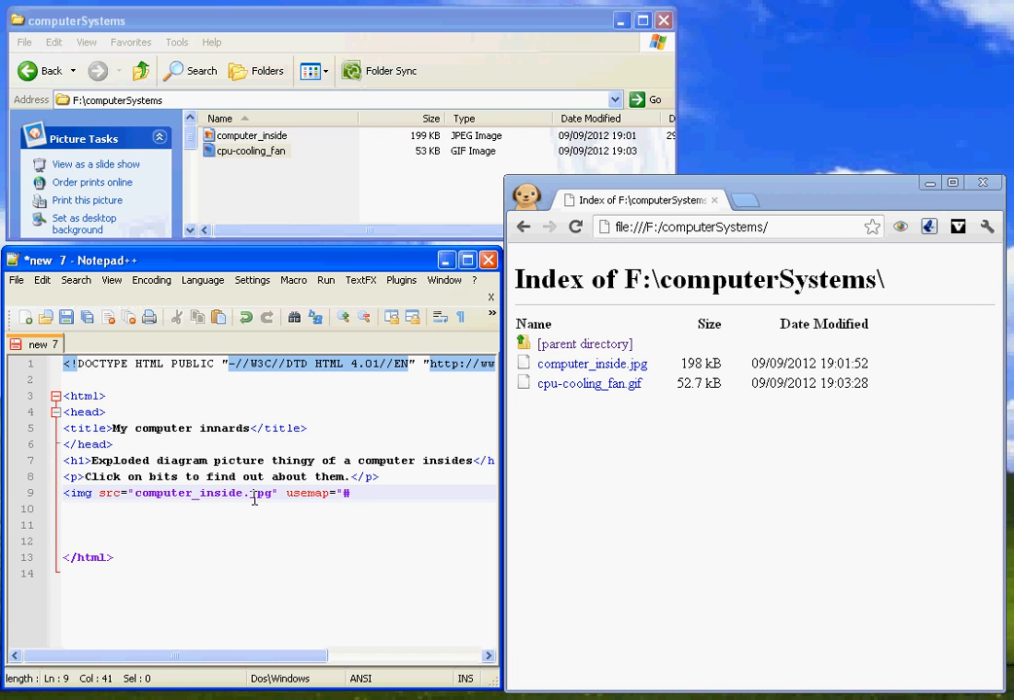
type("computerM")
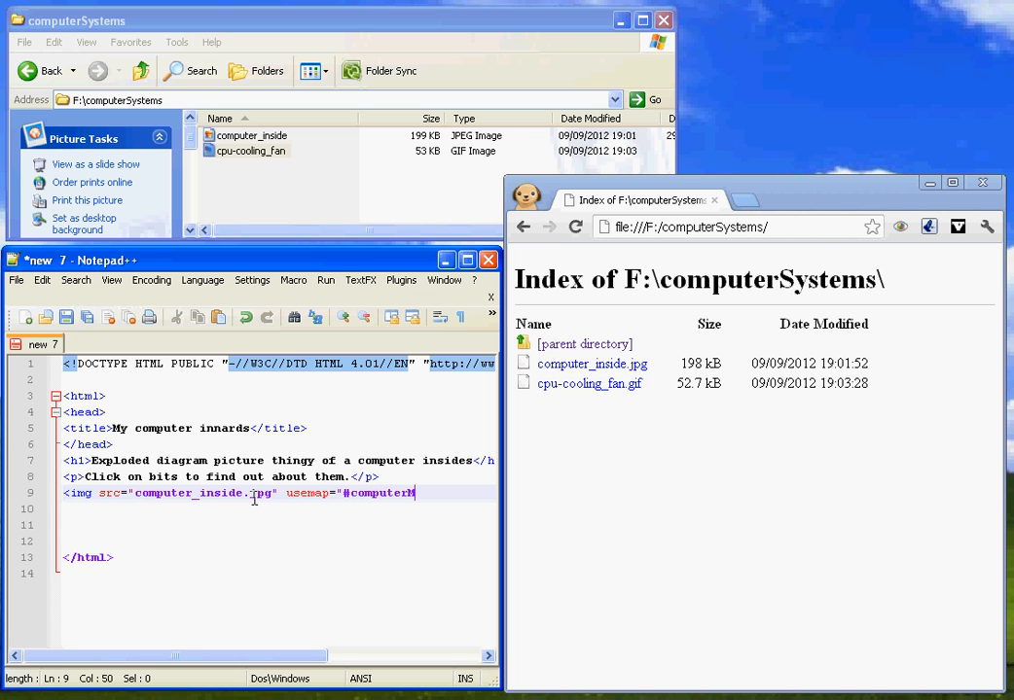
type("ap\"")
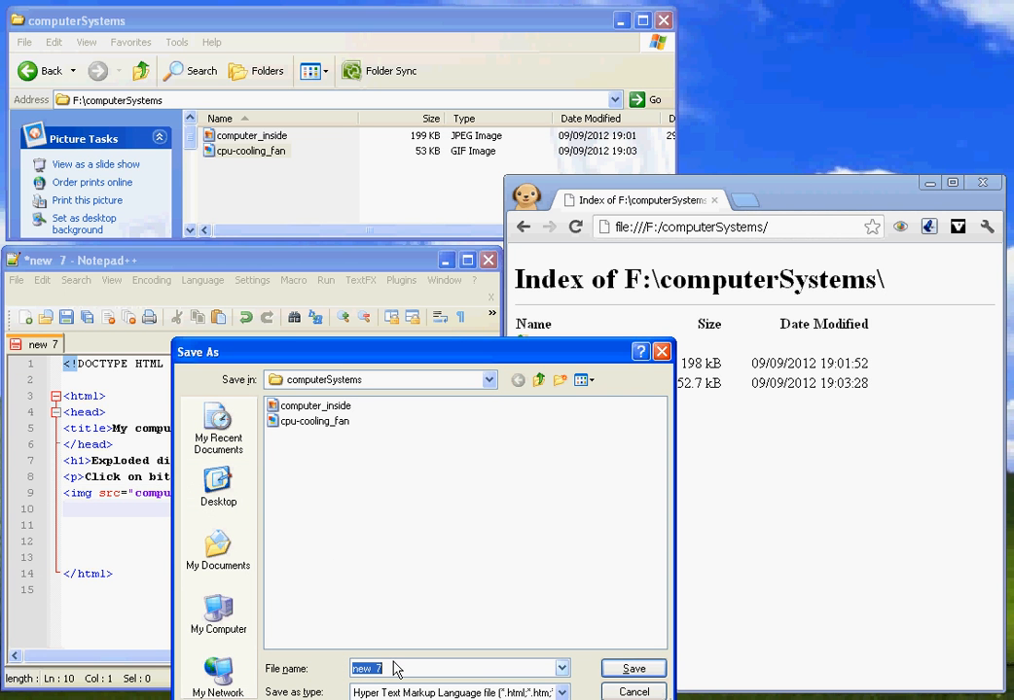
- Save the page as homepage.html in the computerSystems folder
type("homepage")
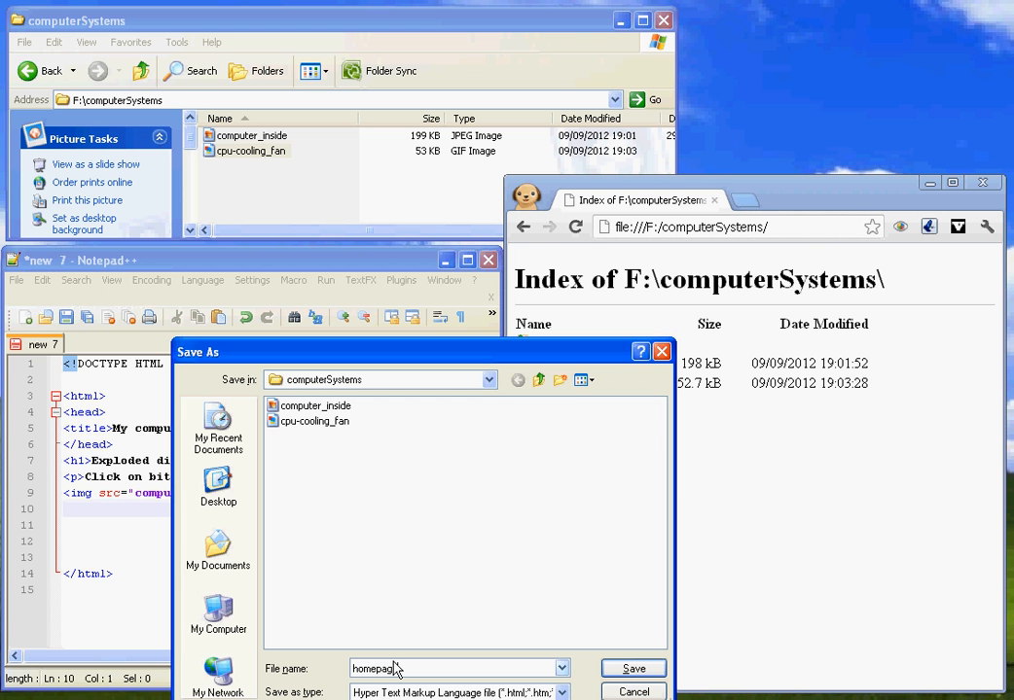
mouse_move(633, 668)
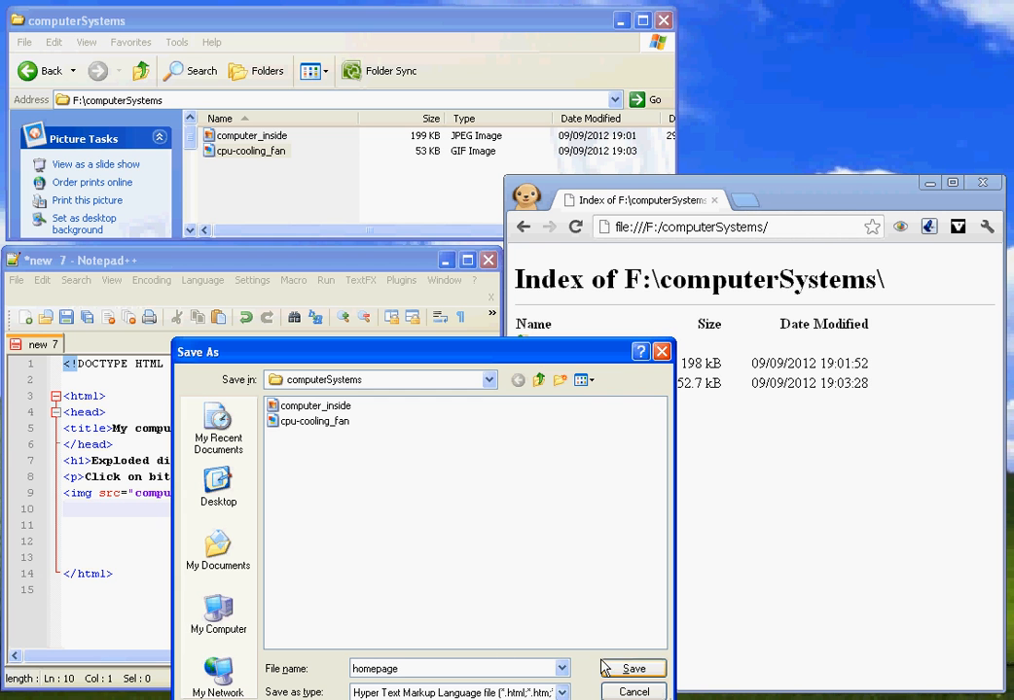
left_click(632, 668)
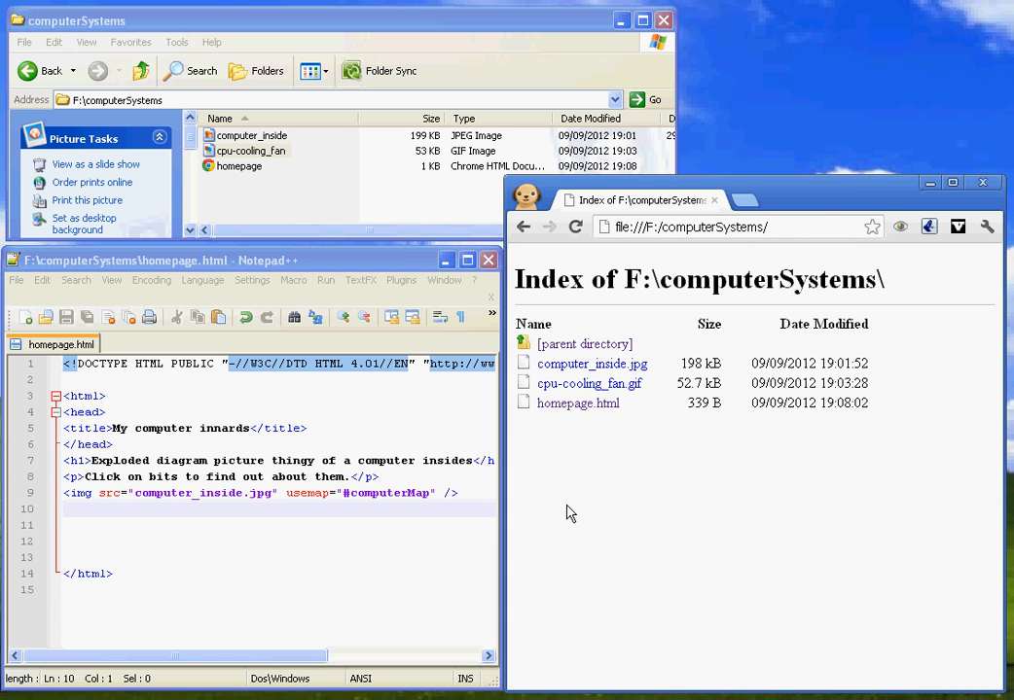
- Preview homepage.html in Chrome, scrolling through heading, paragraph and photo, then return to editing
left_click(578, 403)
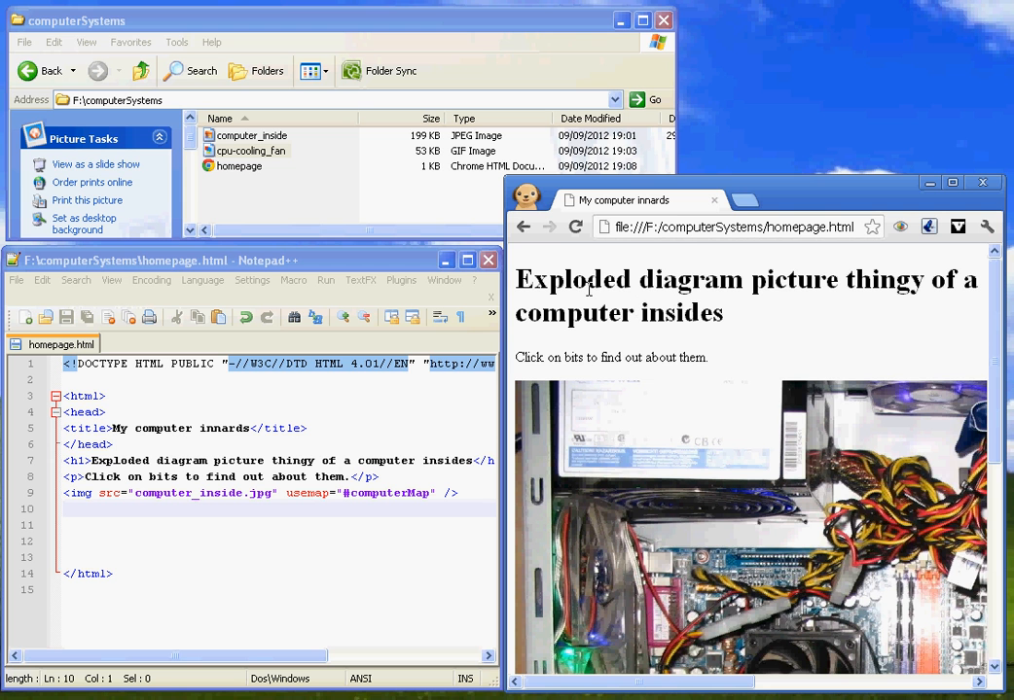
mouse_move(680, 435)
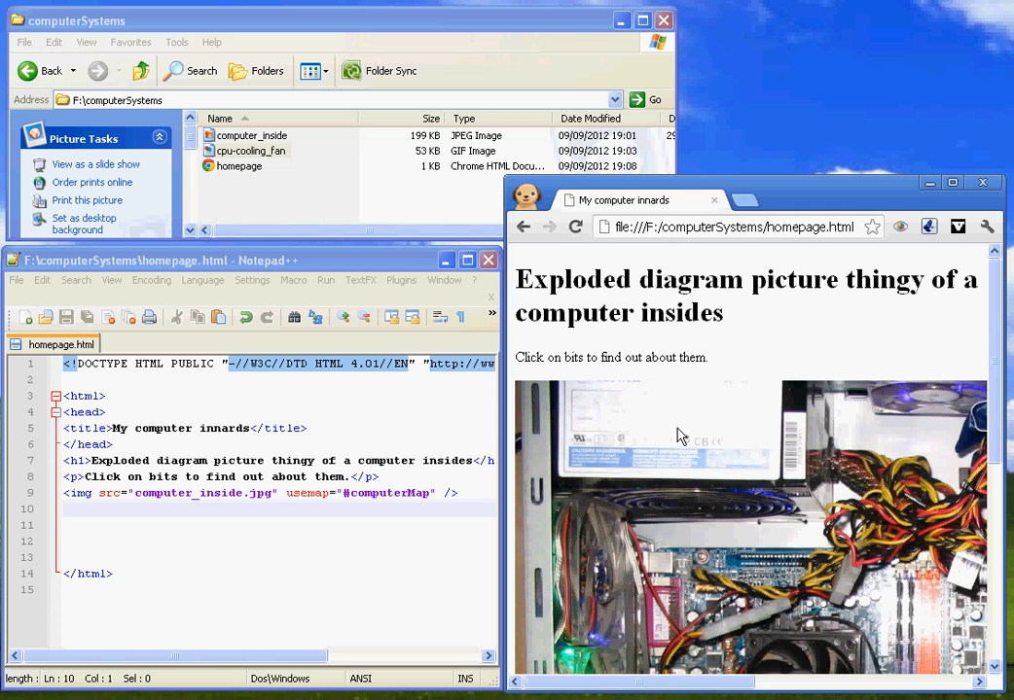
scroll("down", 3)
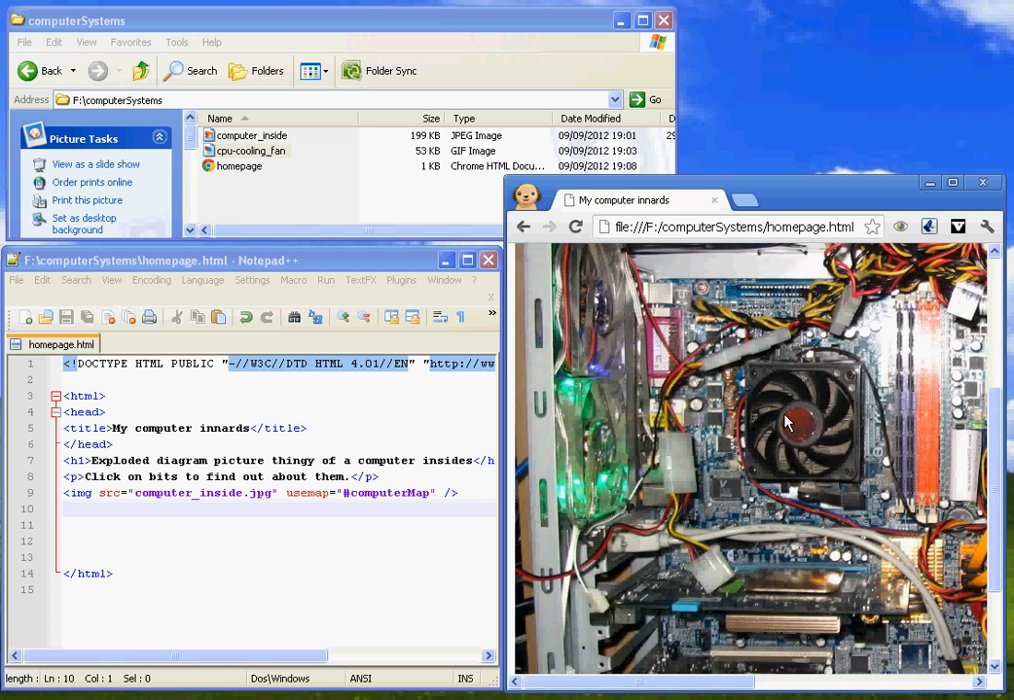
mouse_move(793, 493)
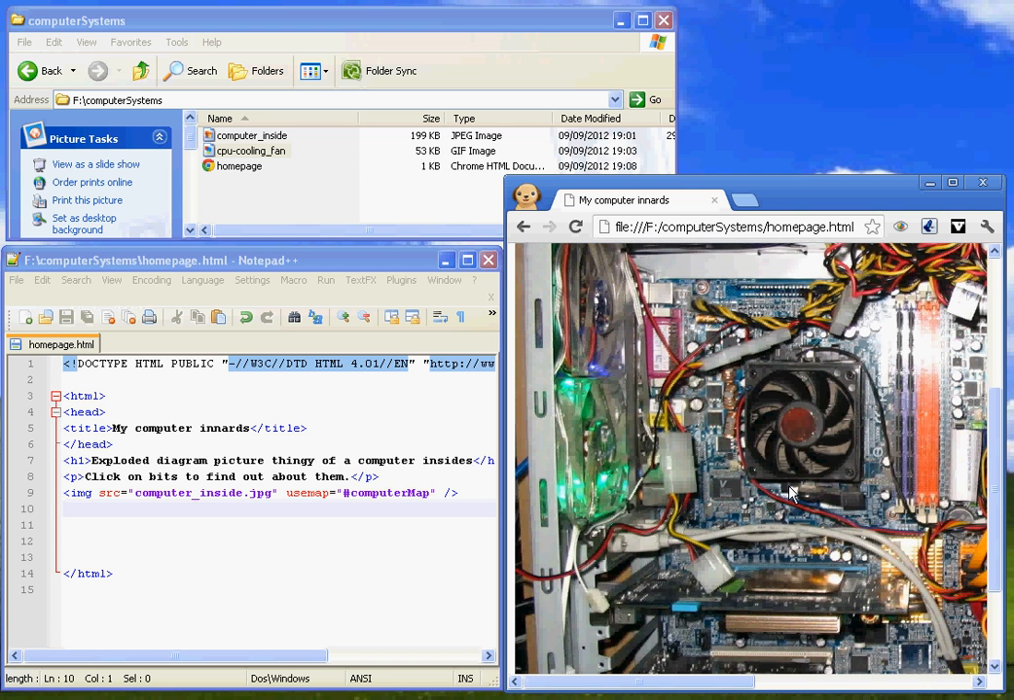
mouse_move(737, 302)
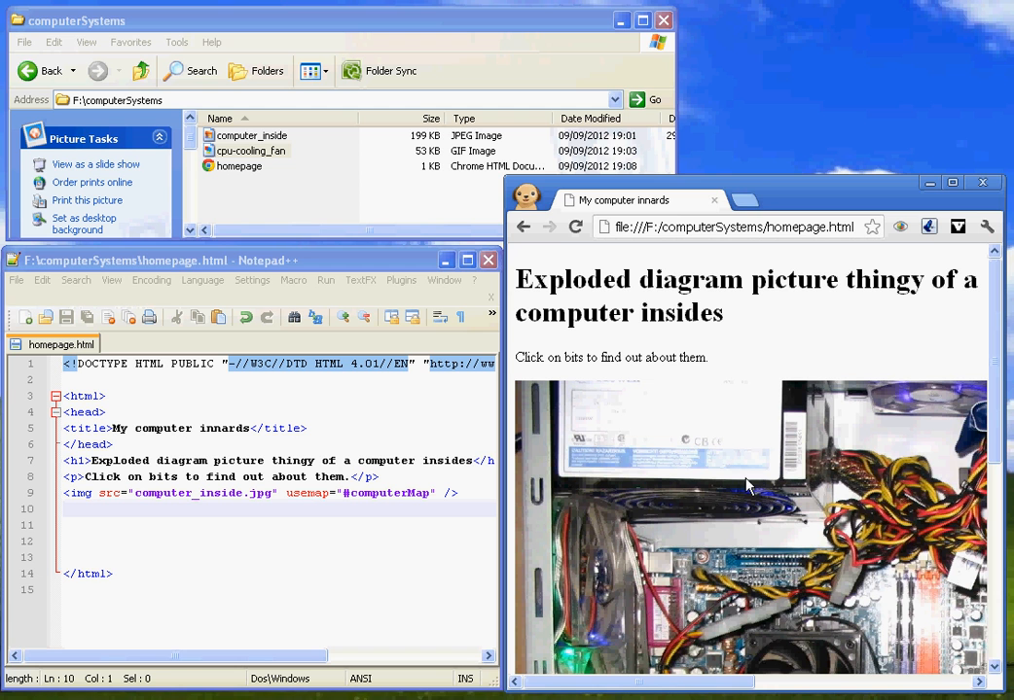
left_click(143, 513)
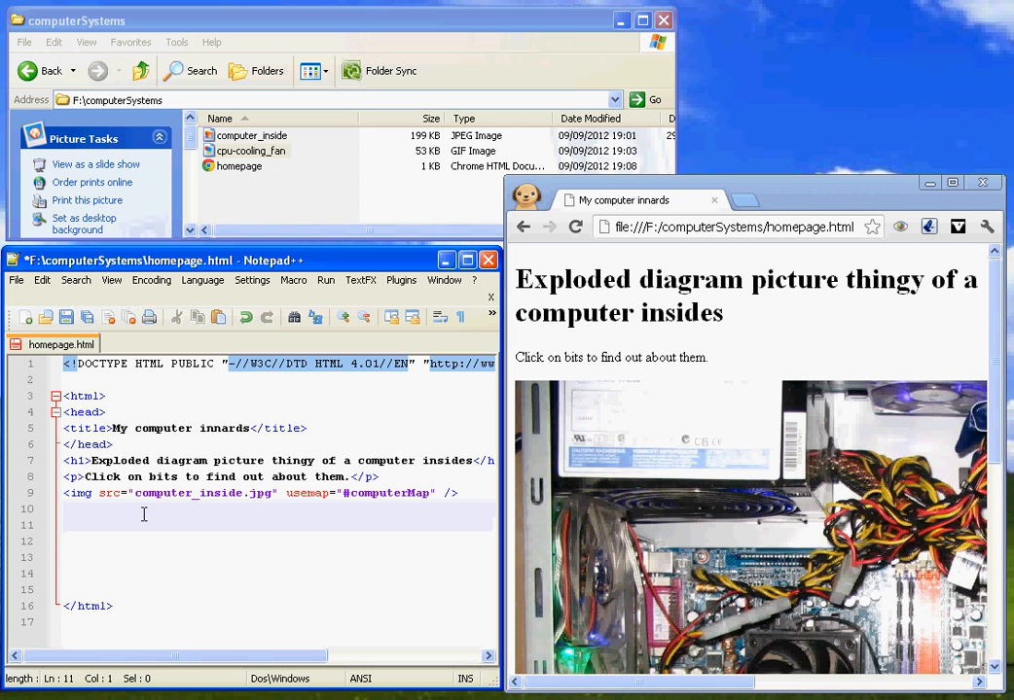
- Type <map name="computerMap"> with an <area shape="circle" coords=" tag started inside
type("<map n")
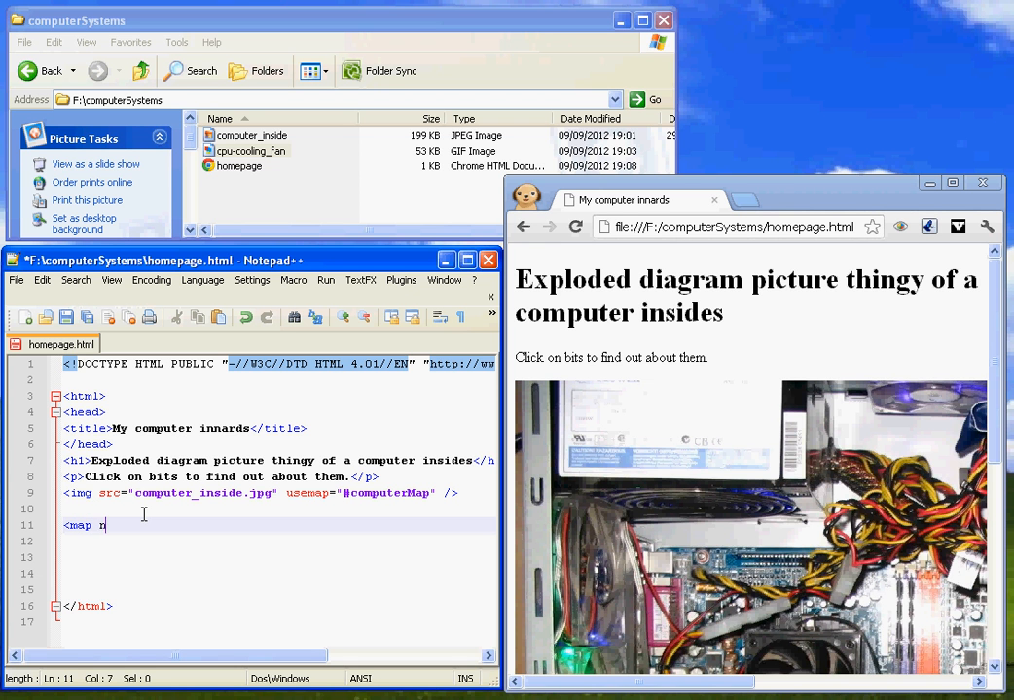
type("ame=")
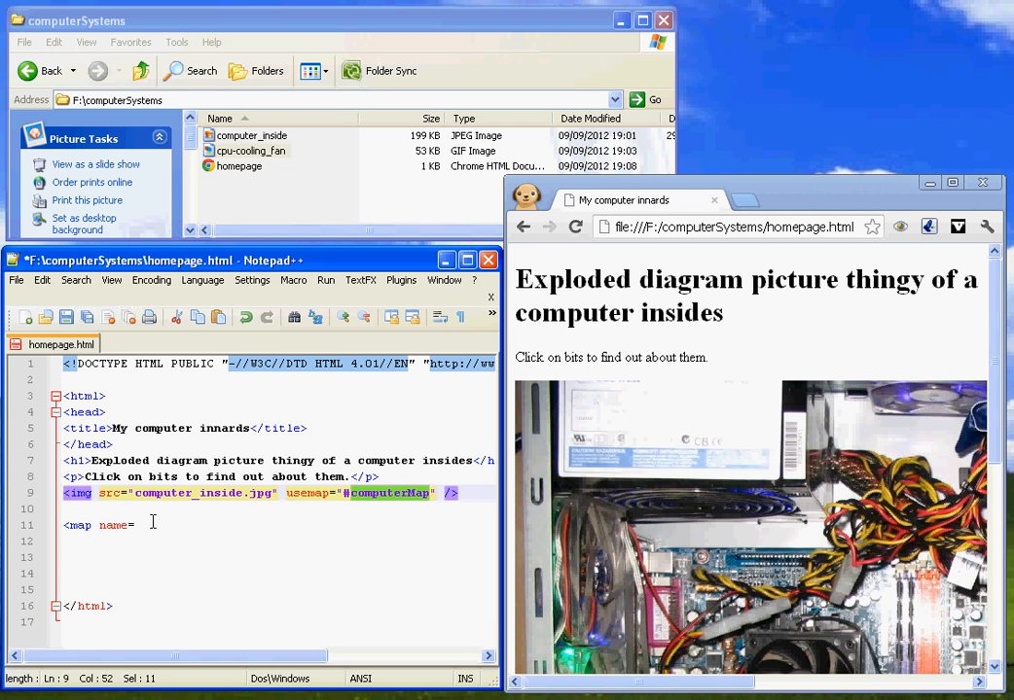
type("\"computerMap\">")
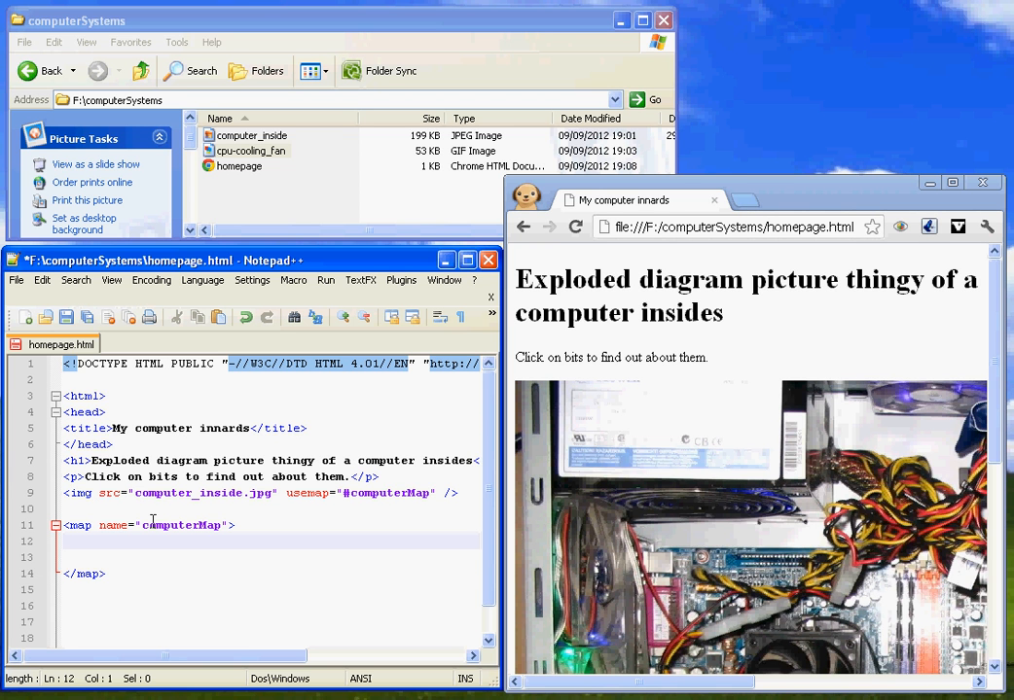
type("<a")
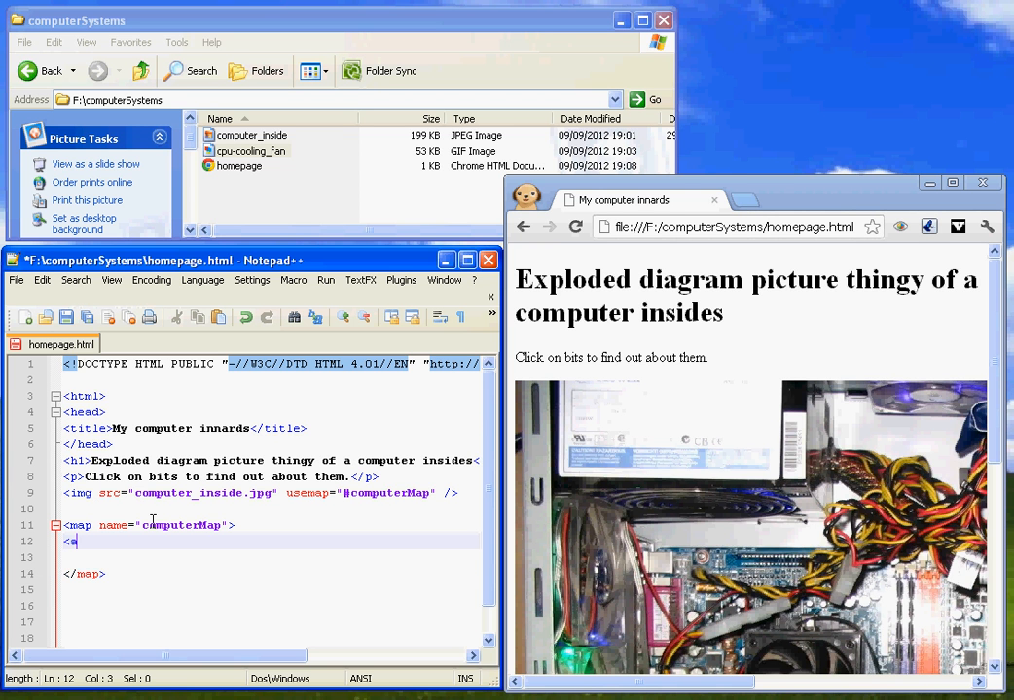
type("rea shape=")
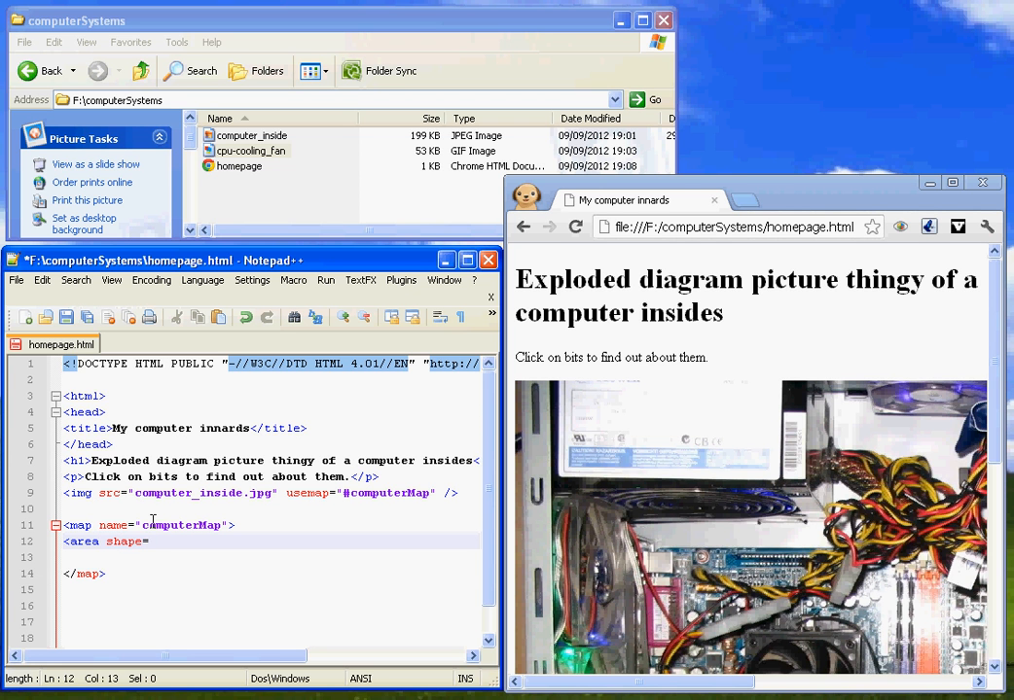
type("\"c")
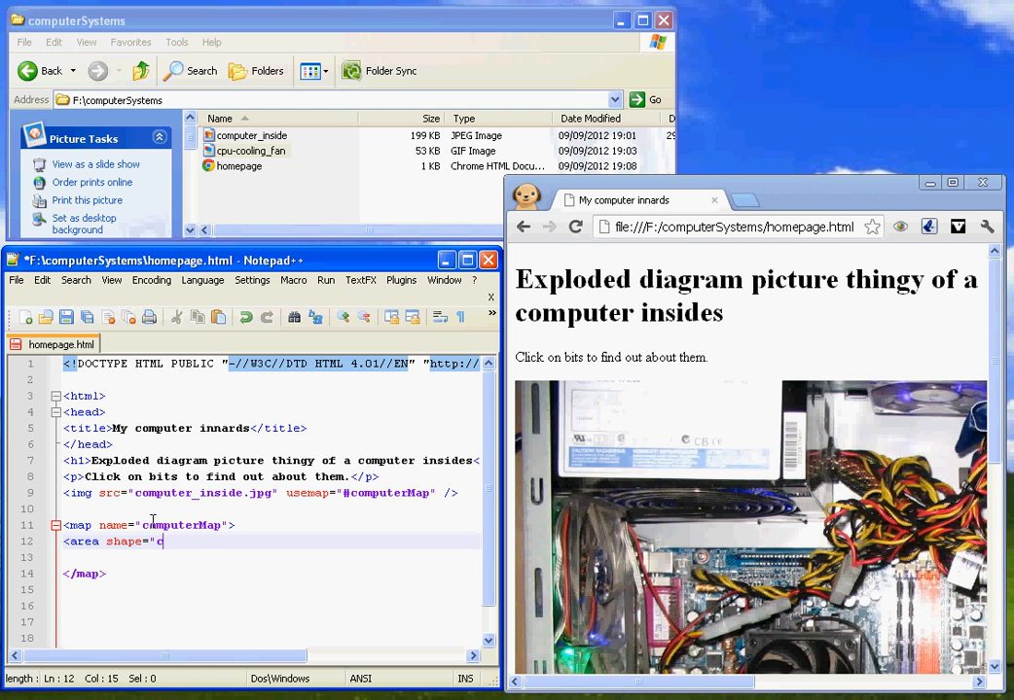
type("ircle\"")
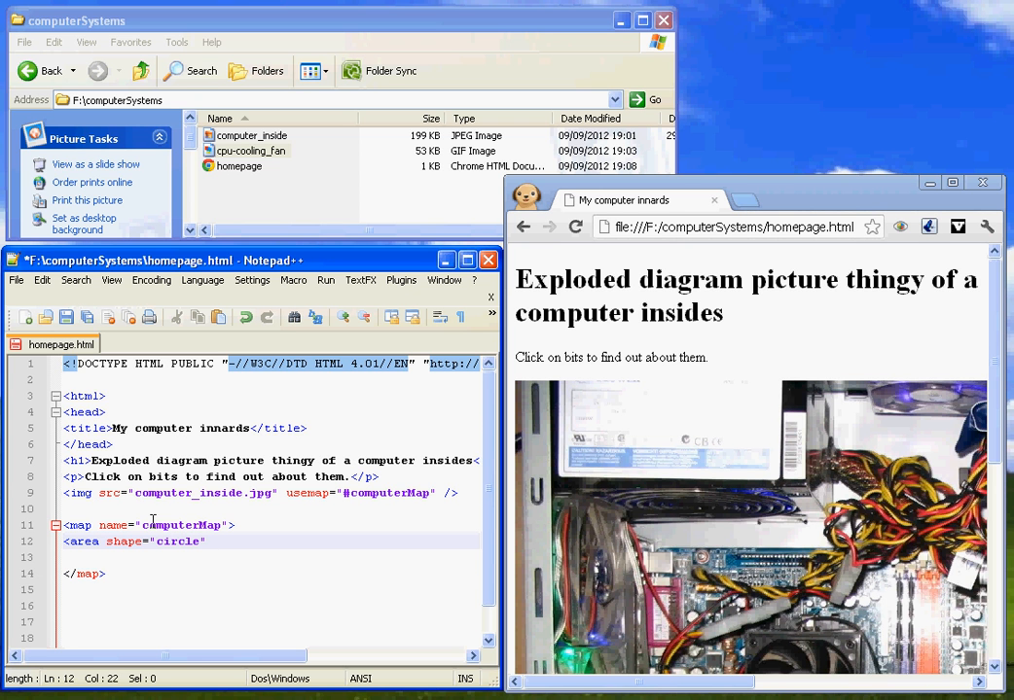
type("coords")
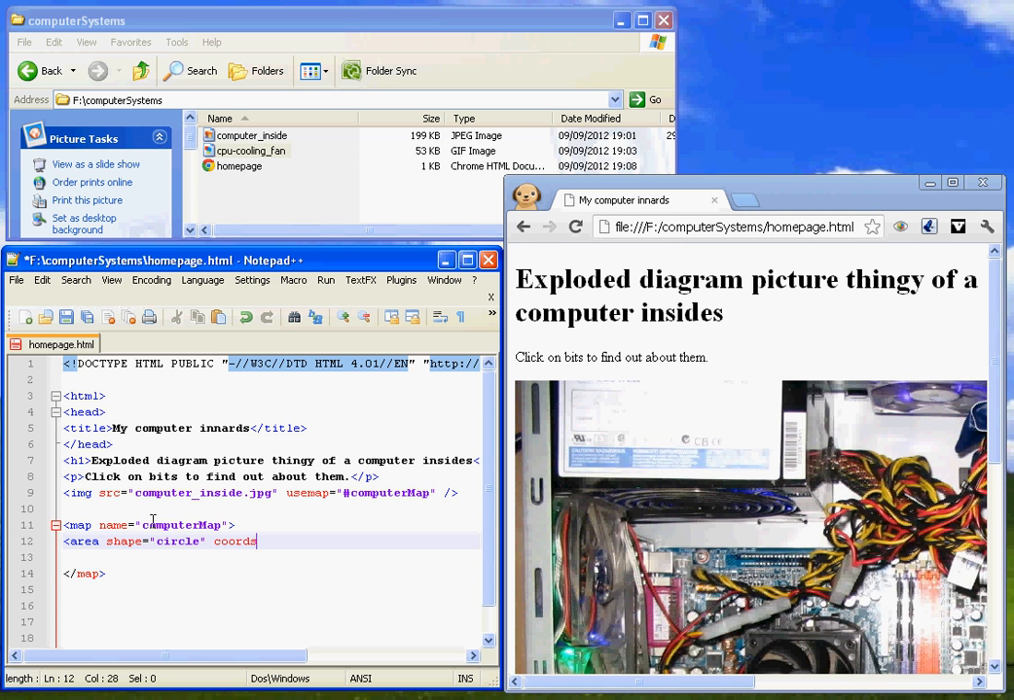
type("=\"")
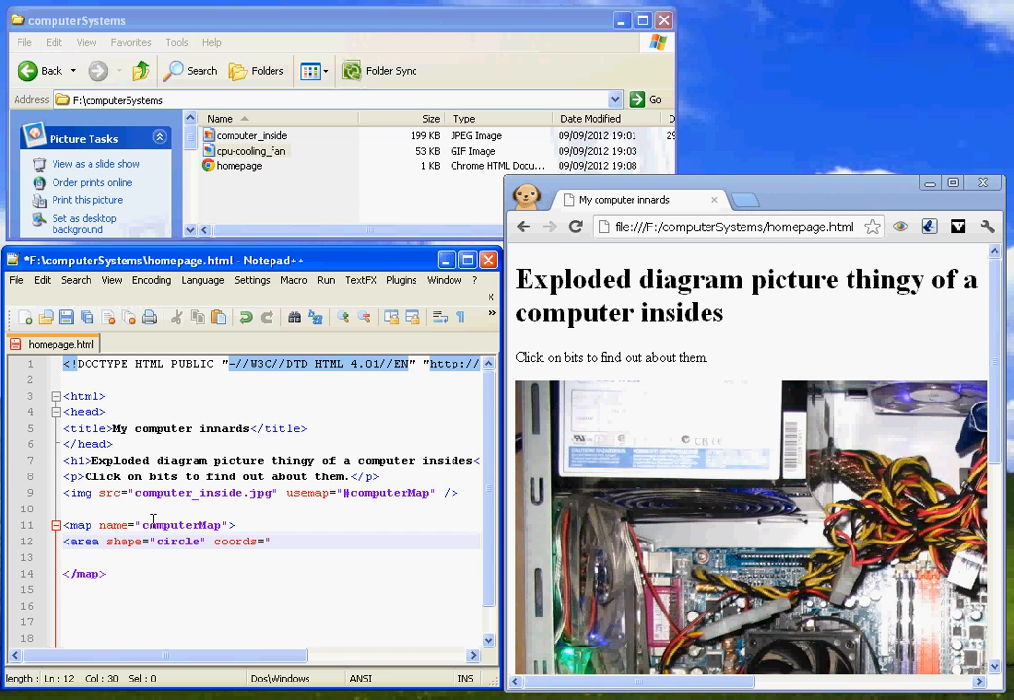
mouse_move(188, 382)
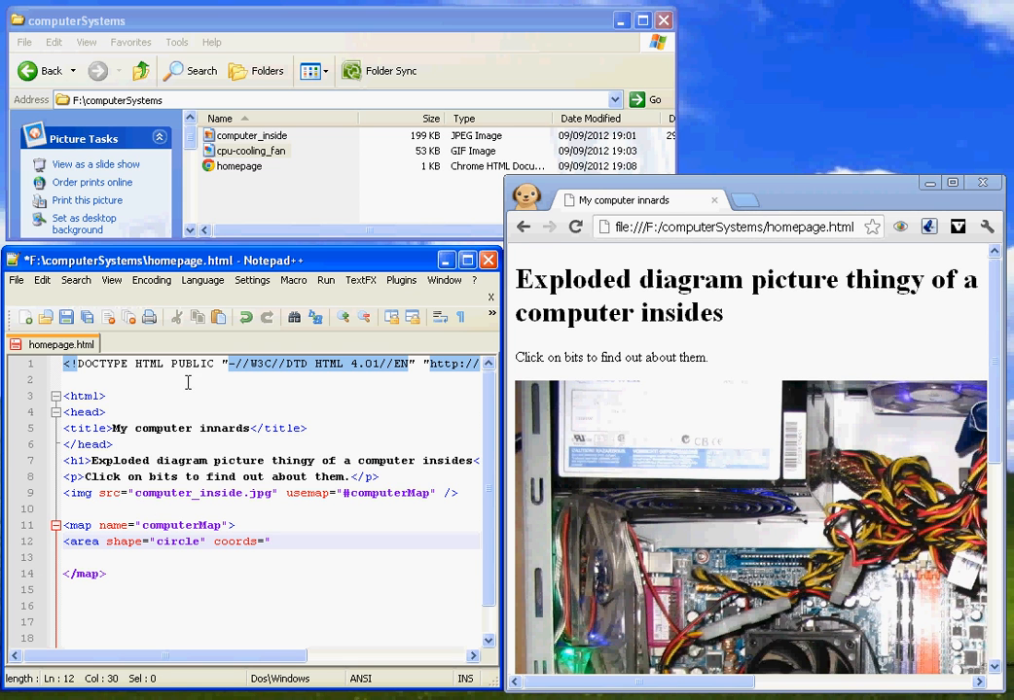
mouse_move(765, 627)
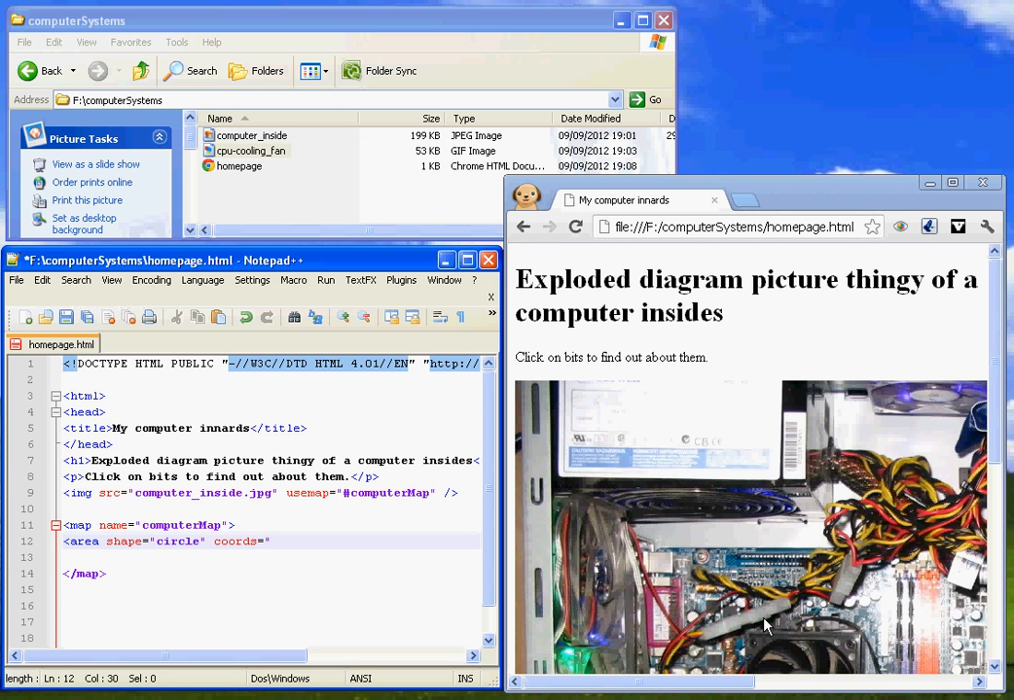
- Open computer_inside.jpg in Paint to measure the fan centre's pixel position
scroll("down", 3)
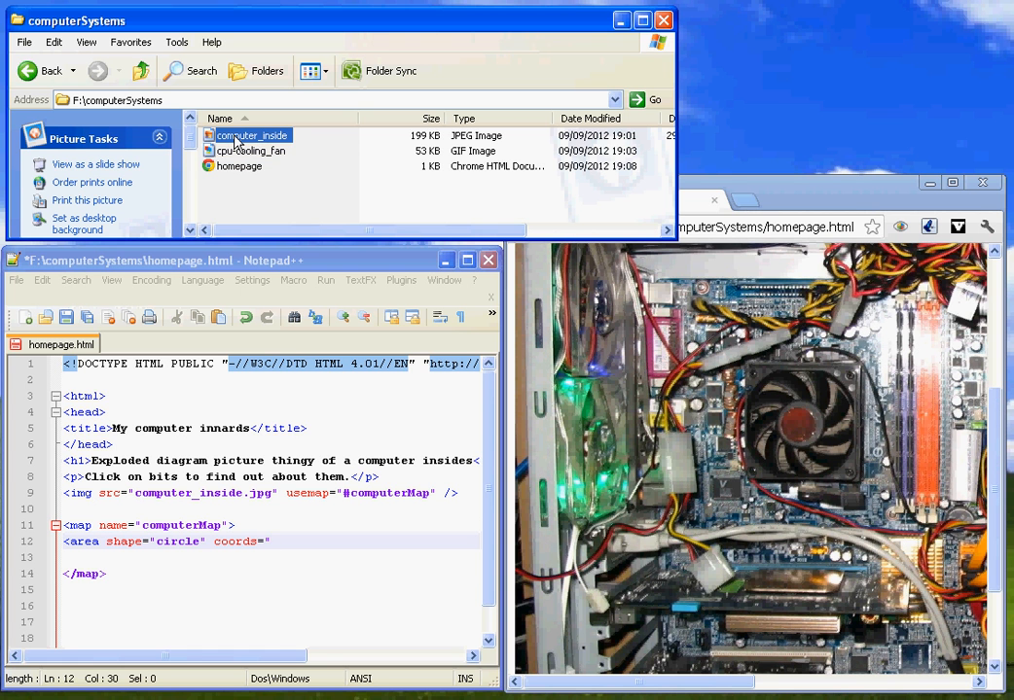
right_click(251, 136)
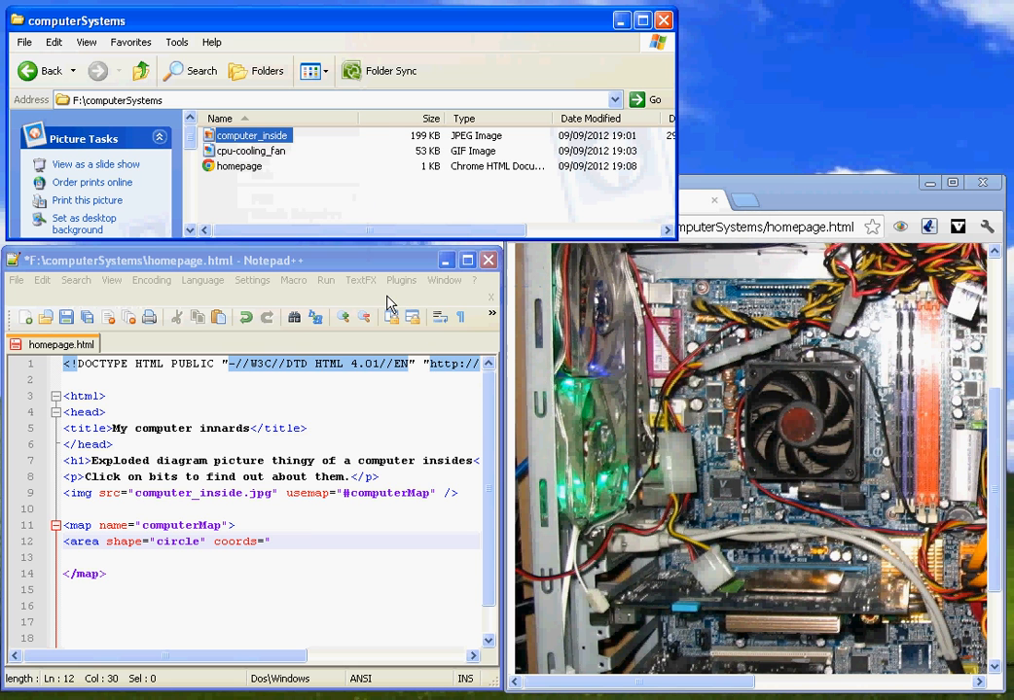
double_click(252, 136)
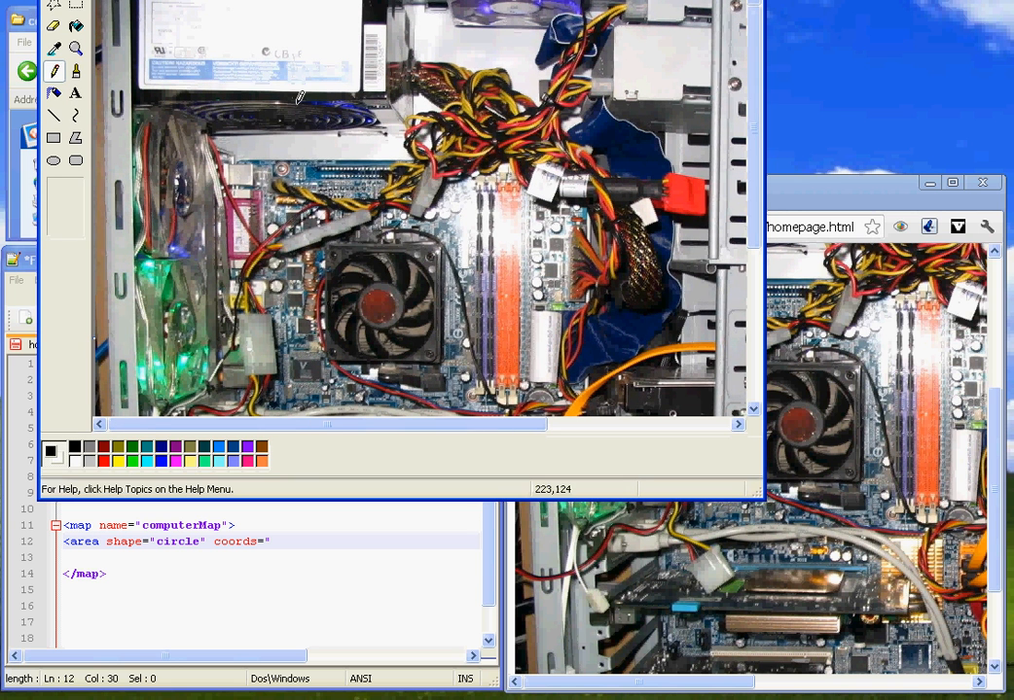
mouse_move(354, 350)
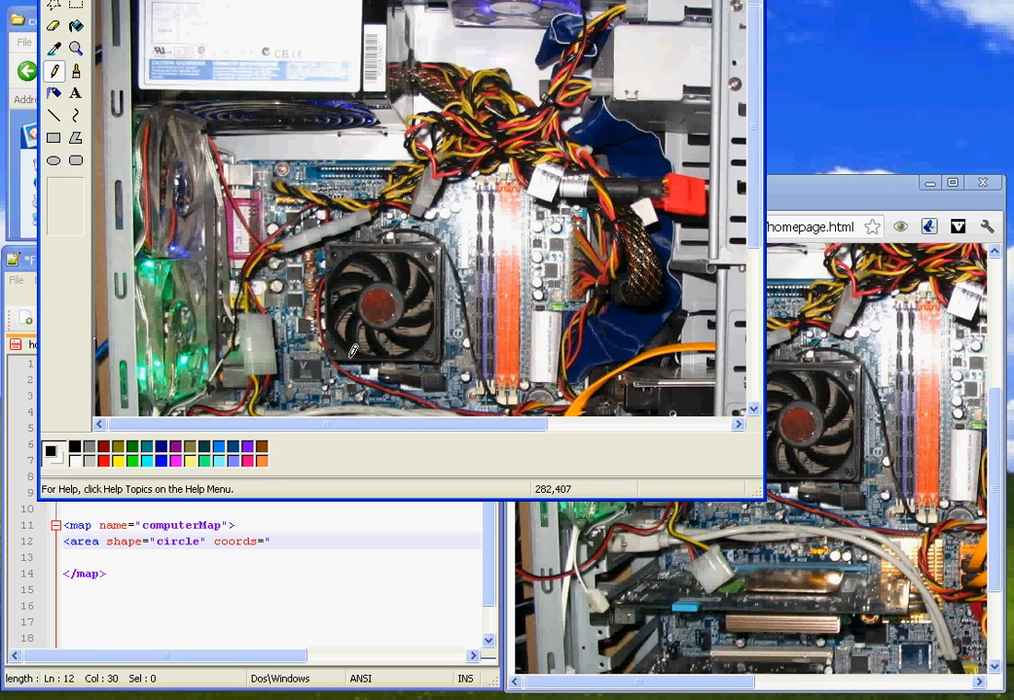
mouse_move(559, 501)
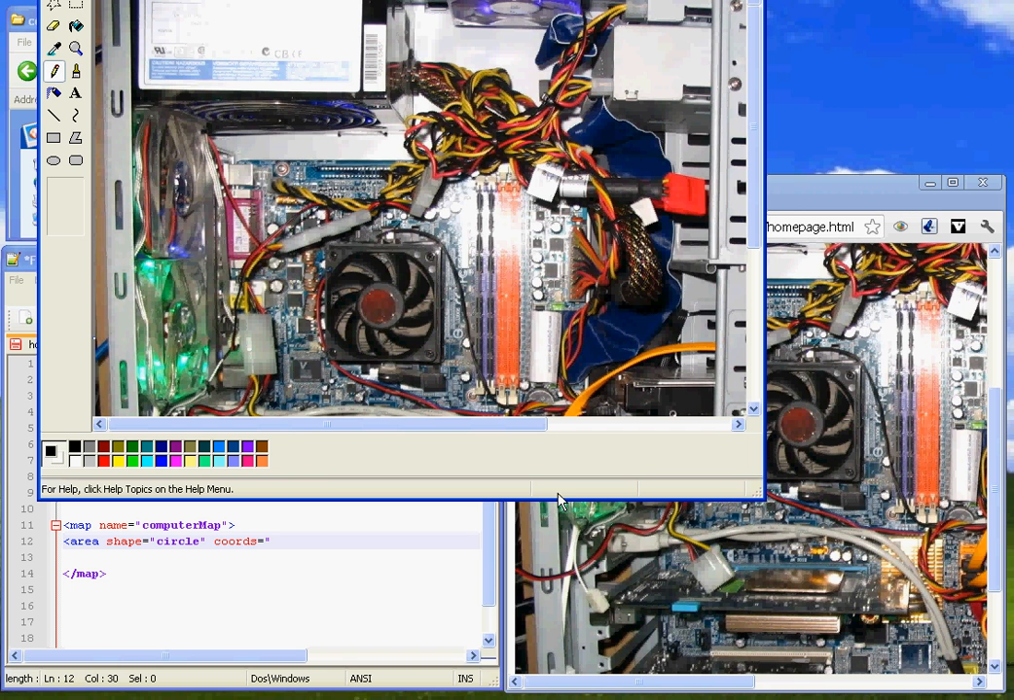
mouse_move(552, 496)
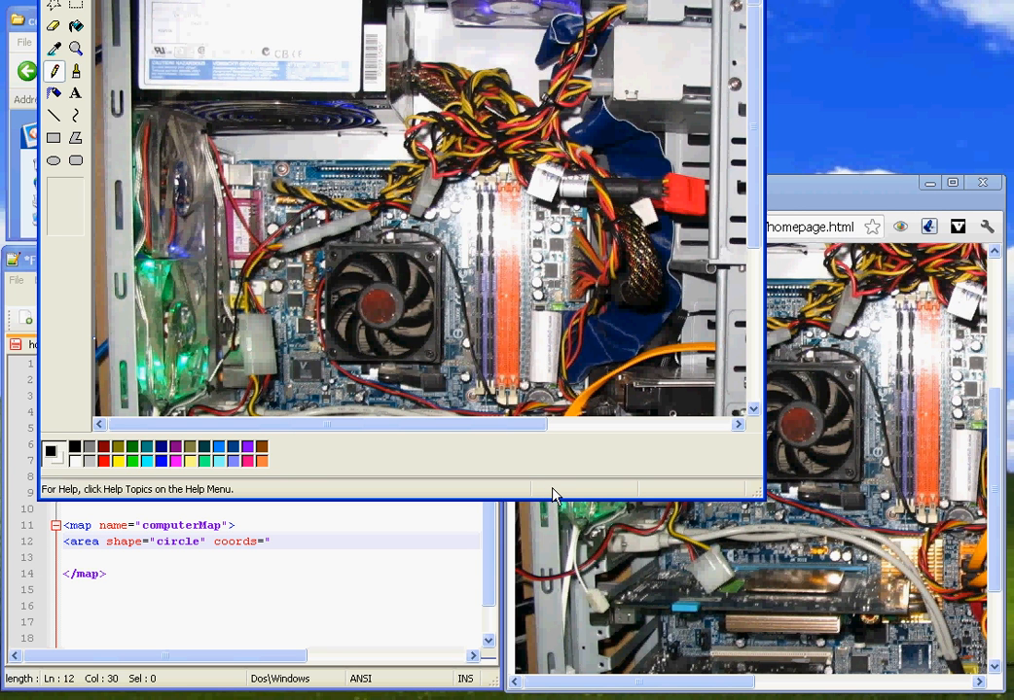
mouse_move(378, 298)
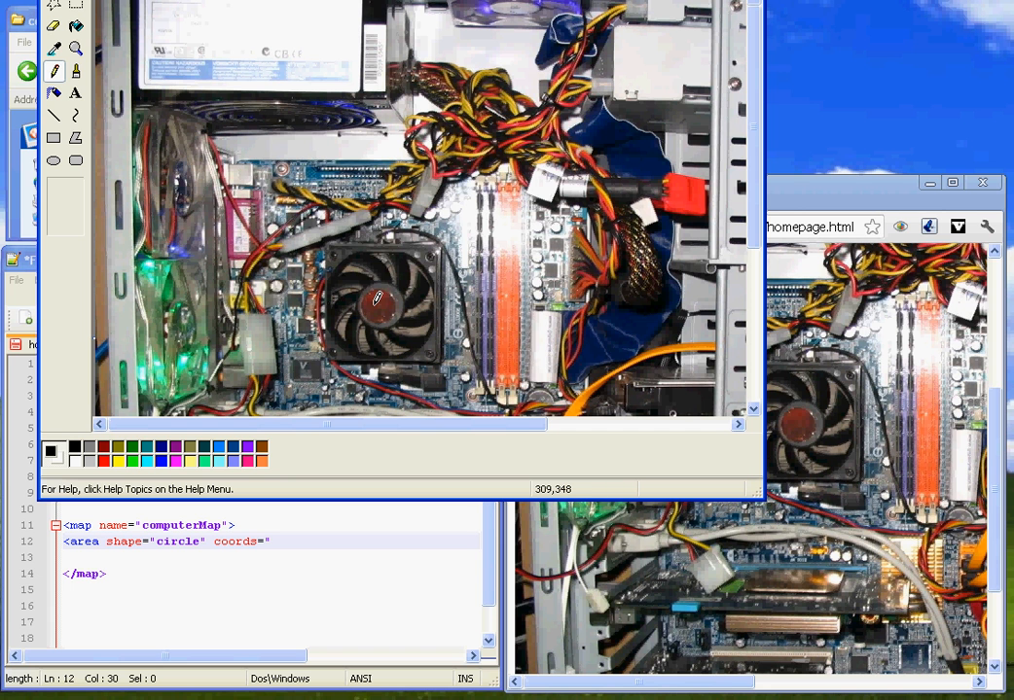
mouse_move(378, 300)
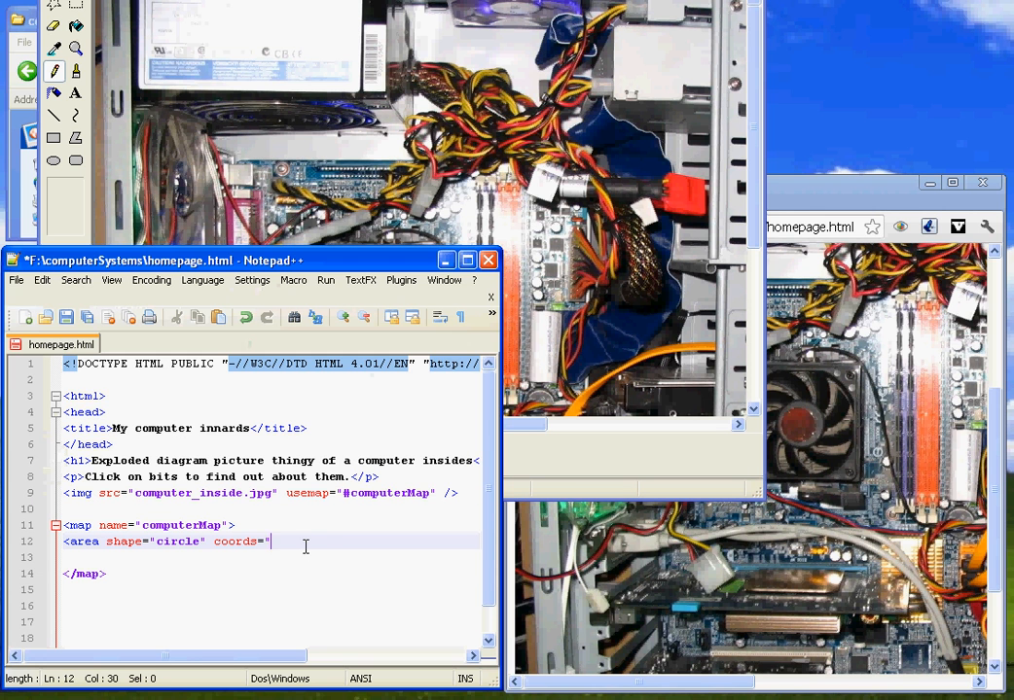
- Give the circle area coords 310,350,20 and alt text 'fan thingy'
type("310.")
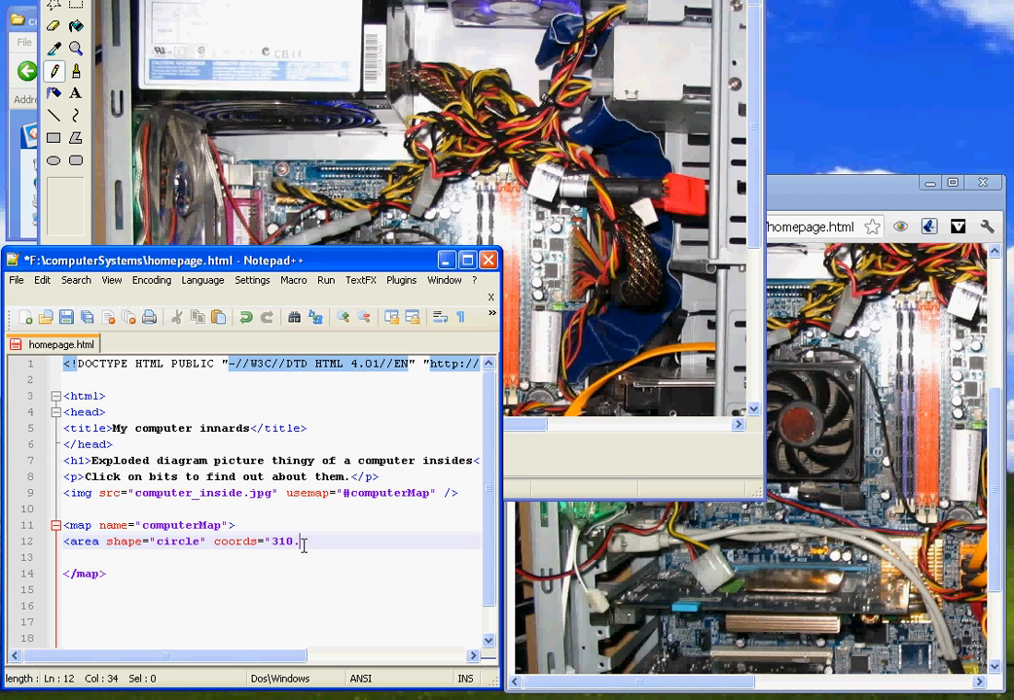
type(",350,")
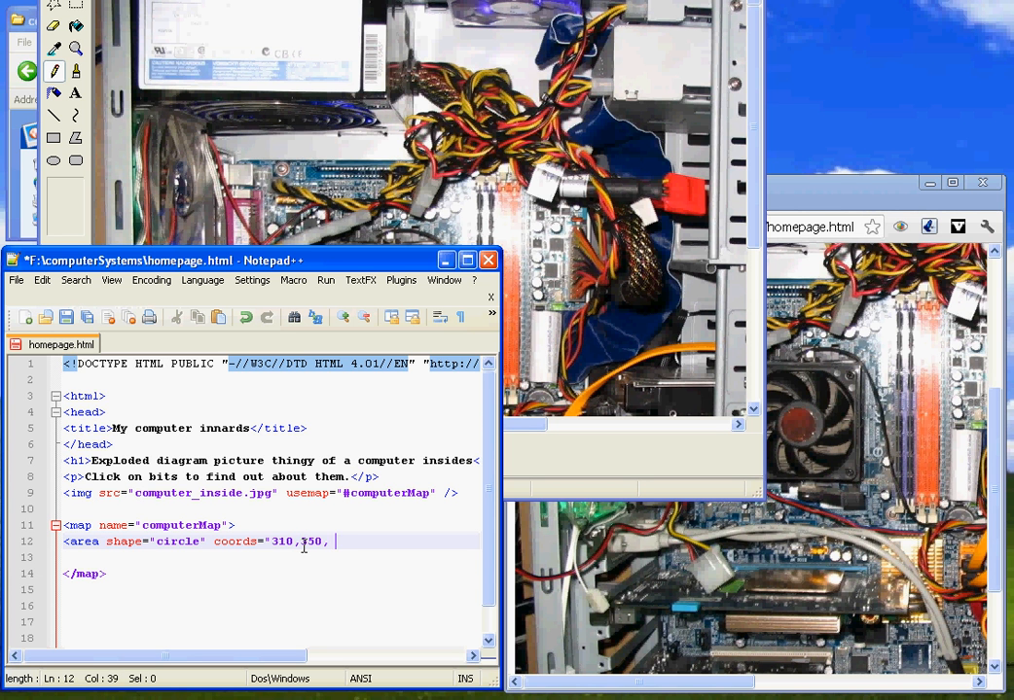
type("20")
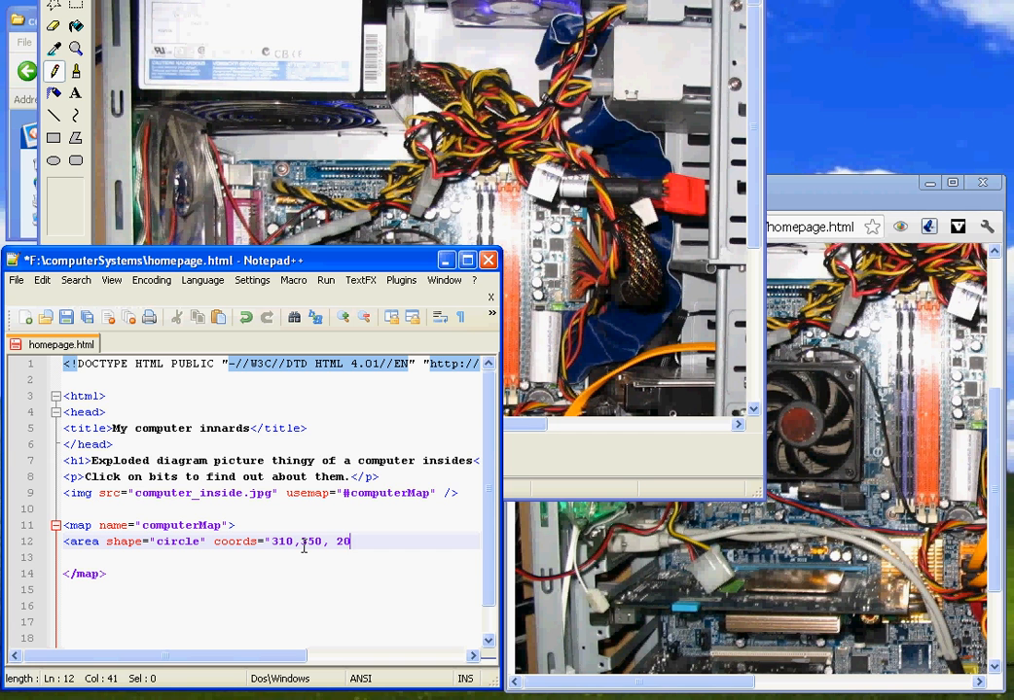
key("Backspace")
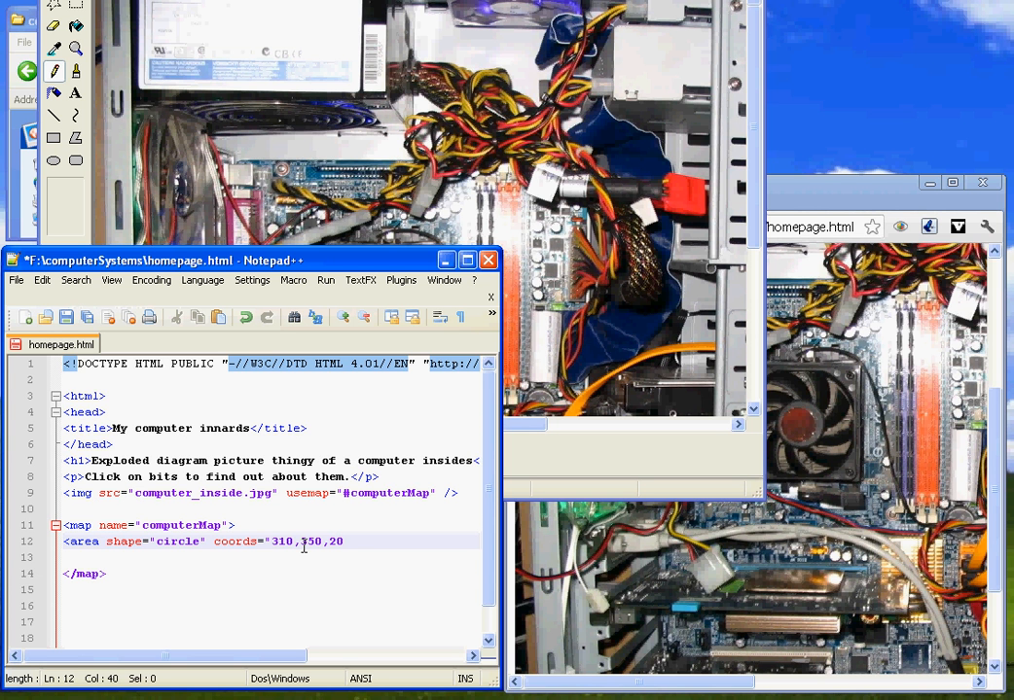
type("al")
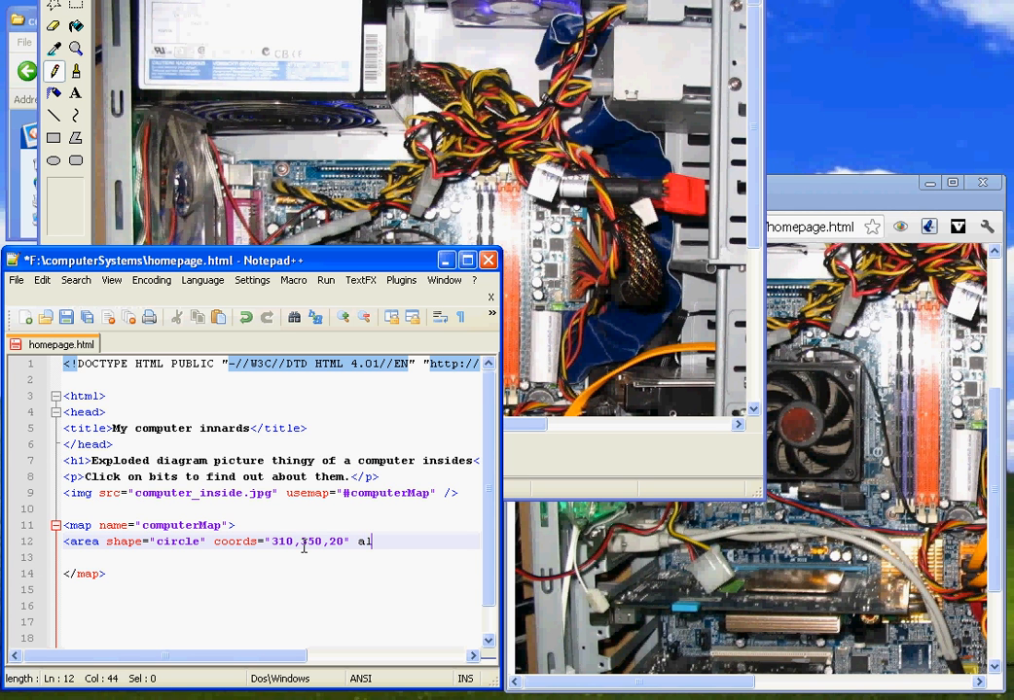
type("t=\"fan")
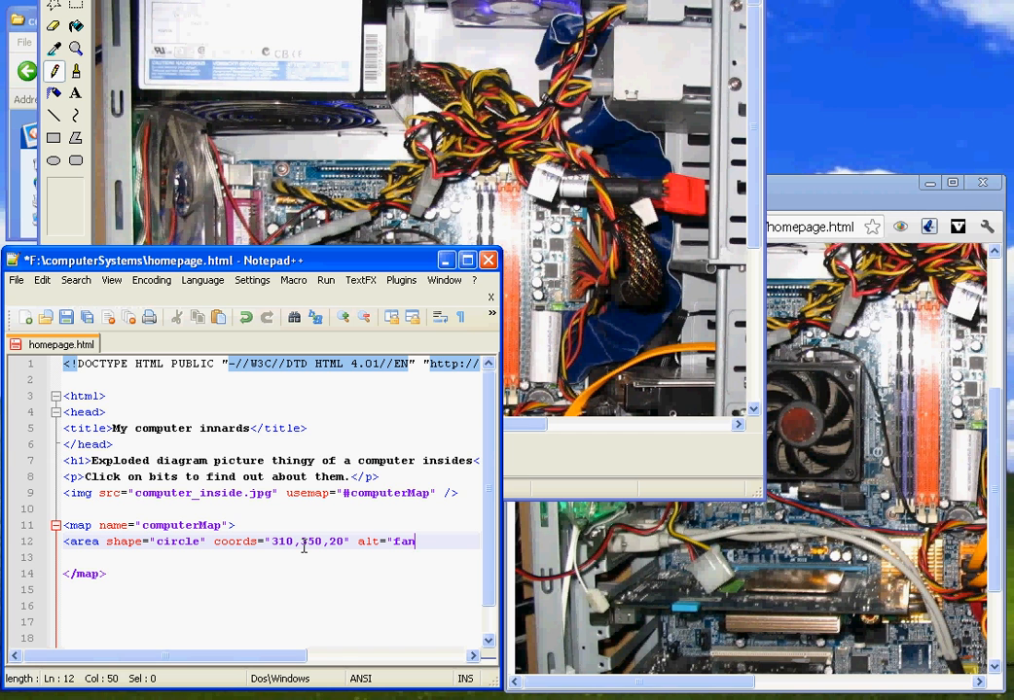
type("thingy")
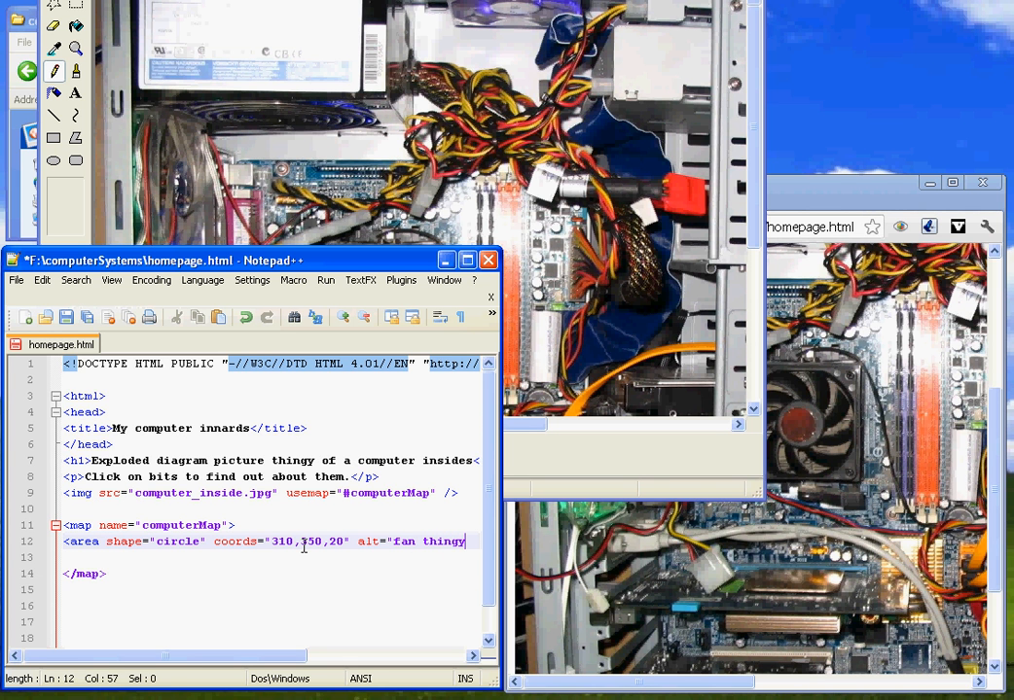
type("\"")
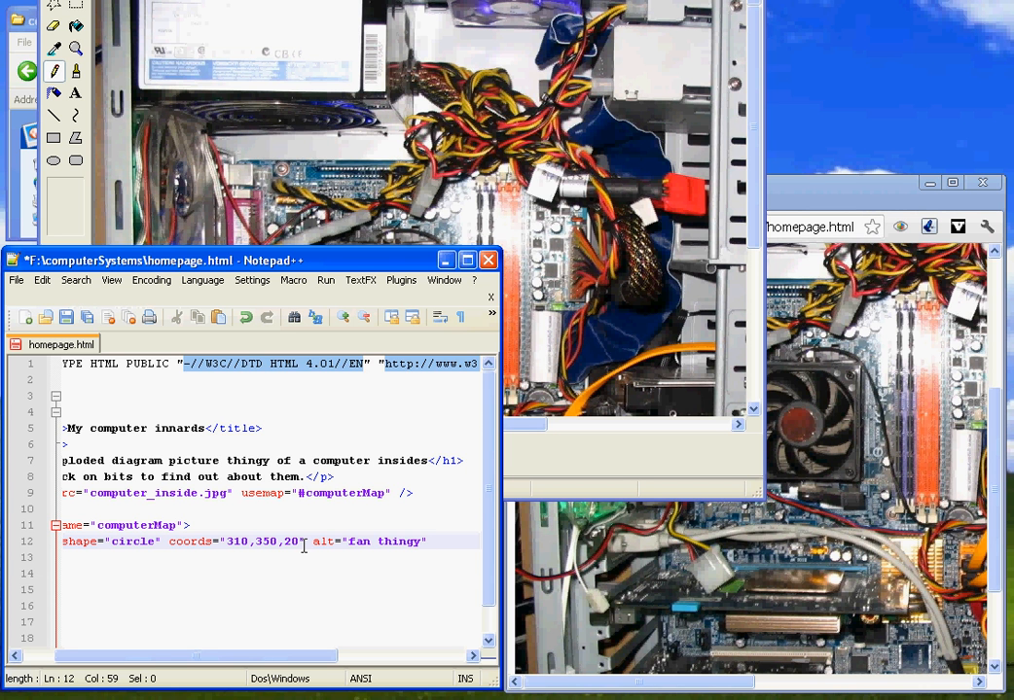
- Add href="fan.html" and close the area tag, tidying the radius value
type("h")
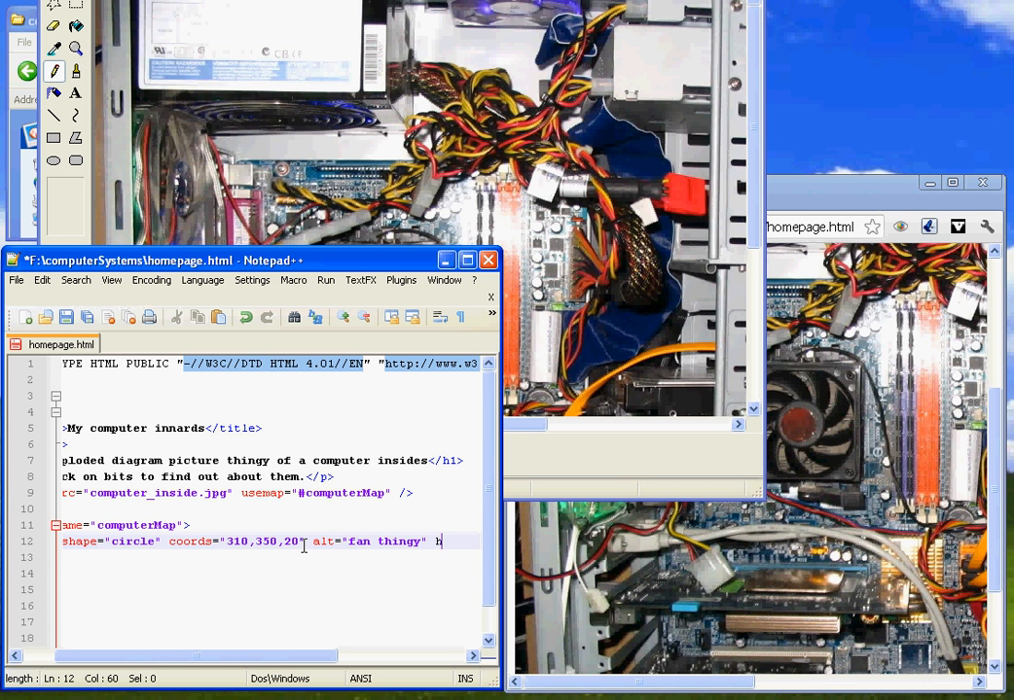
type("href=")
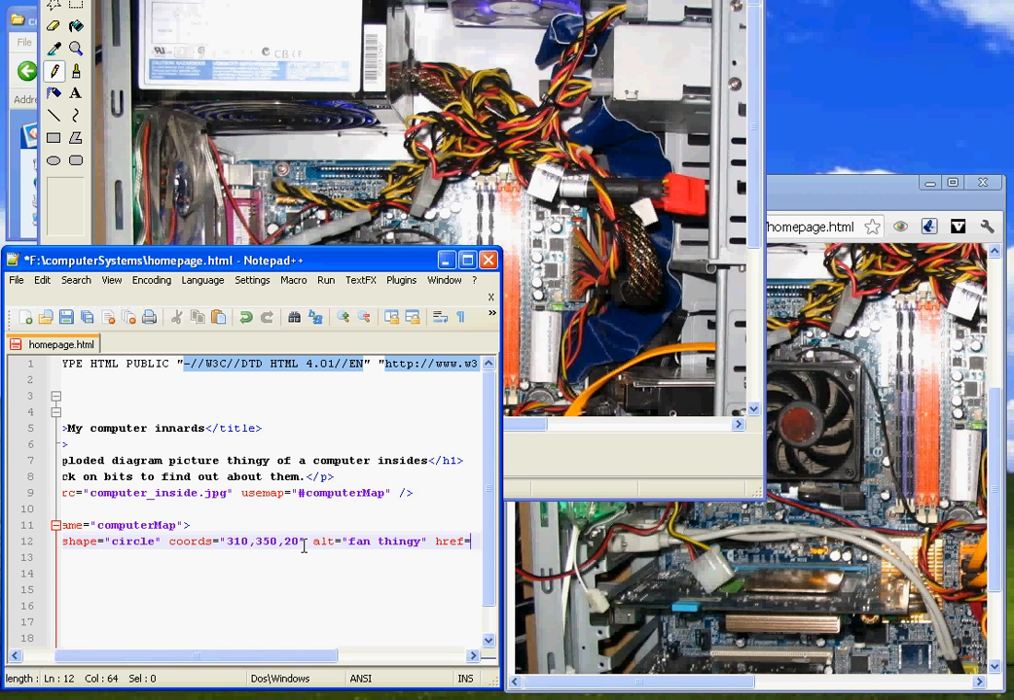
type("\"")
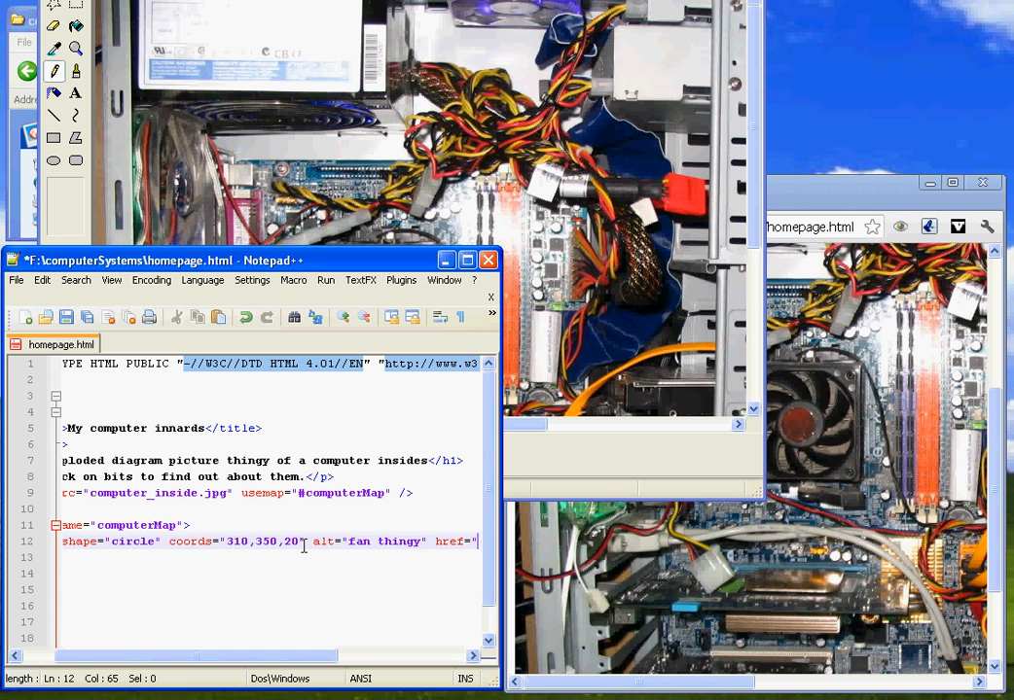
type("fan.html\"")
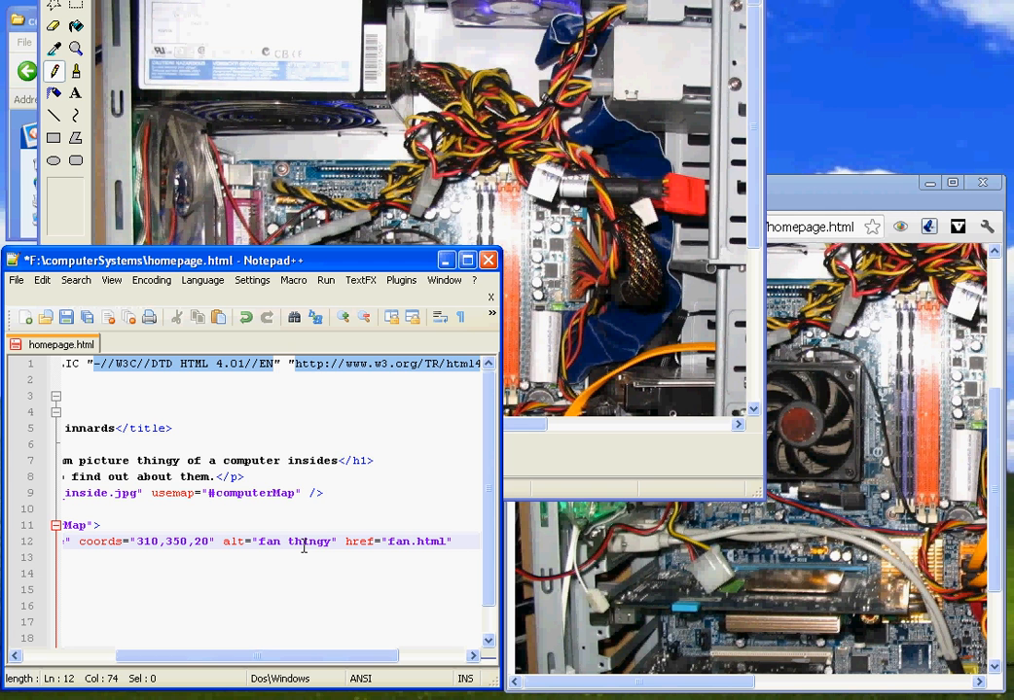
type("/>")
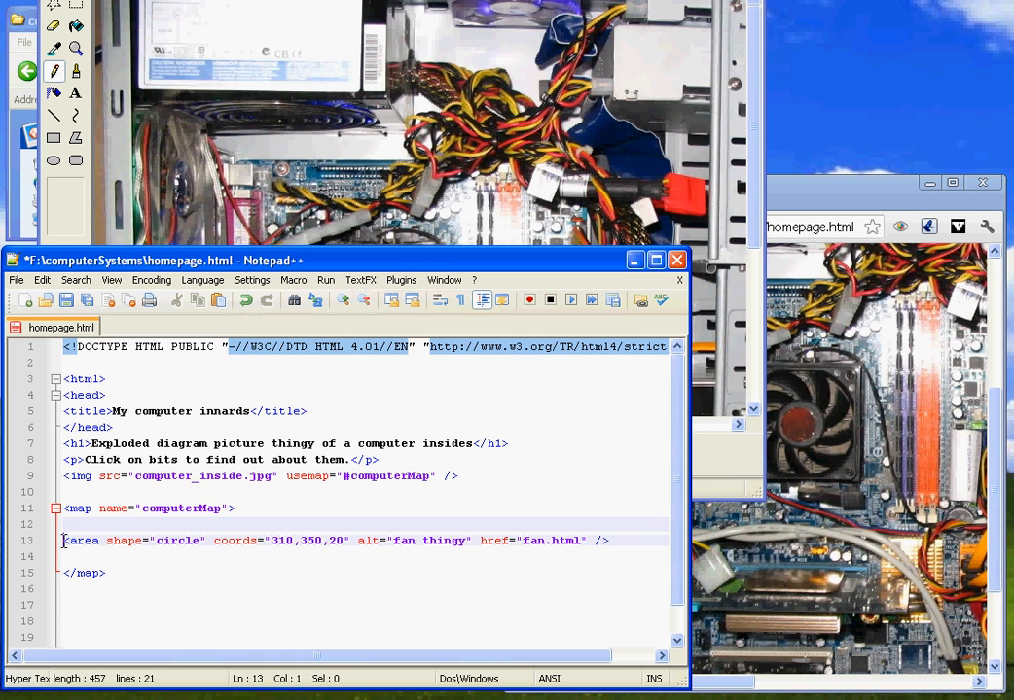
double_click(178, 540)
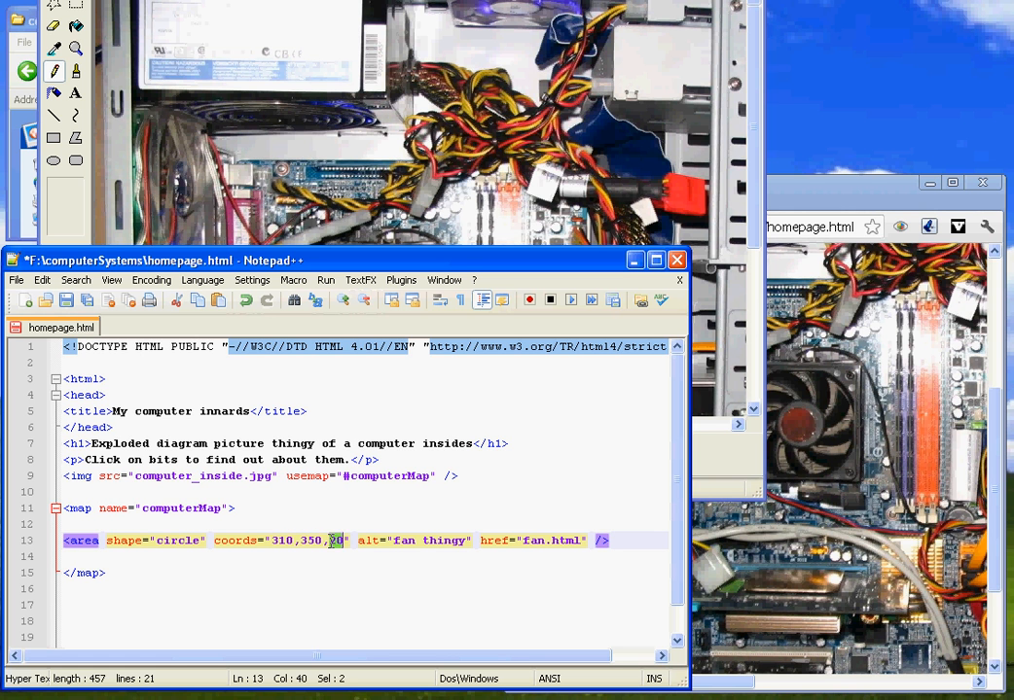
left_click(394, 540)
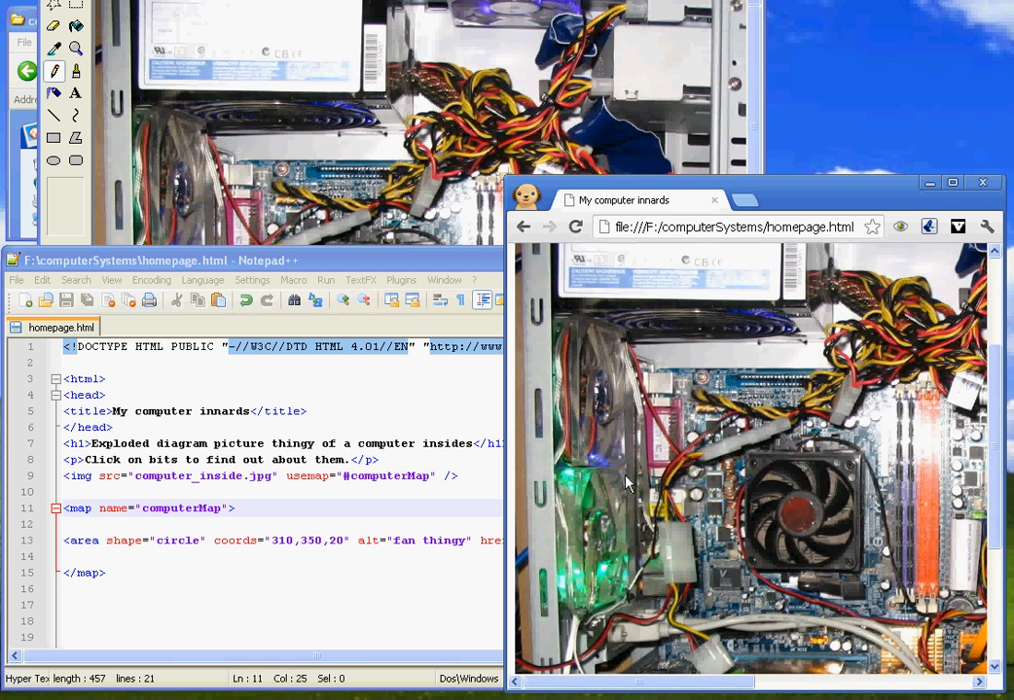
mouse_move(797, 528)
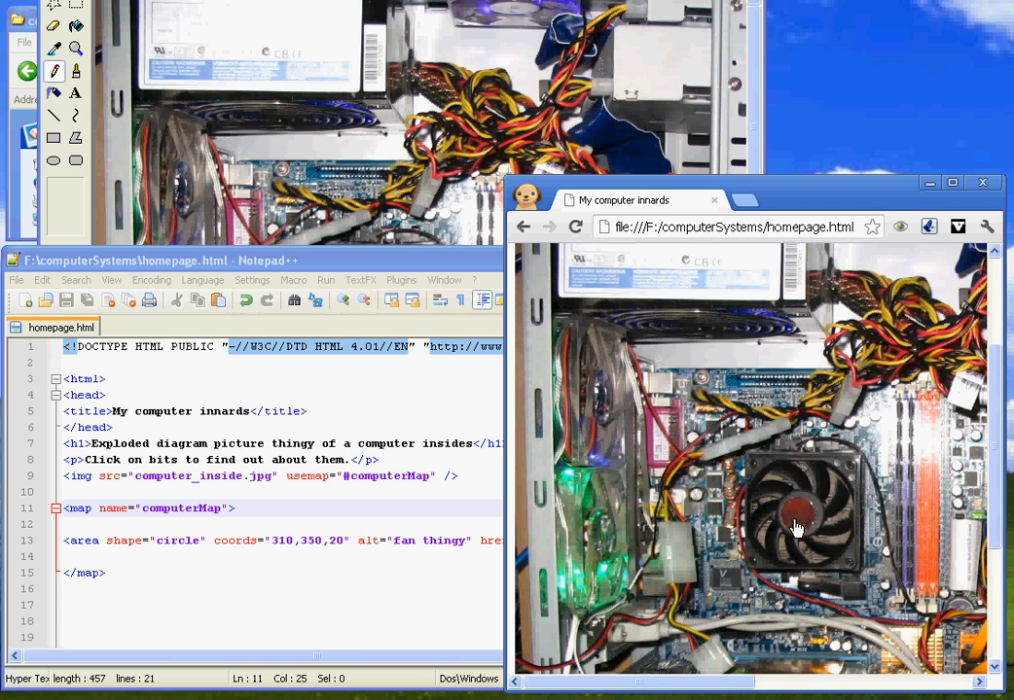
mouse_move(796, 520)
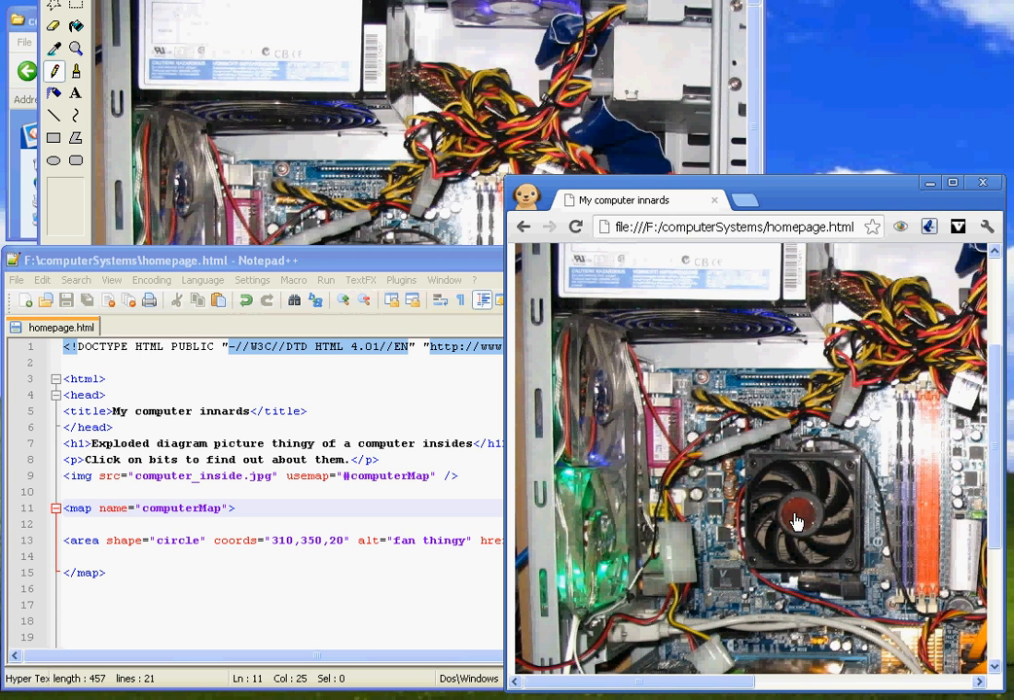
left_click(796, 520)
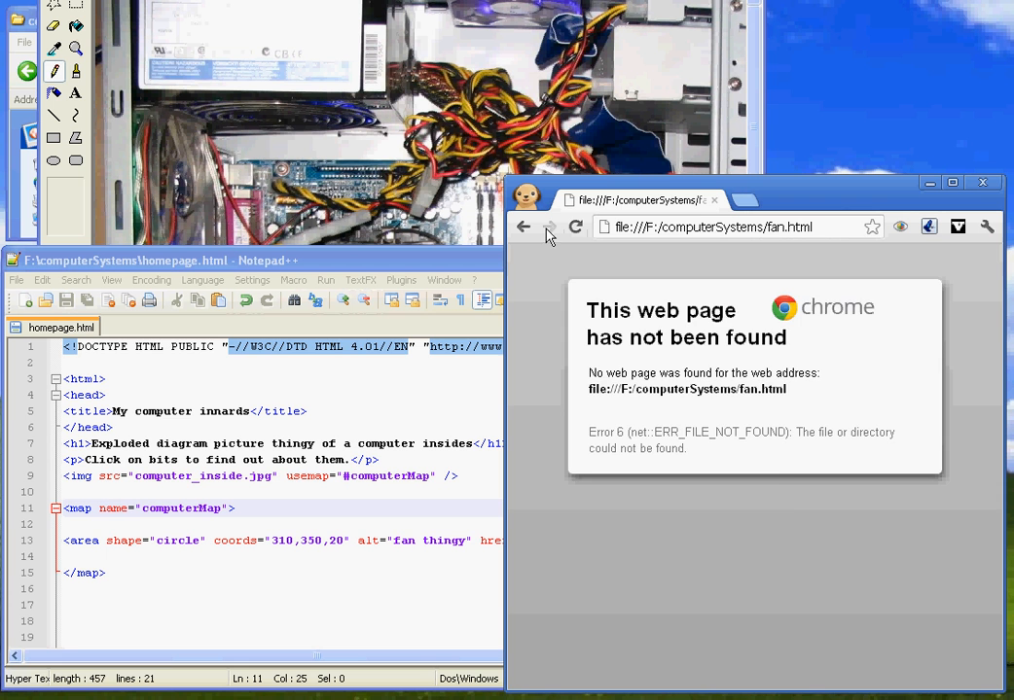
left_click(524, 226)
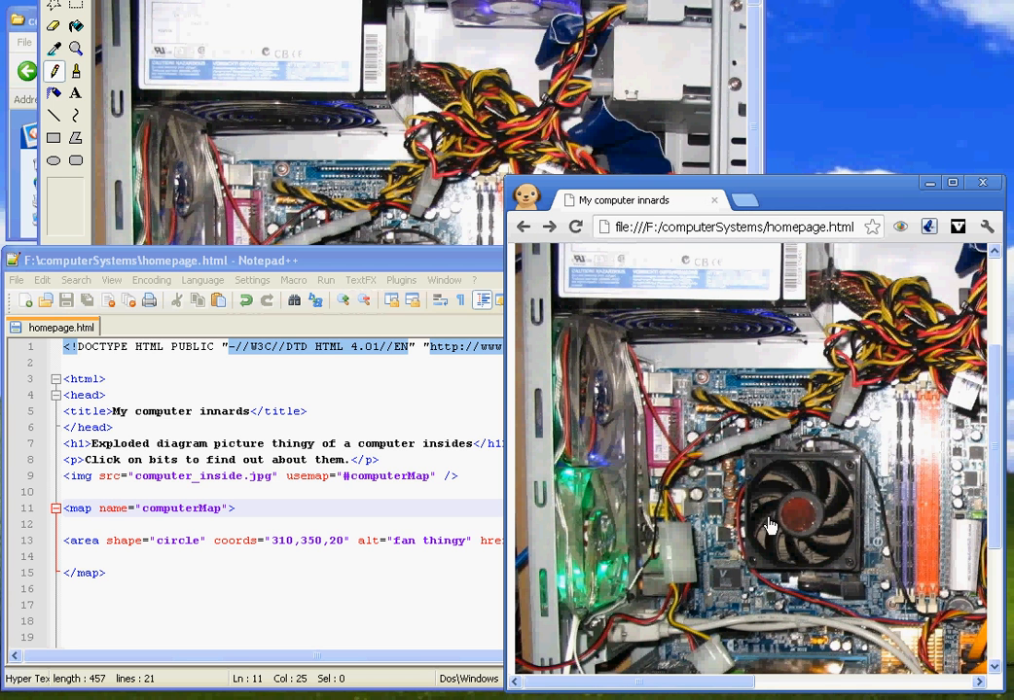
mouse_move(815, 513)
type("7")
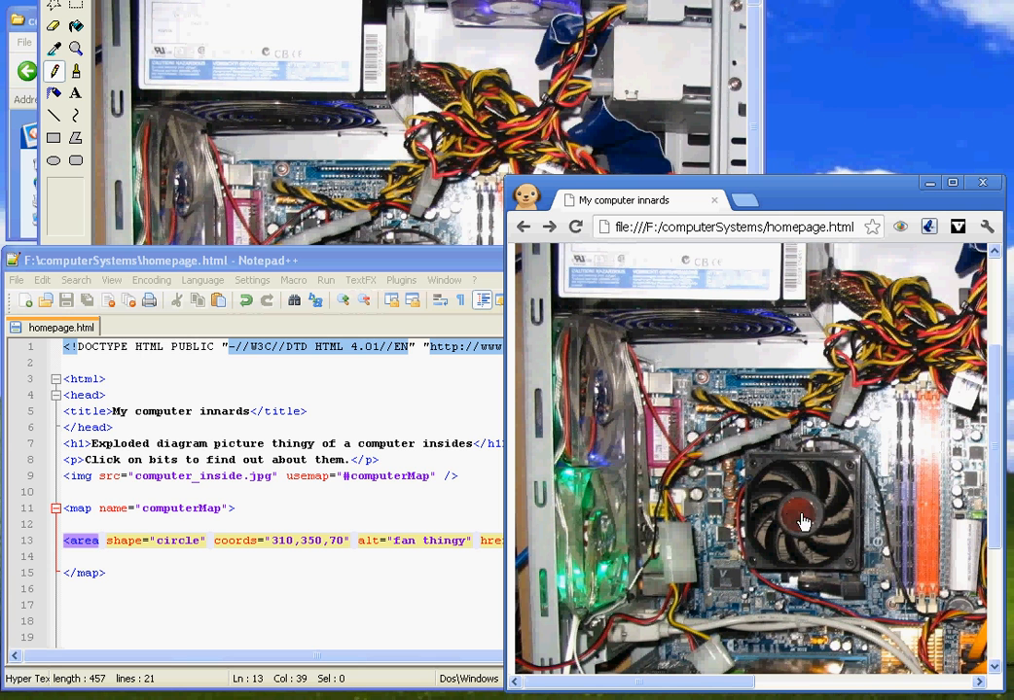
mouse_move(805, 528)
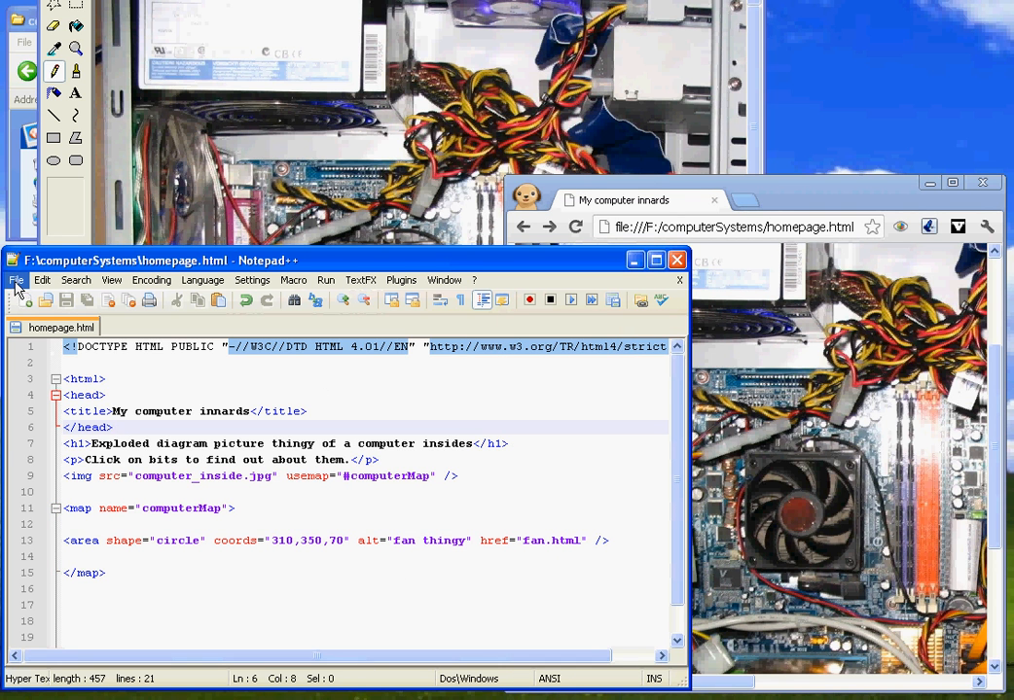
- Save a copy of the page as fan.html via File > Save As
left_click(15, 280)
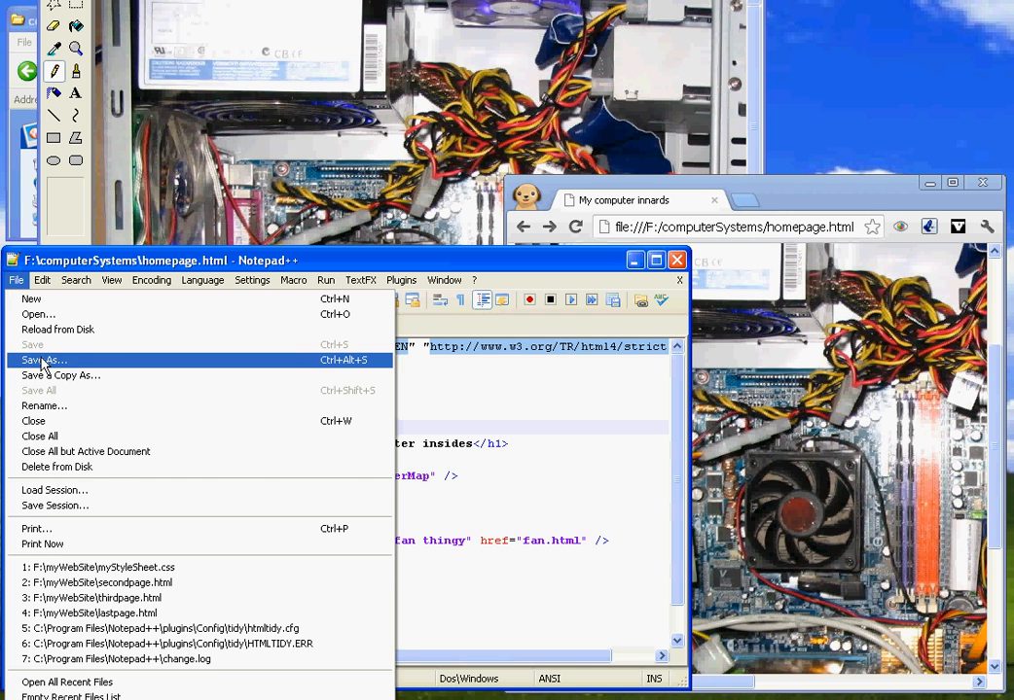
left_click(43, 360)
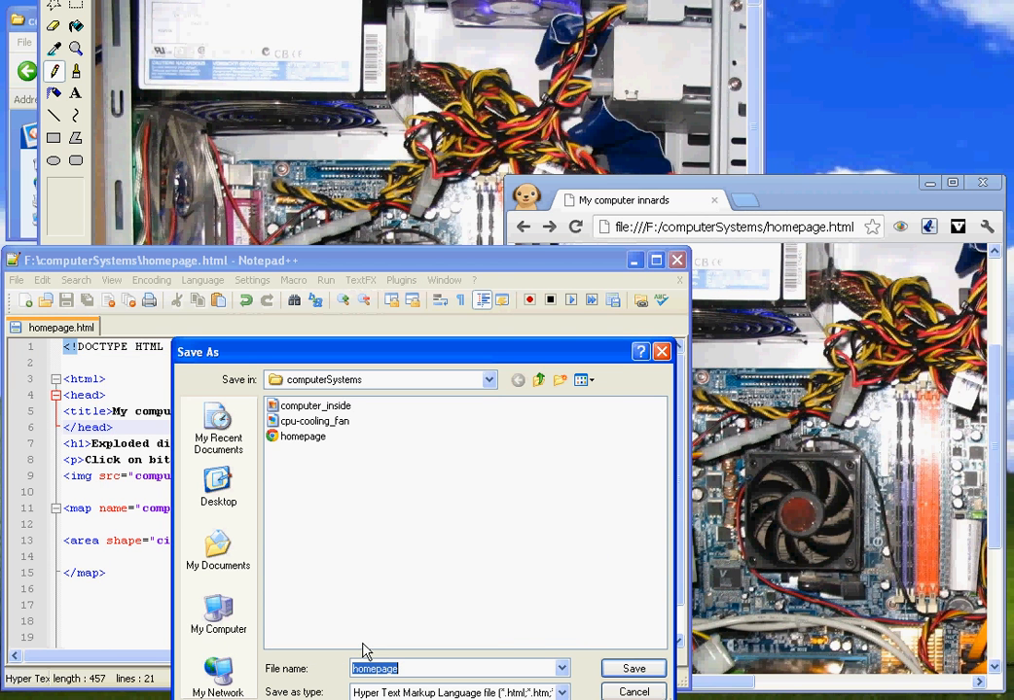
type("fan")
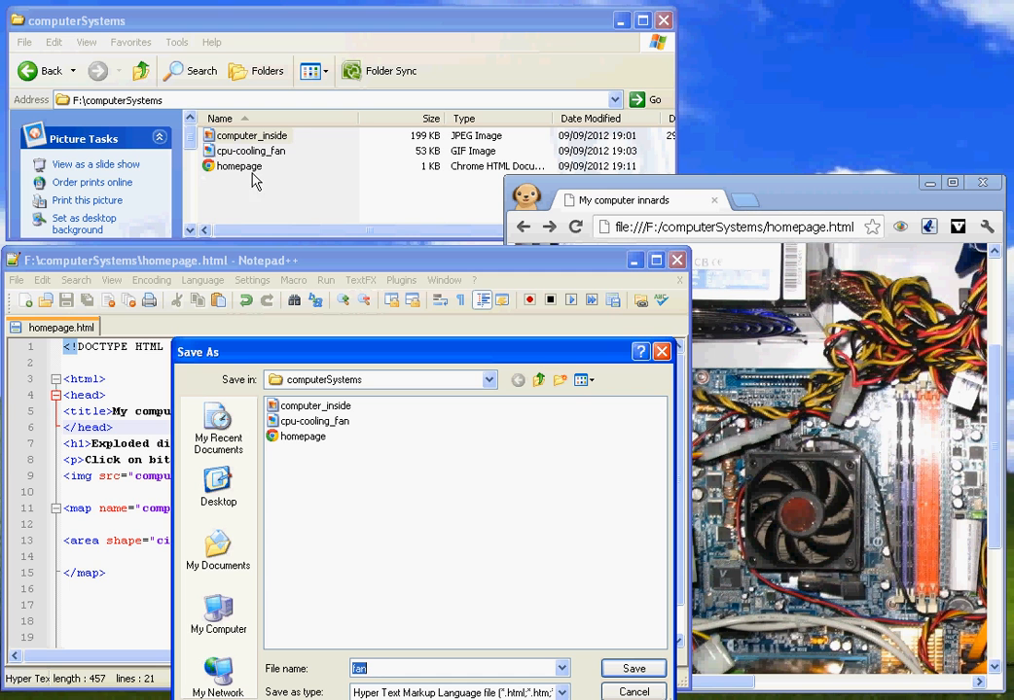
mouse_move(256, 185)
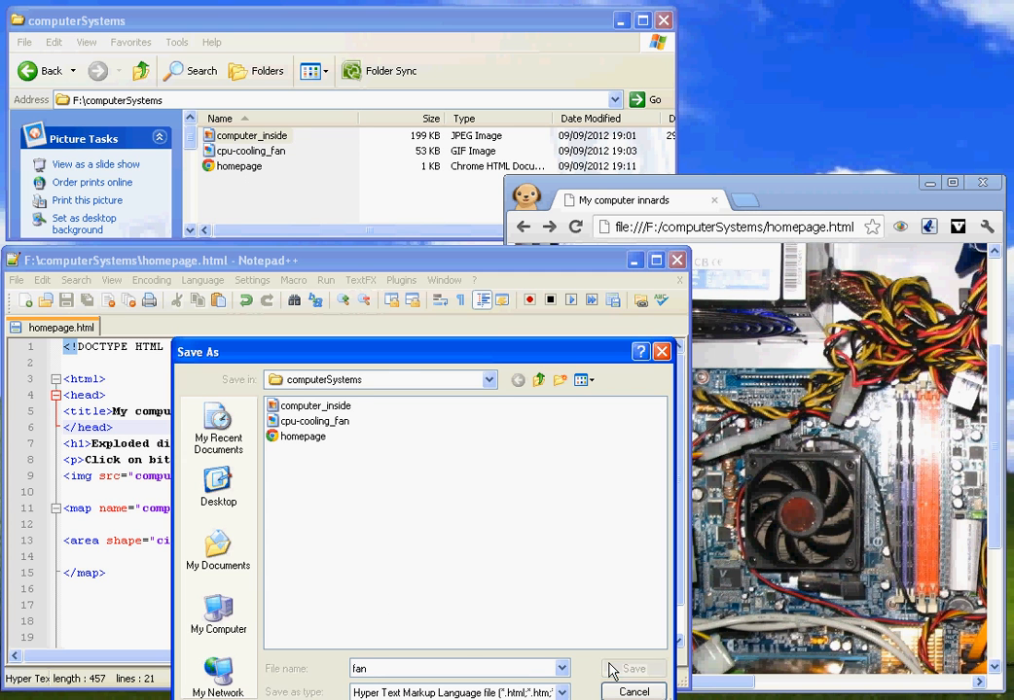
left_click(633, 669)
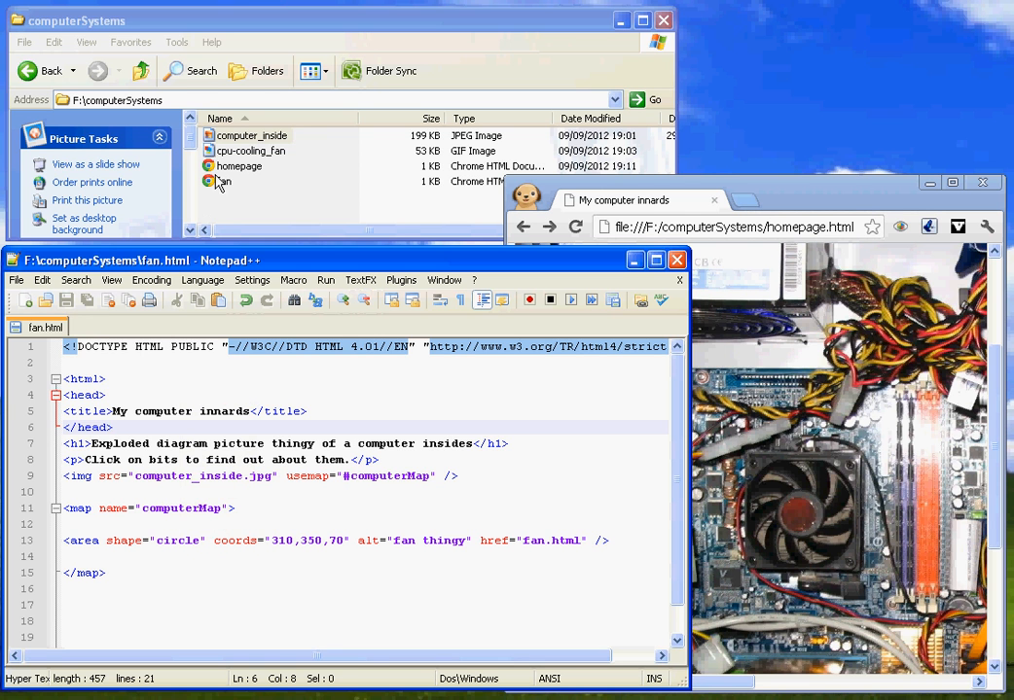
mouse_move(207, 444)
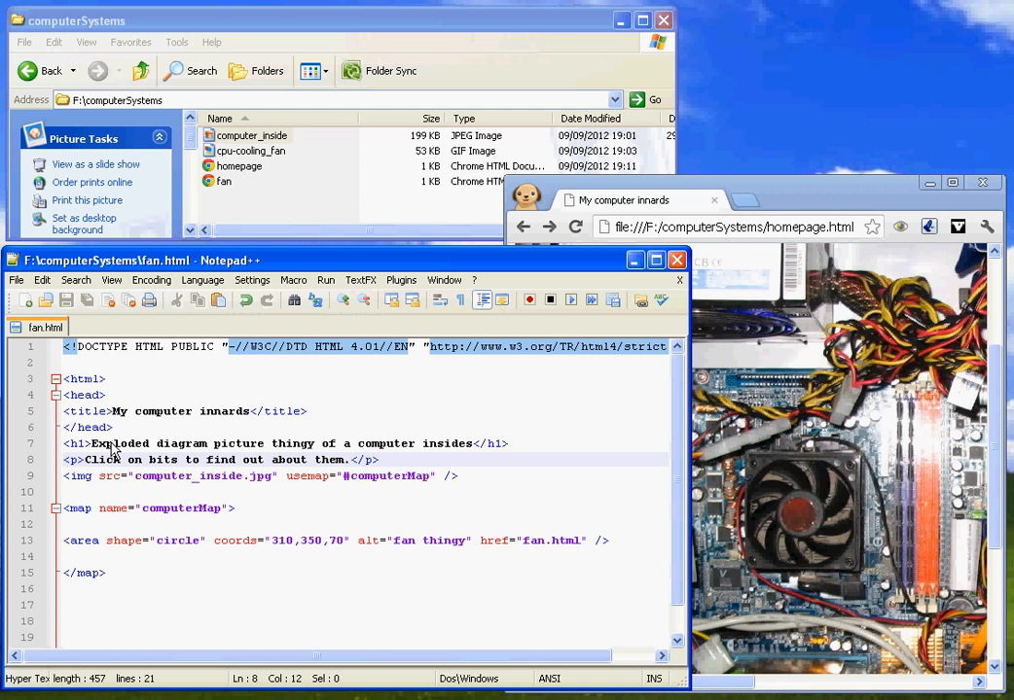
- Retitle the page 'A CPU fan' and change the heading to 'Big piccie of a fan thing'
left_click(117, 410)
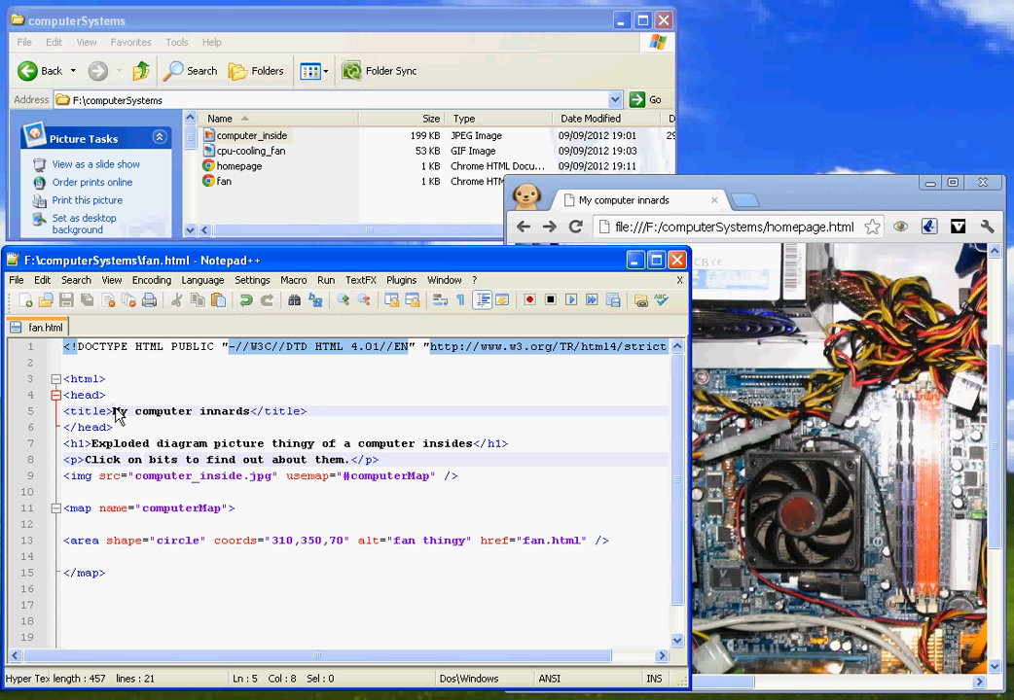
left_click_drag(115, 411, 248, 410)
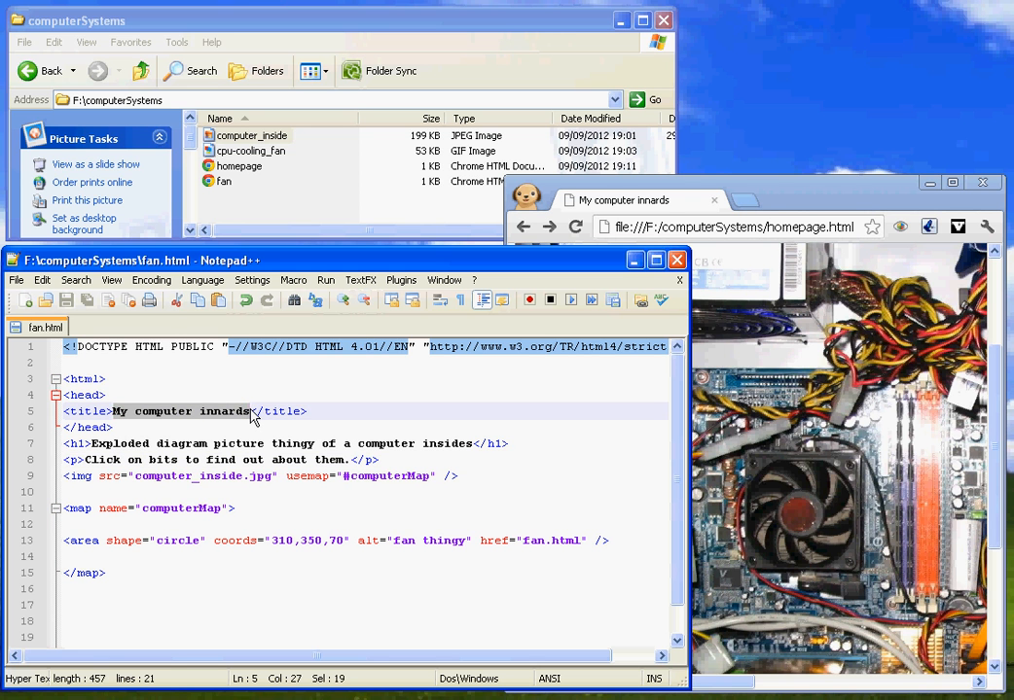
type("A CPU")
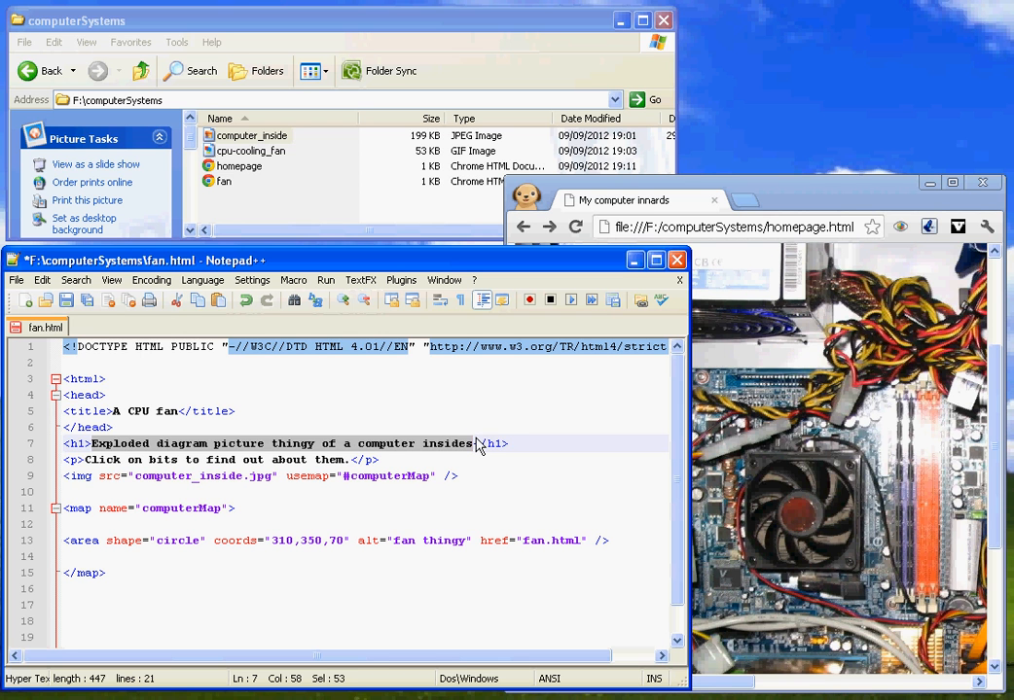
type("Big piccie of a fan</h1>")
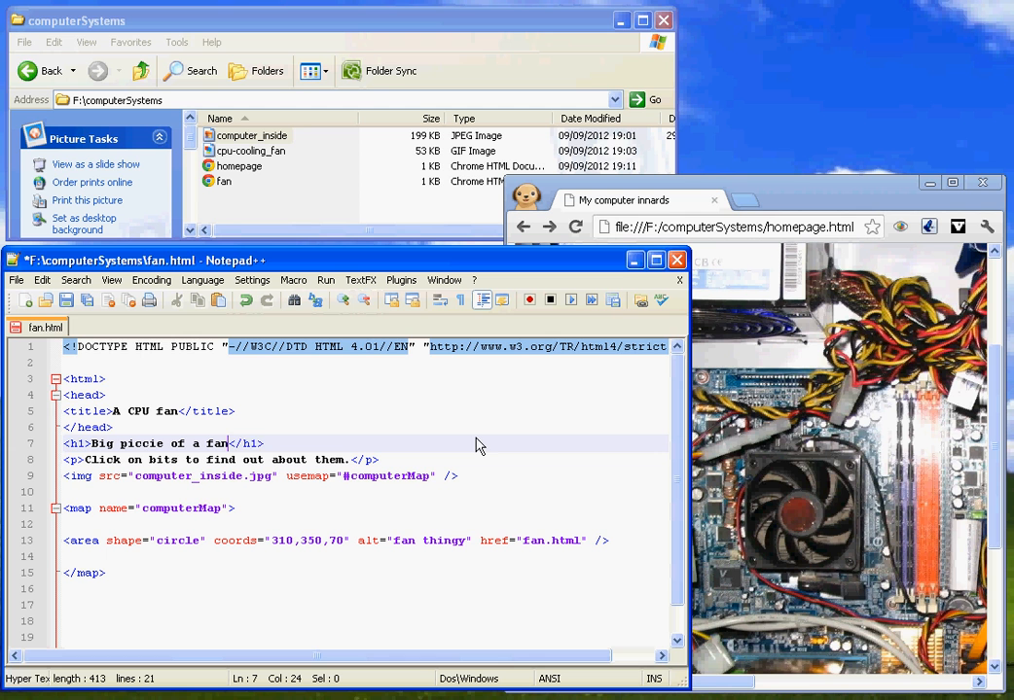
type("thing")
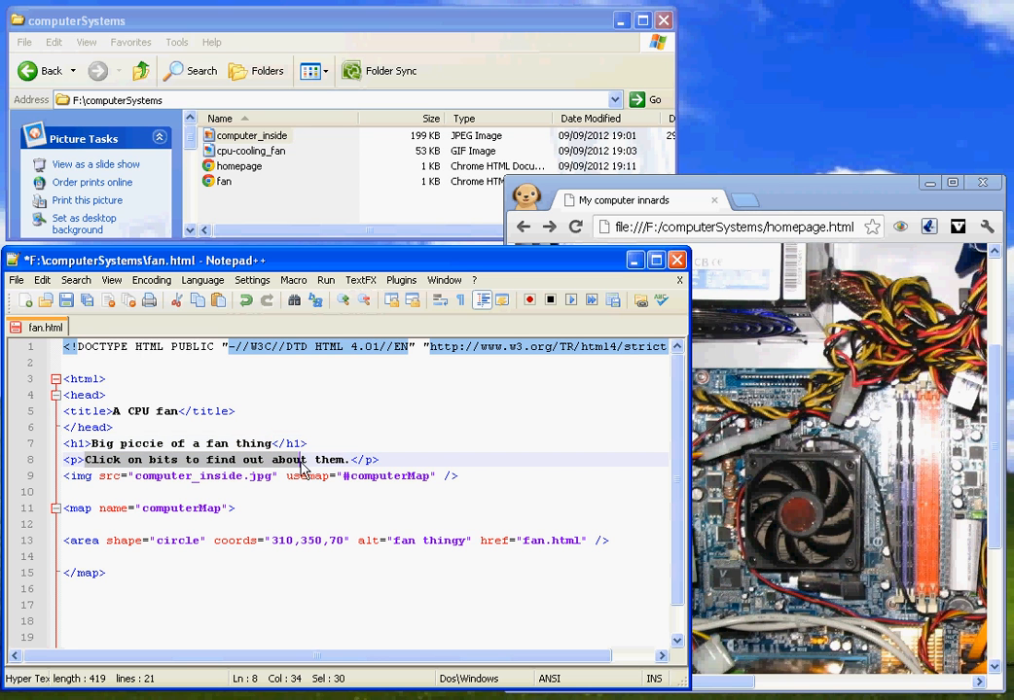
- Rewrite the paragraph: a CPU fan, smaller than a power fan, slower to dry hair
type("T.</p>")
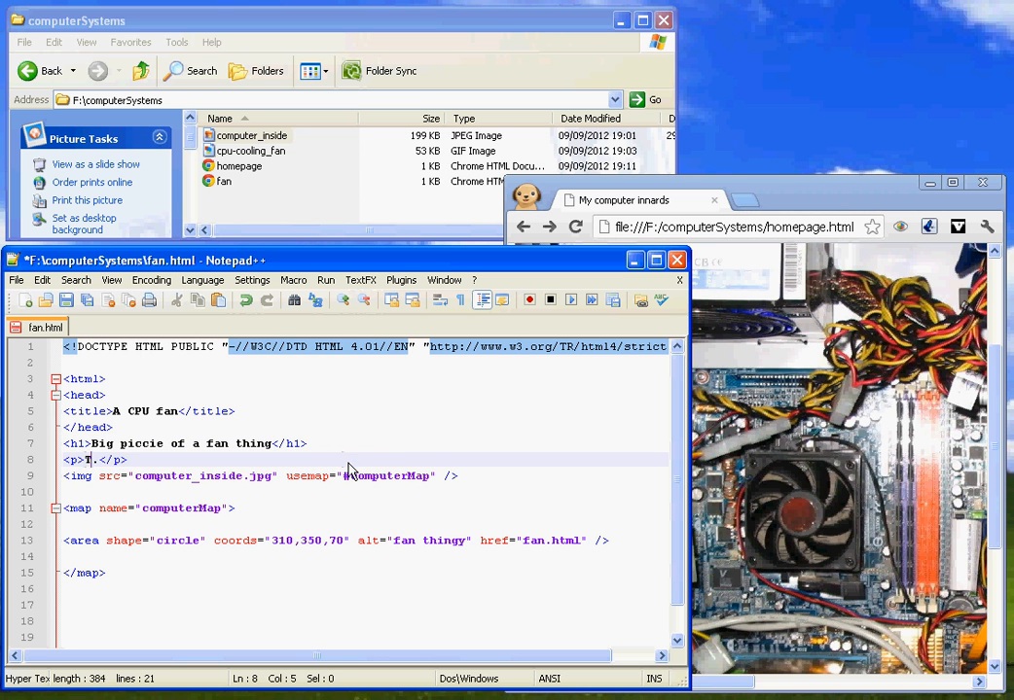
type("his is a")
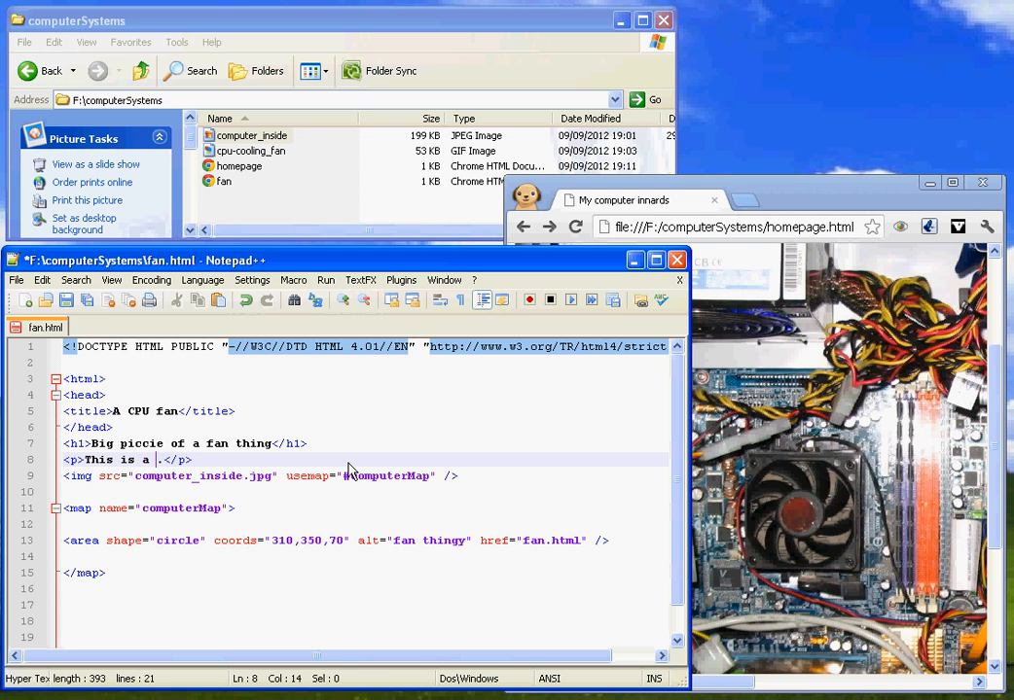
type("cpu fan")
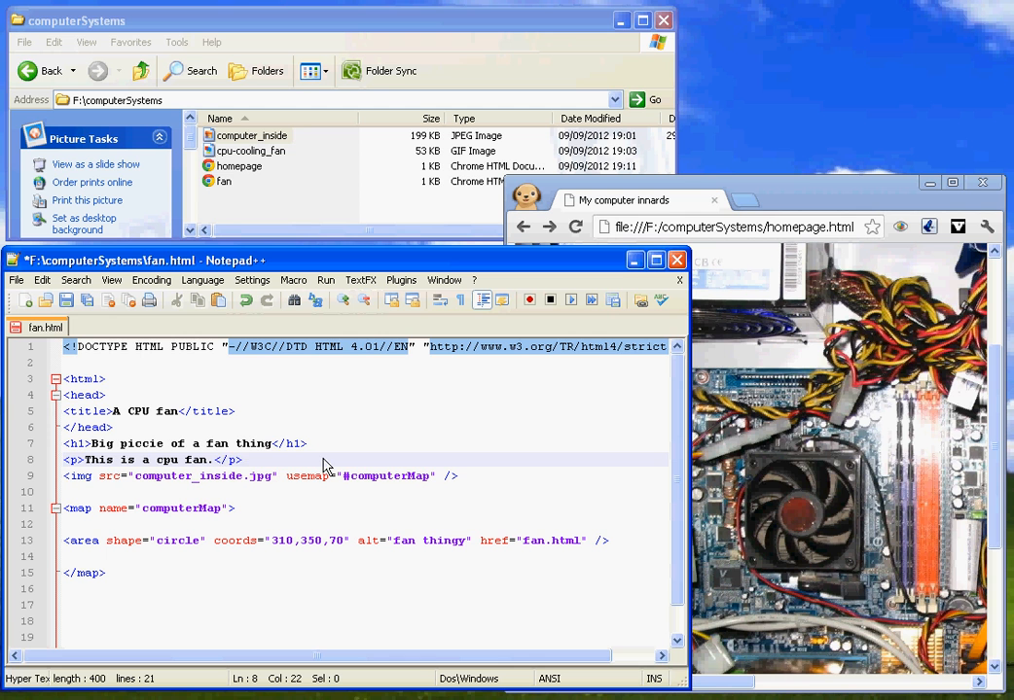
type("It's a lot")
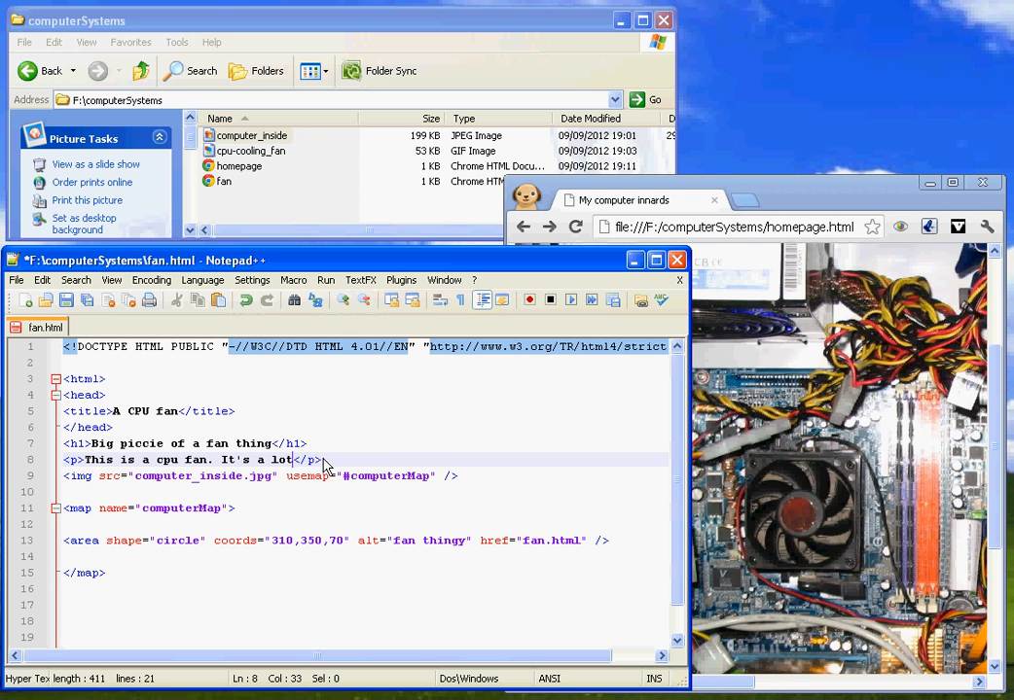
type("smaller than")
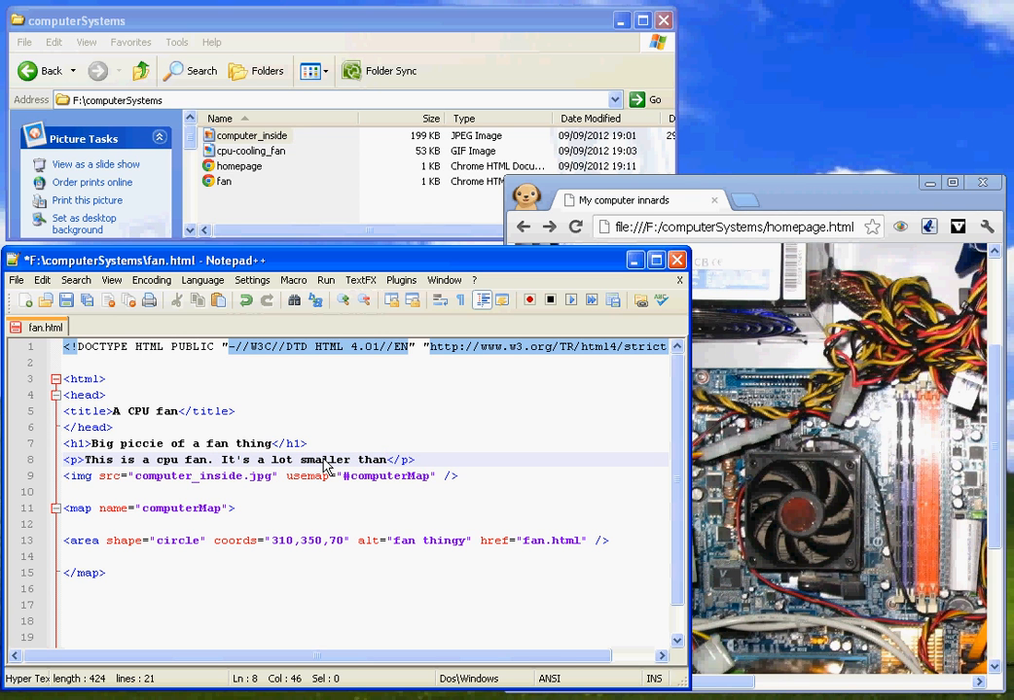
type("a power supply f")
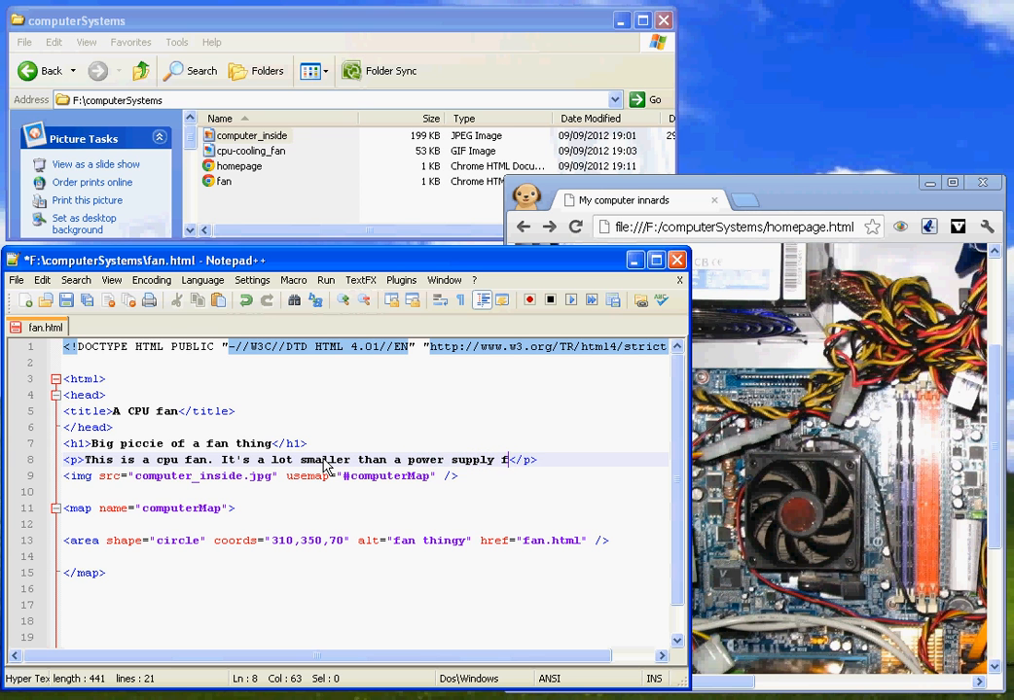
type("an,")
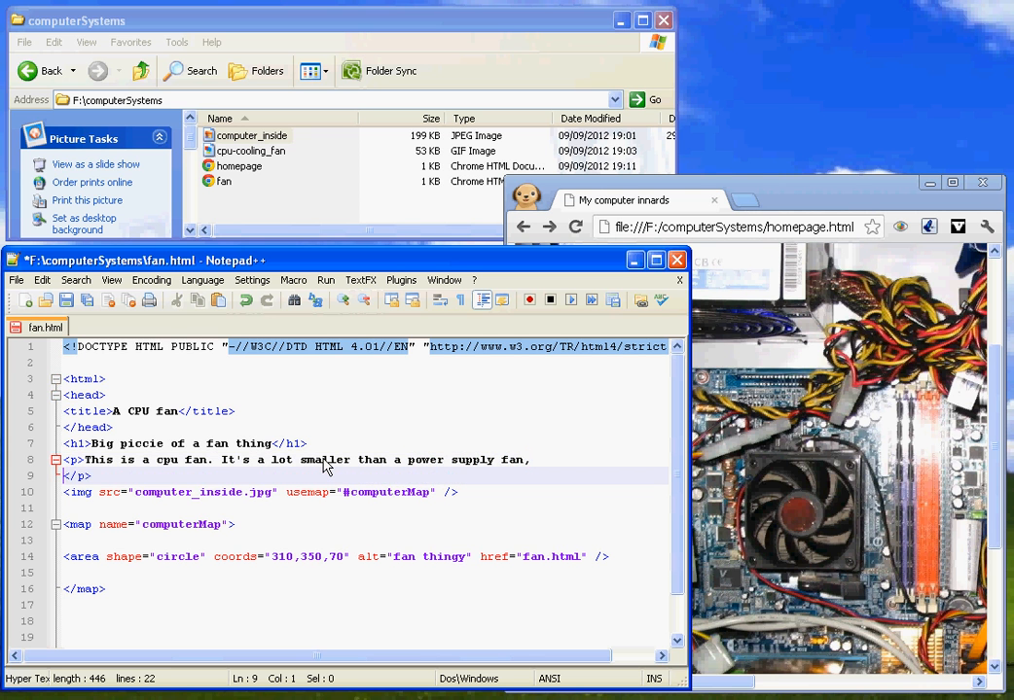
type("so will tak e")
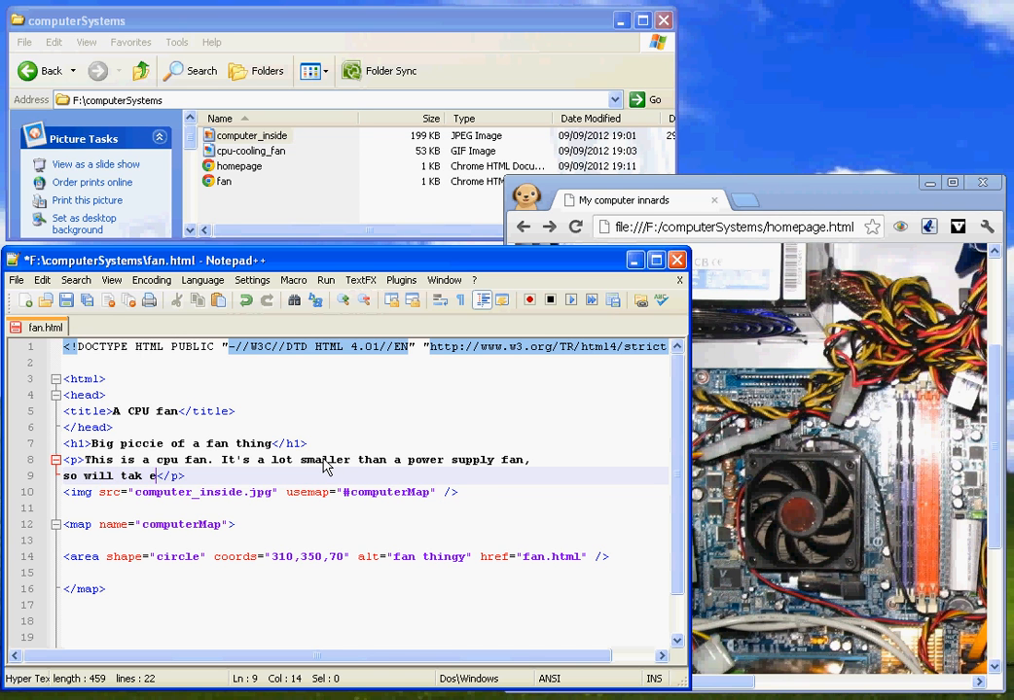
type("longer to")
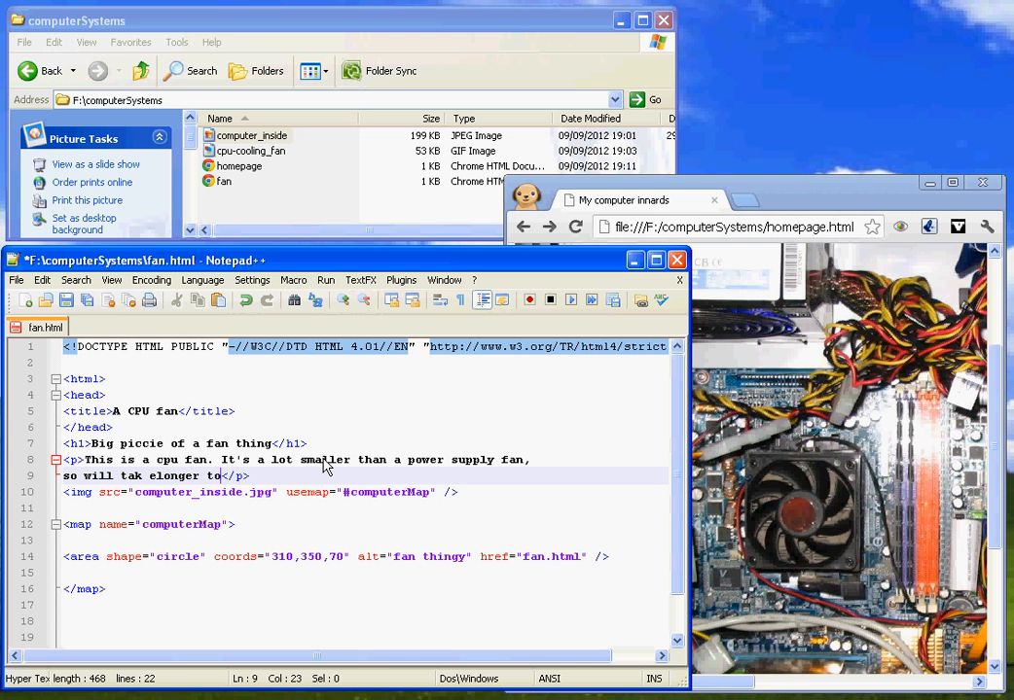
type("dry")
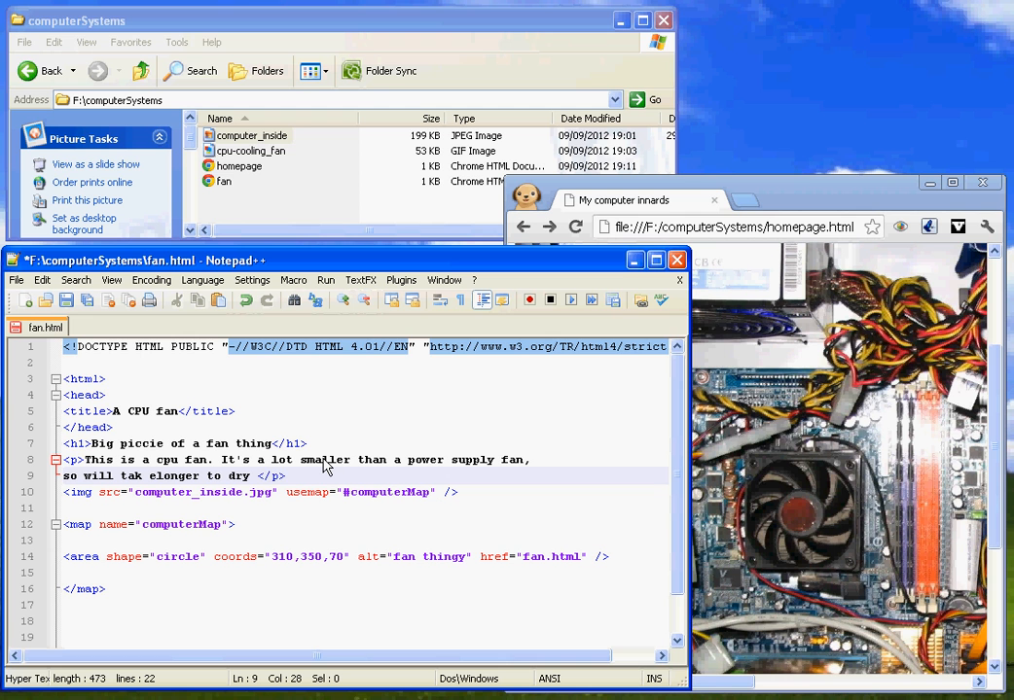
type("your hair. The m")
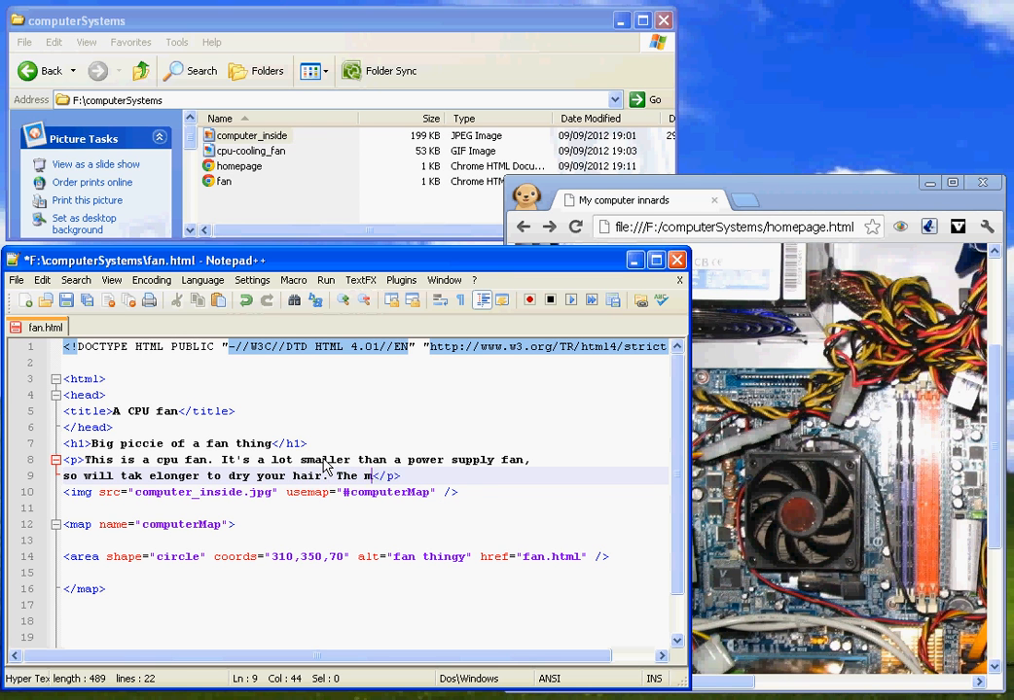
- Continue the paragraph about the metal grille bolted on and bugs keeping warm
type("etal grid its")
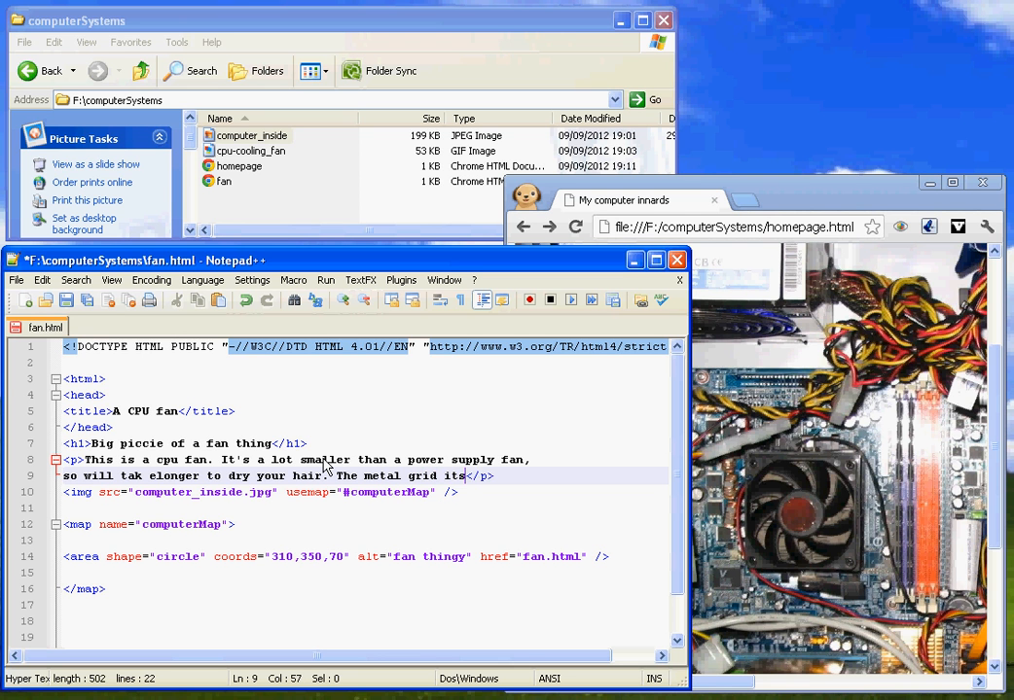
type("bolted to")
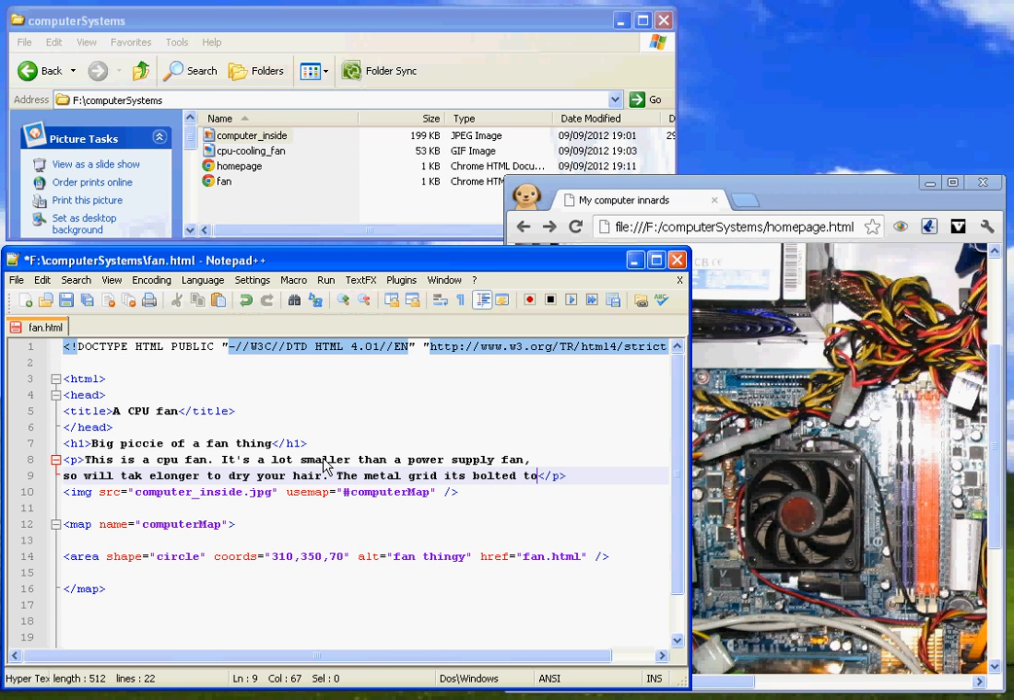
key("Enter")
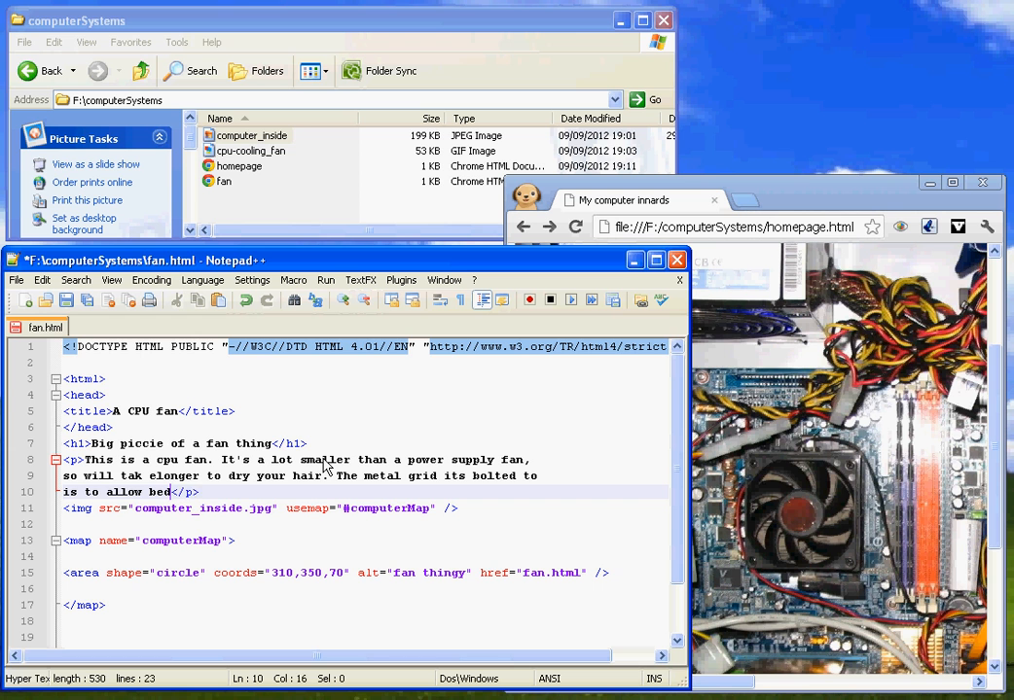
type("bugs to crawl in and keep")
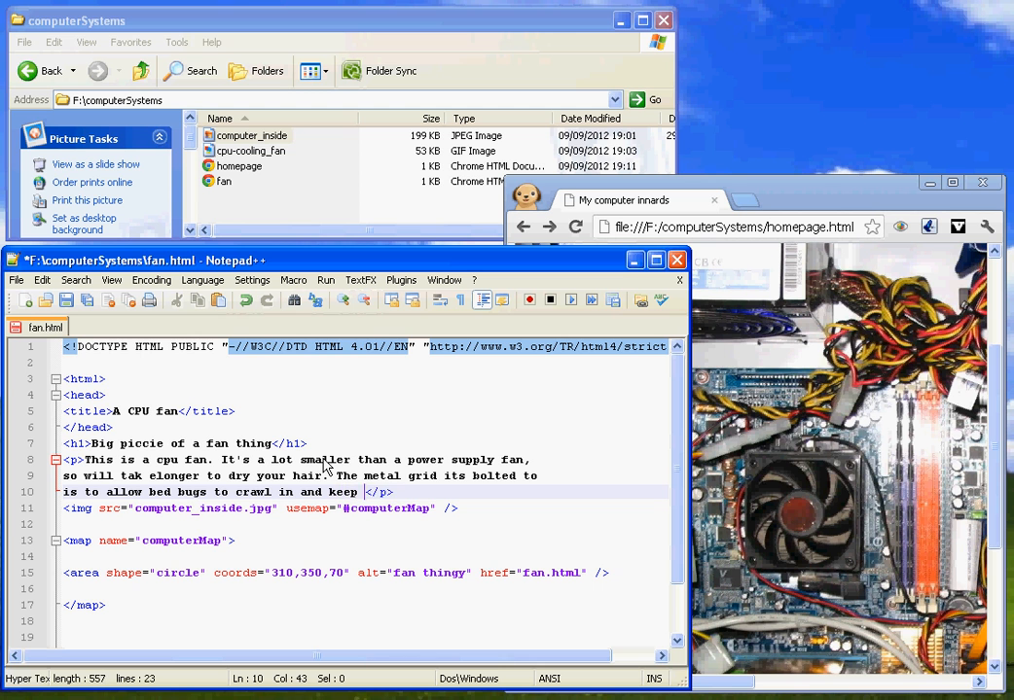
type("warm.")
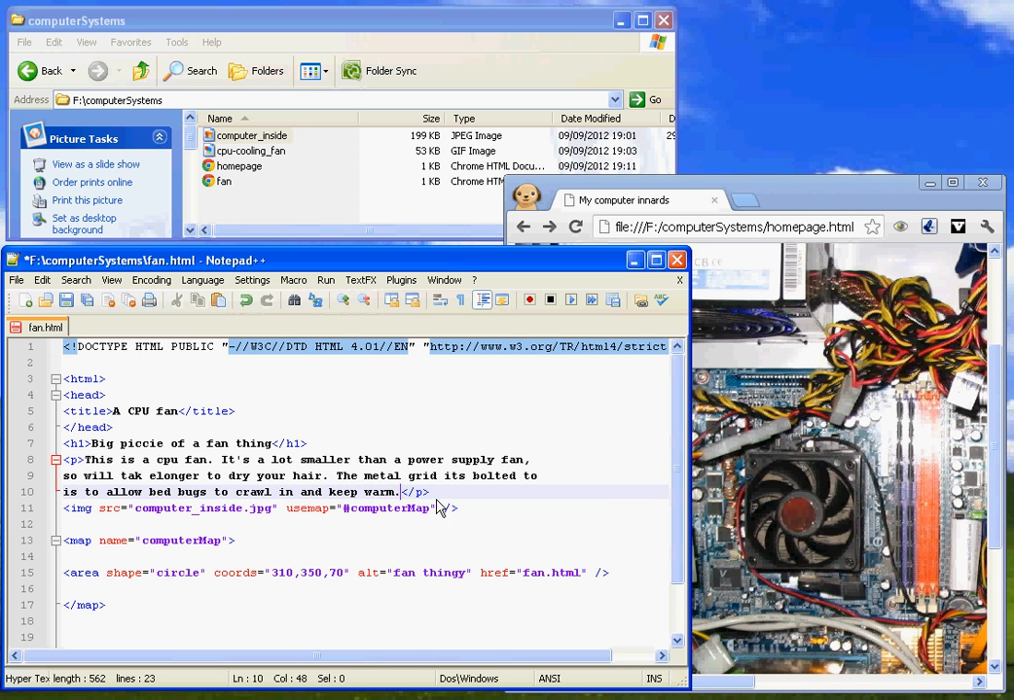
- Replace the copied img and map code with <img src="cpu_cooling_fan.gif"/>
key("Enter")
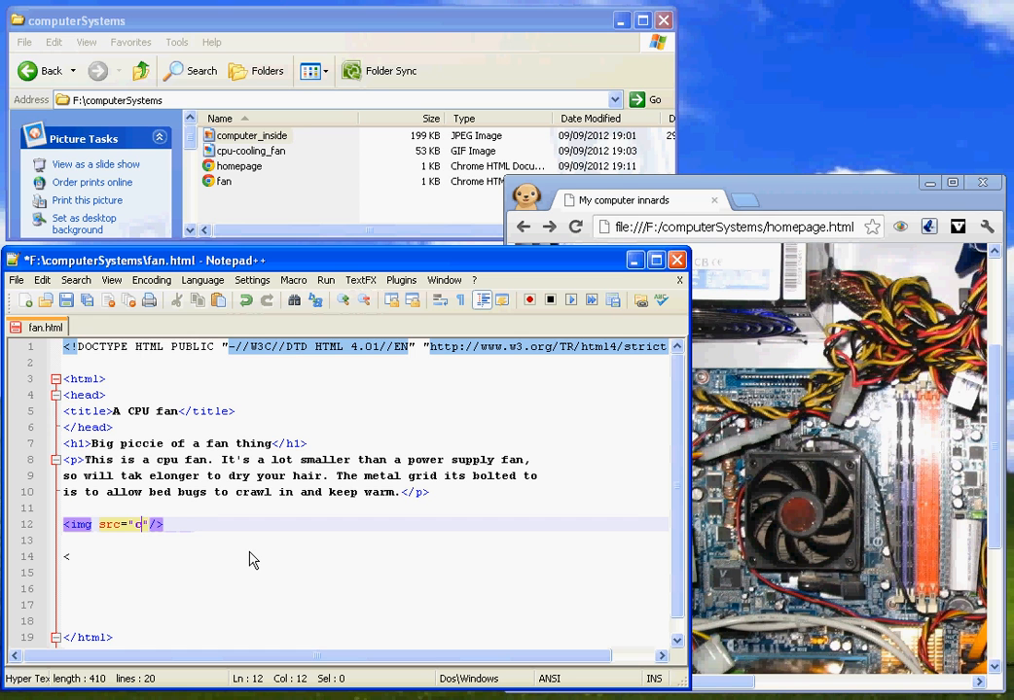
key("Backspace")
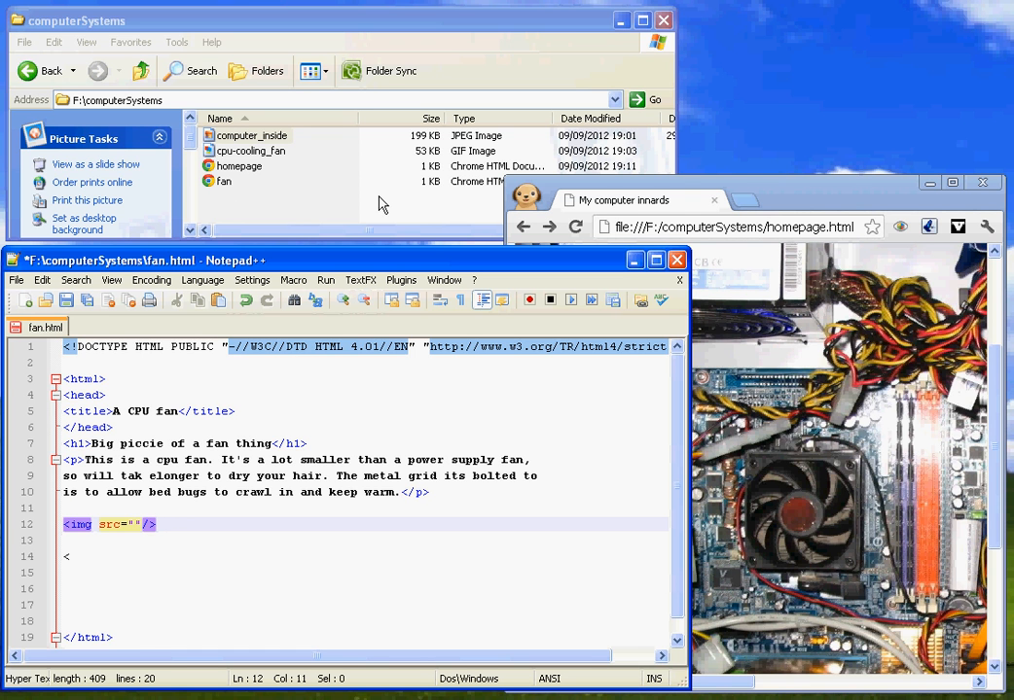
mouse_move(282, 160)
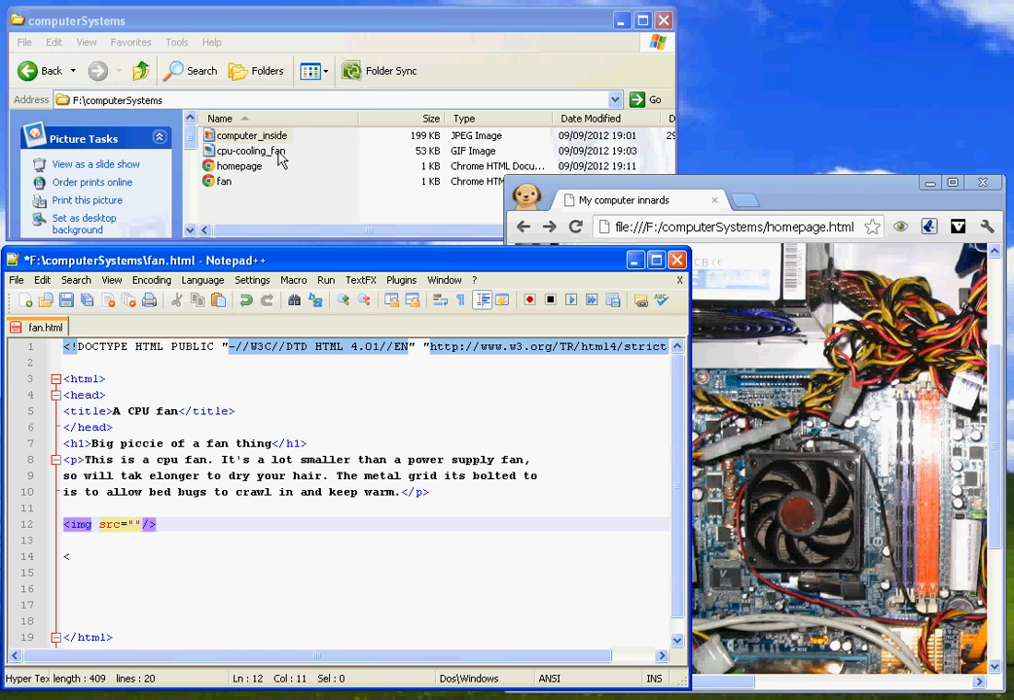
type("cpu_cooling_fan")
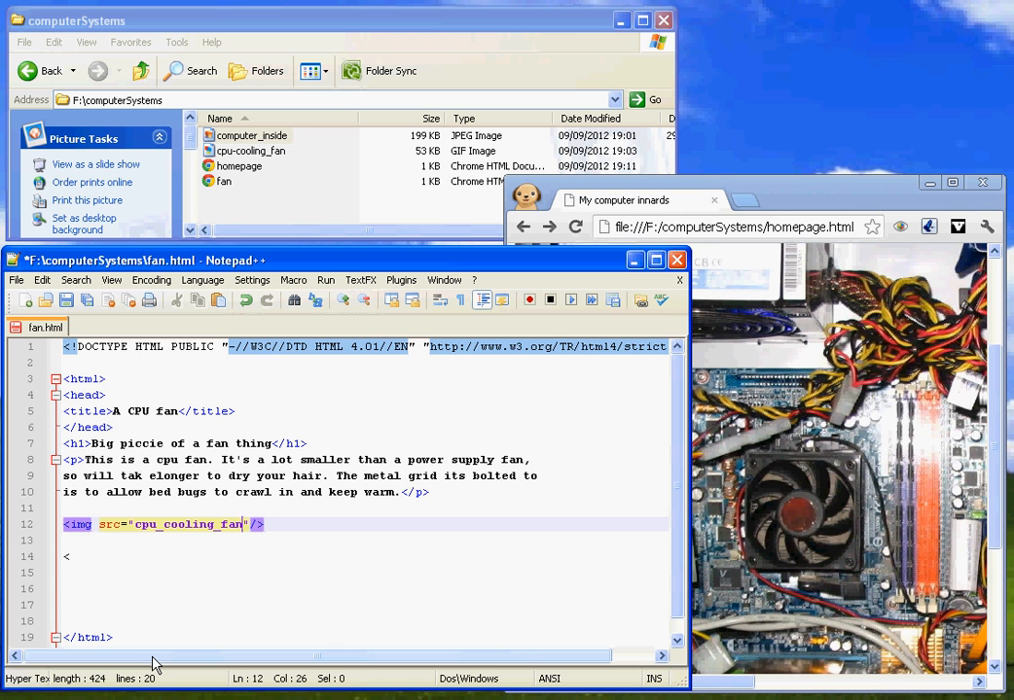
type(".gif")
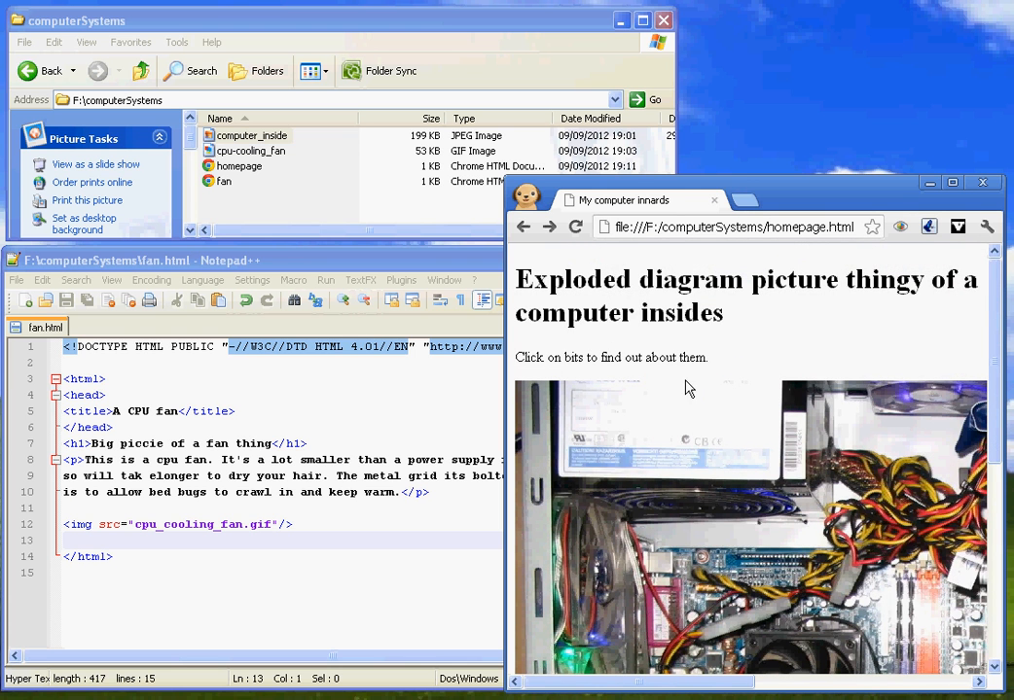
mouse_move(601, 203)
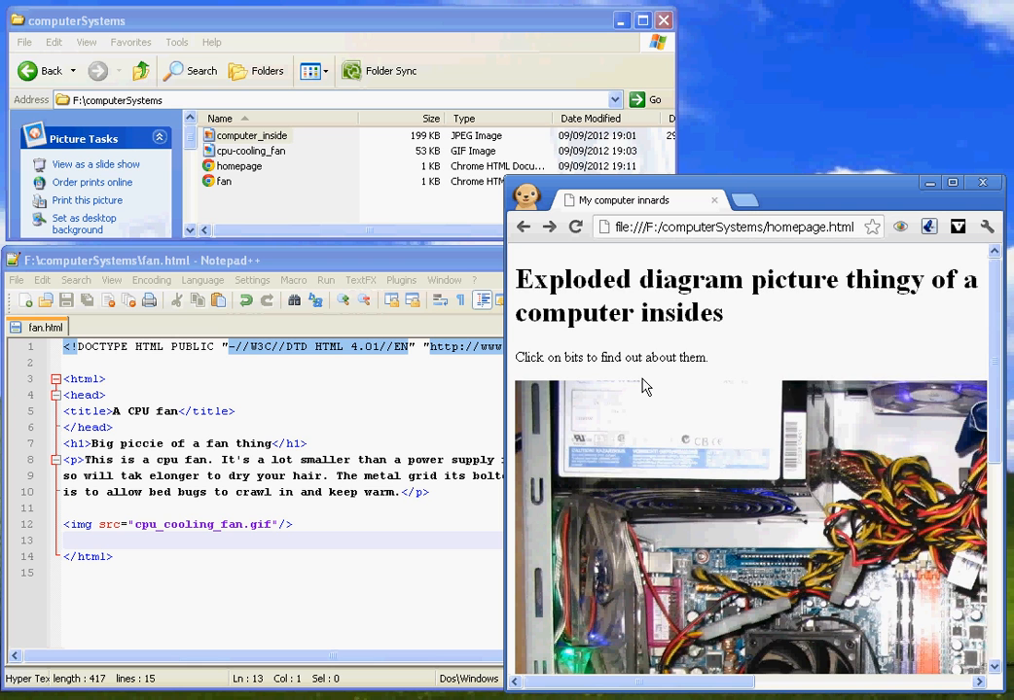
- Scroll the homepage down to bring the CPU fan area of the computer photo into view
scroll("down", 3)
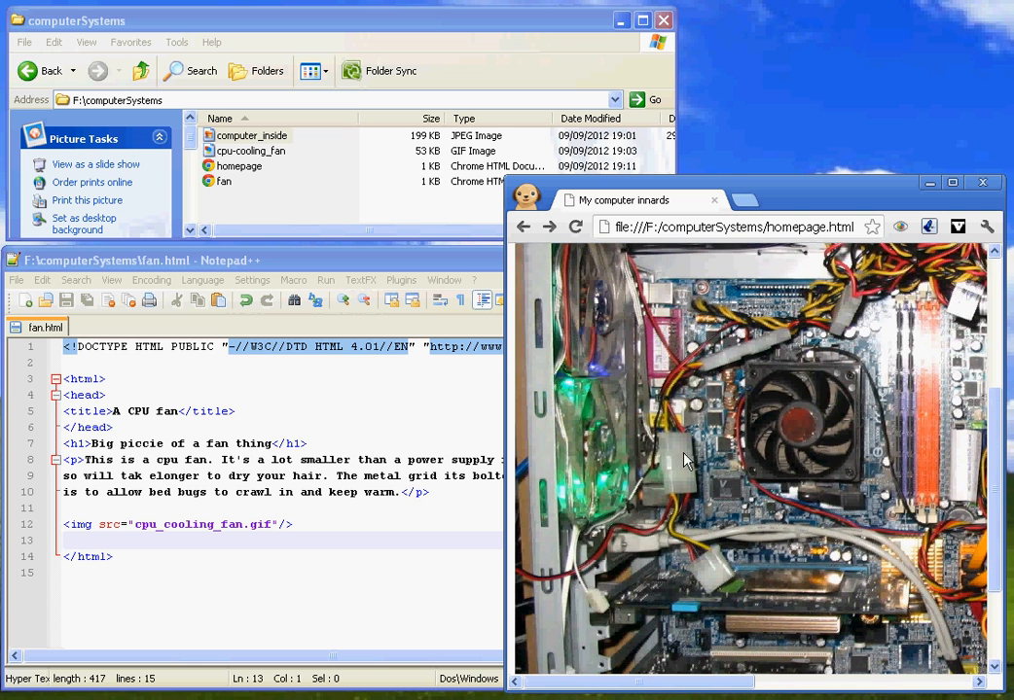
mouse_move(796, 431)
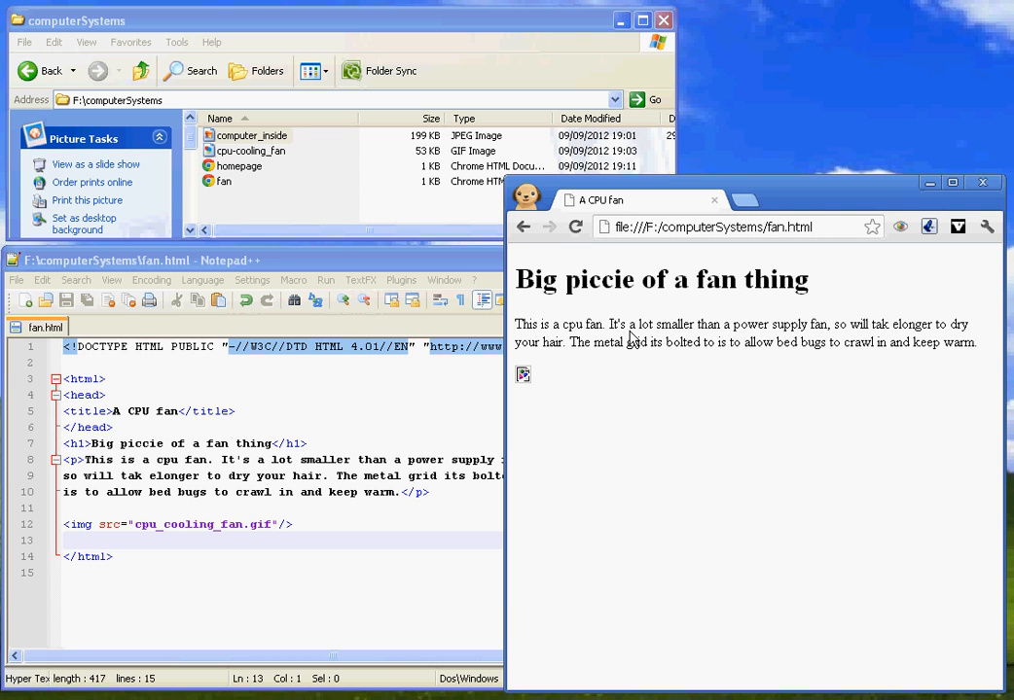
mouse_move(706, 341)
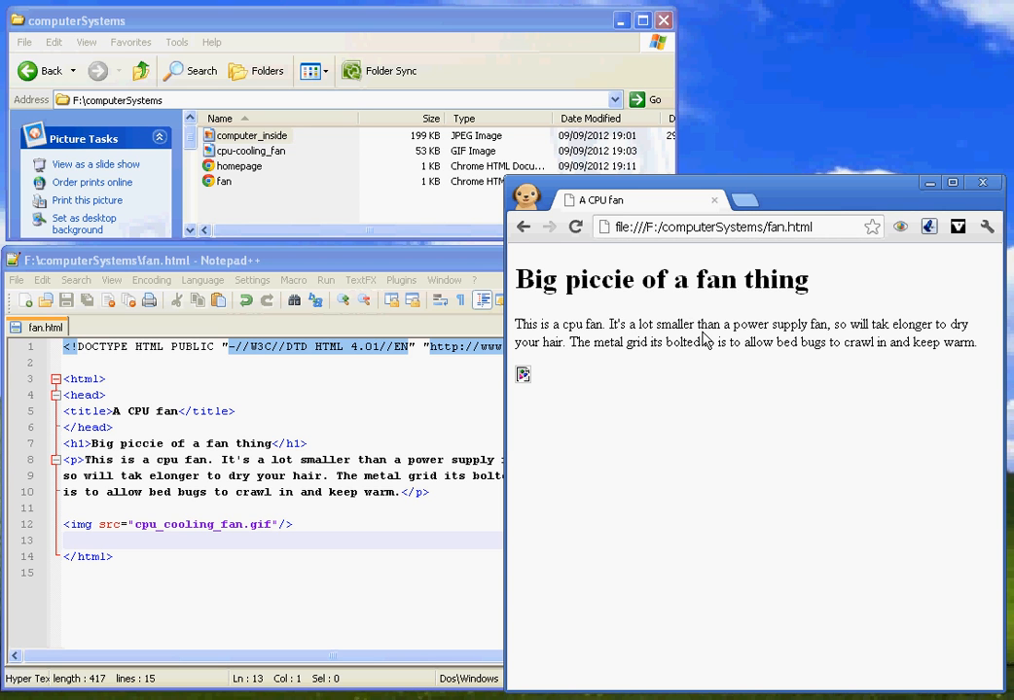
mouse_move(526, 380)
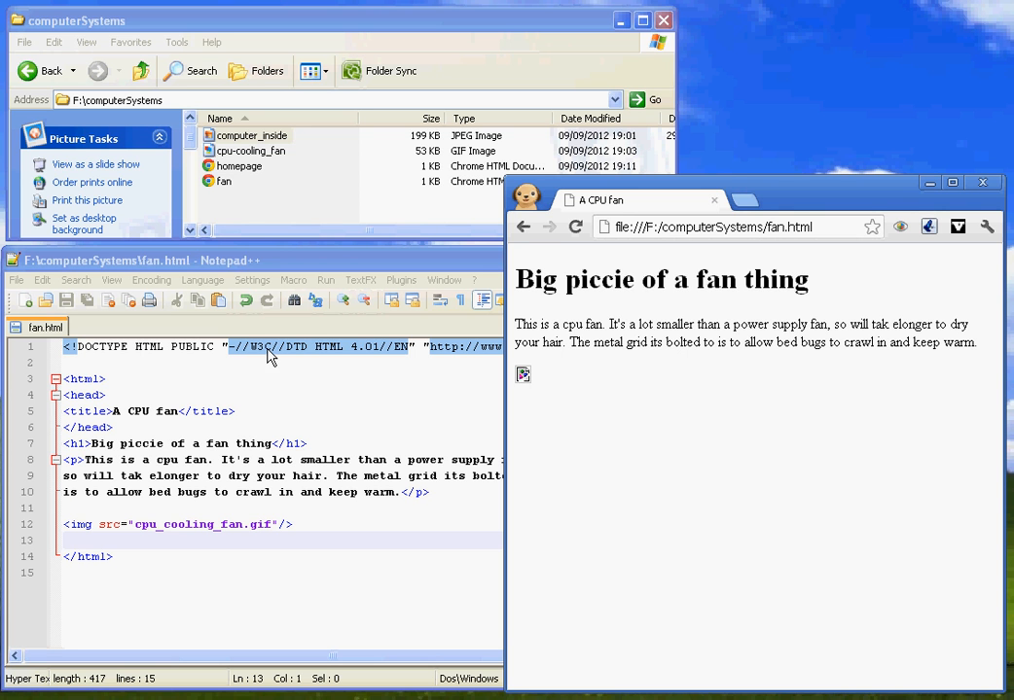
mouse_move(249, 164)
type("-")
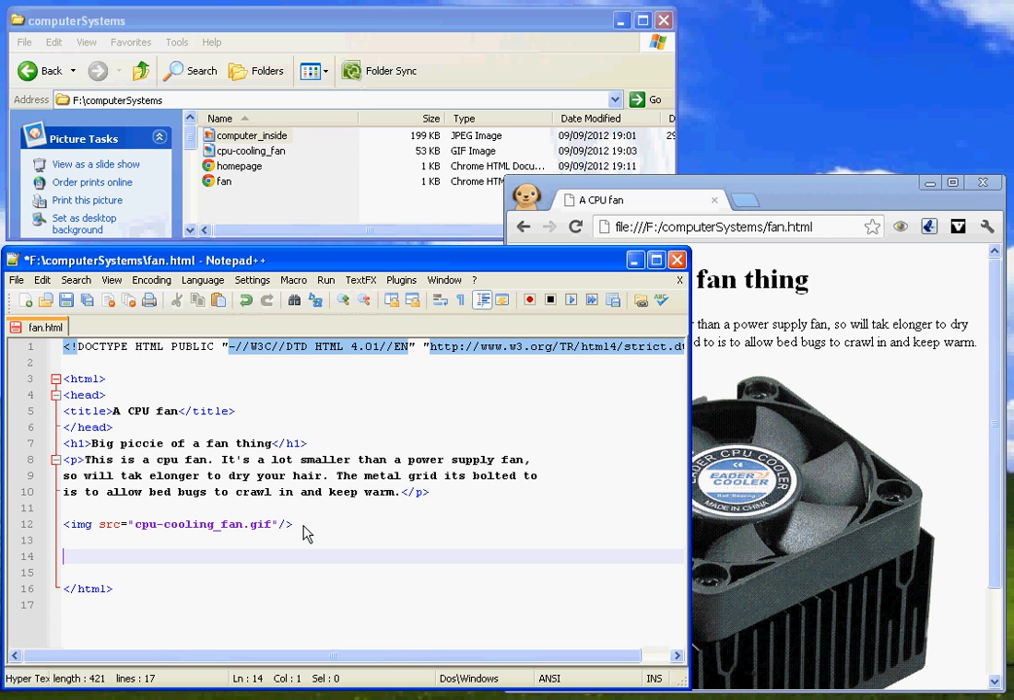
- Type <a href="homepage.html"> link with text 'Click here to get back' below the fan image
type("<a hre")
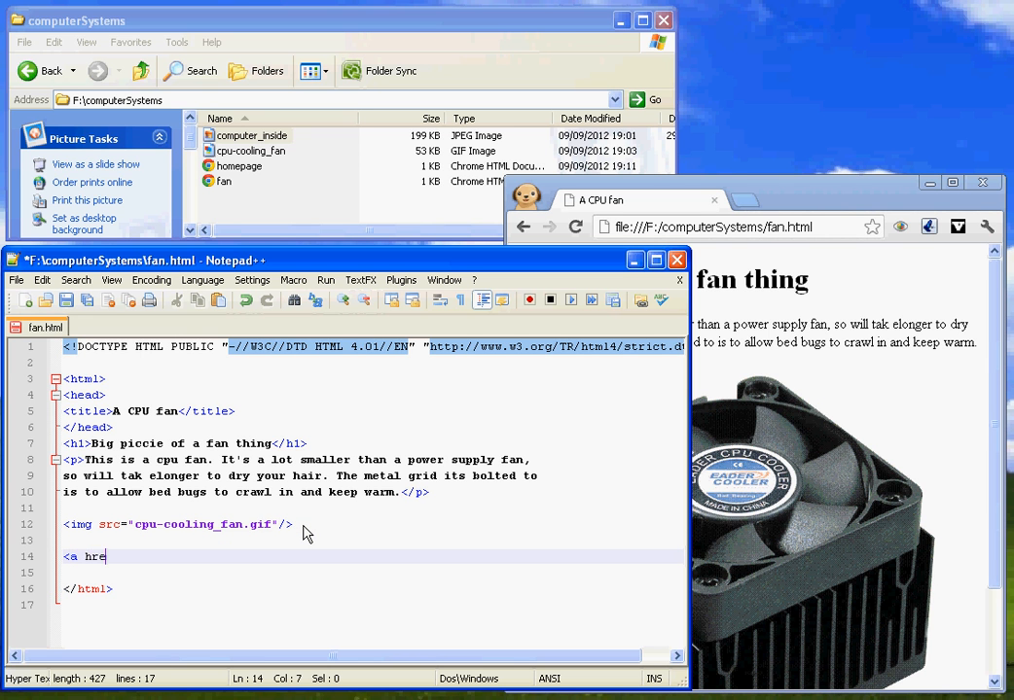
type("f=")
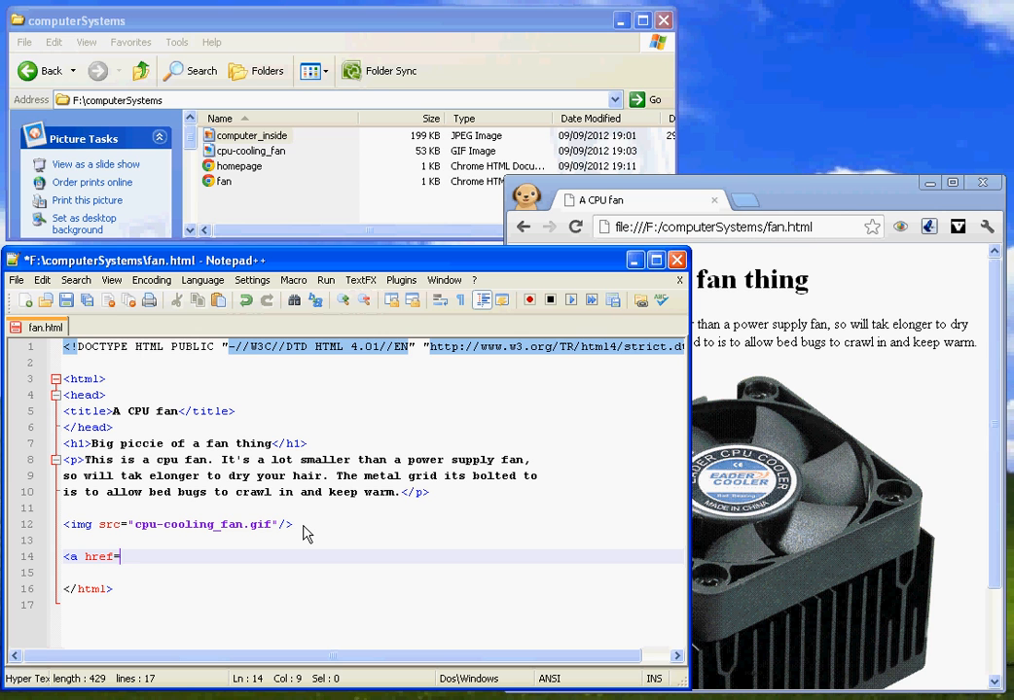
type("\"")
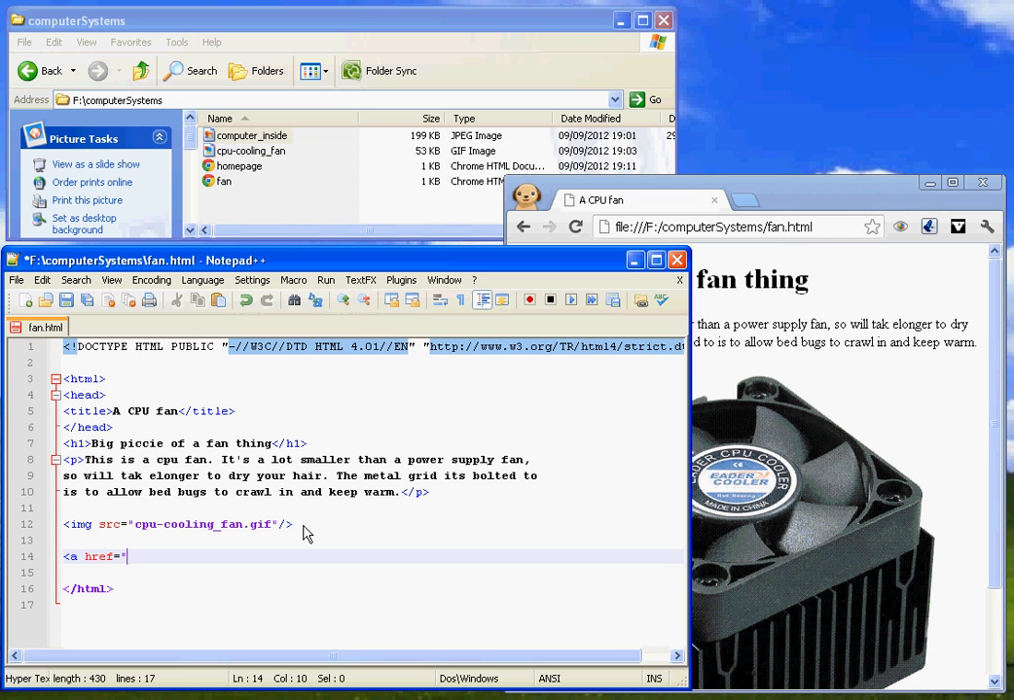
type("h")
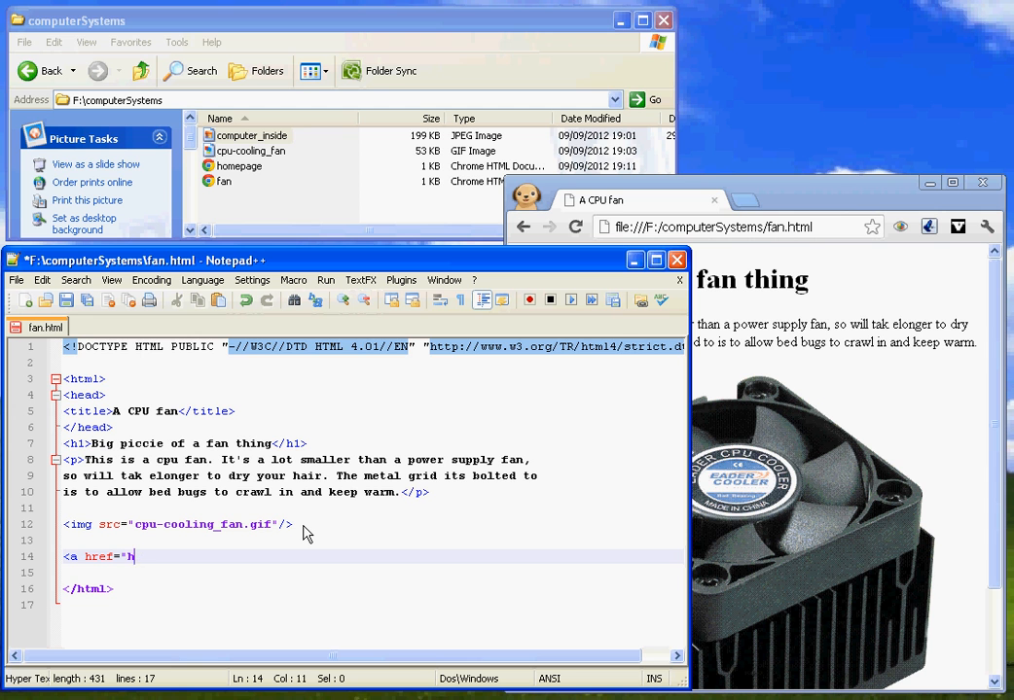
type("omepage.")
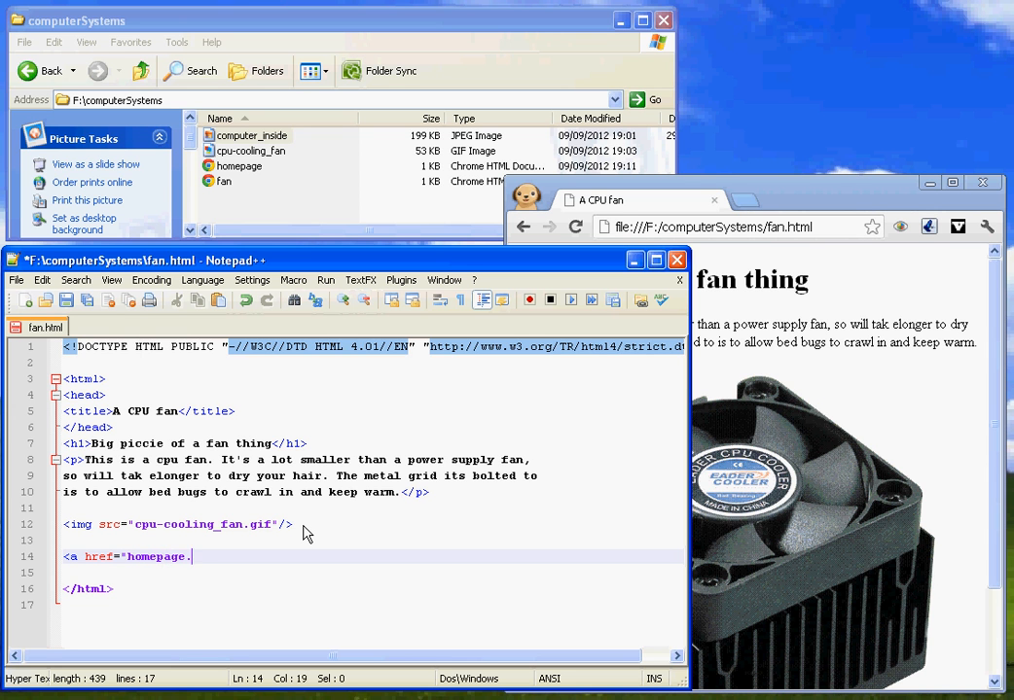
type("html\"")
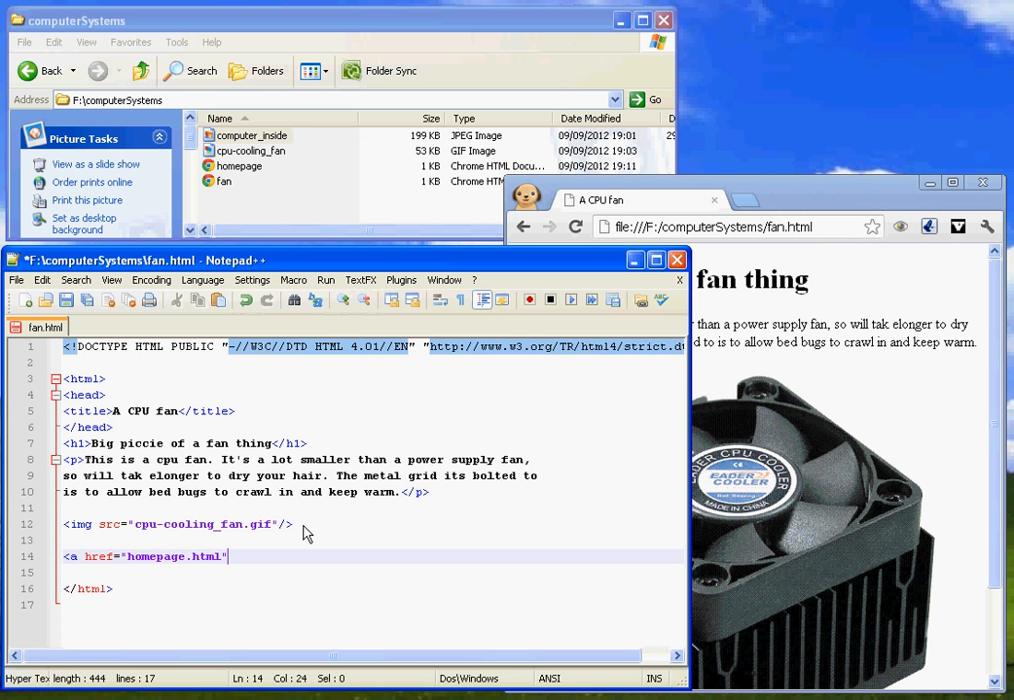
type("></a>")
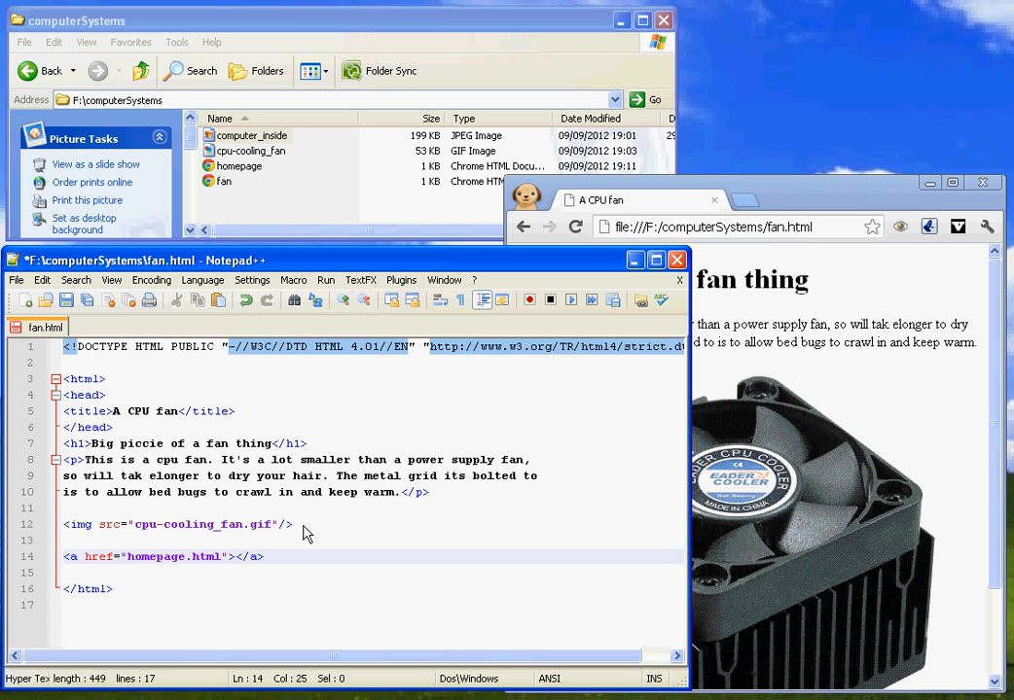
type("Click here to get back")
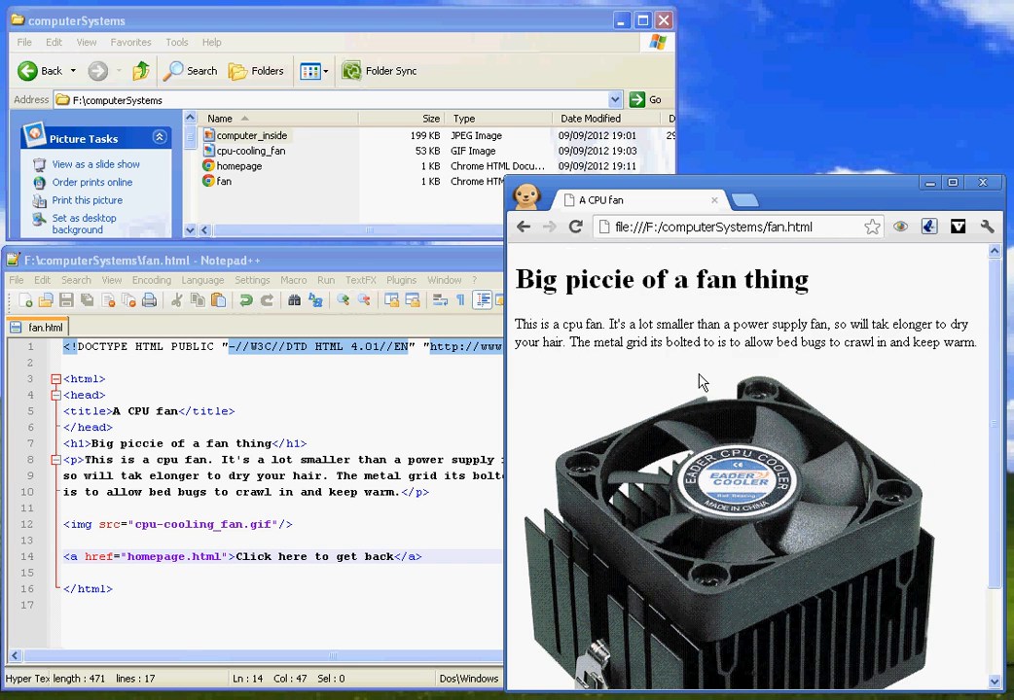
- Scroll down the reloaded fan page to reach the 'Click here to get back' link
scroll("down", 3)
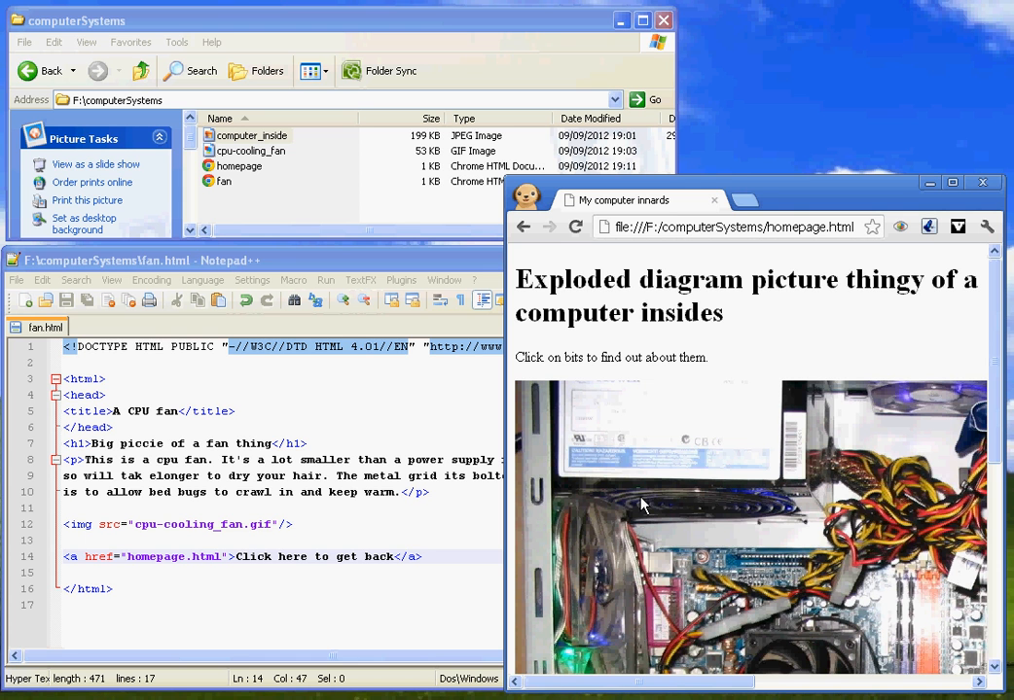
mouse_move(496, 516)
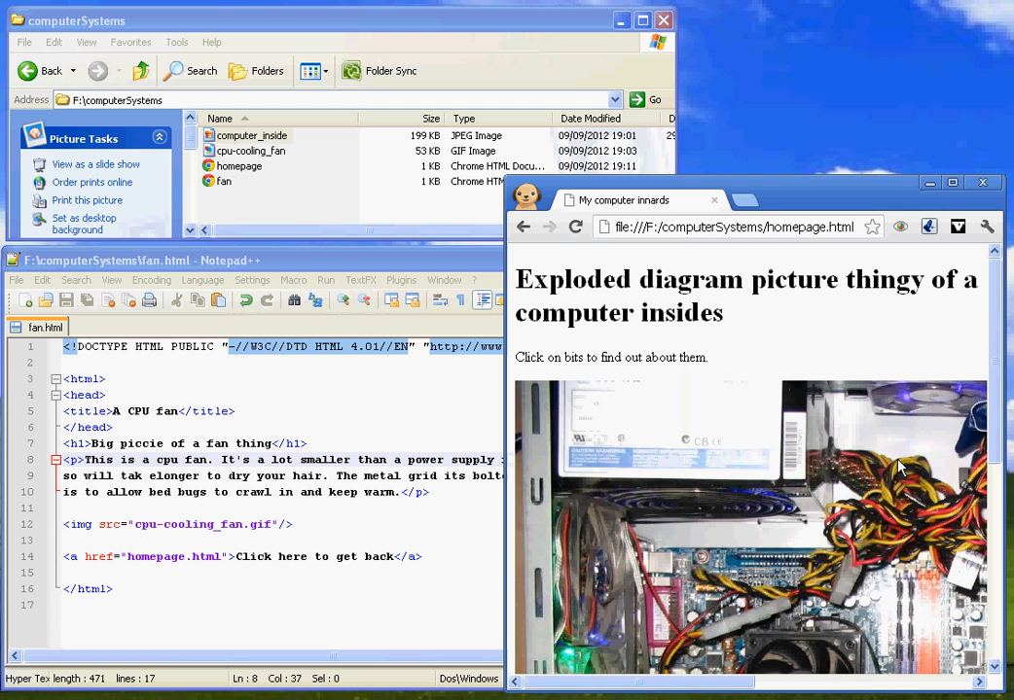
mouse_move(255, 474)
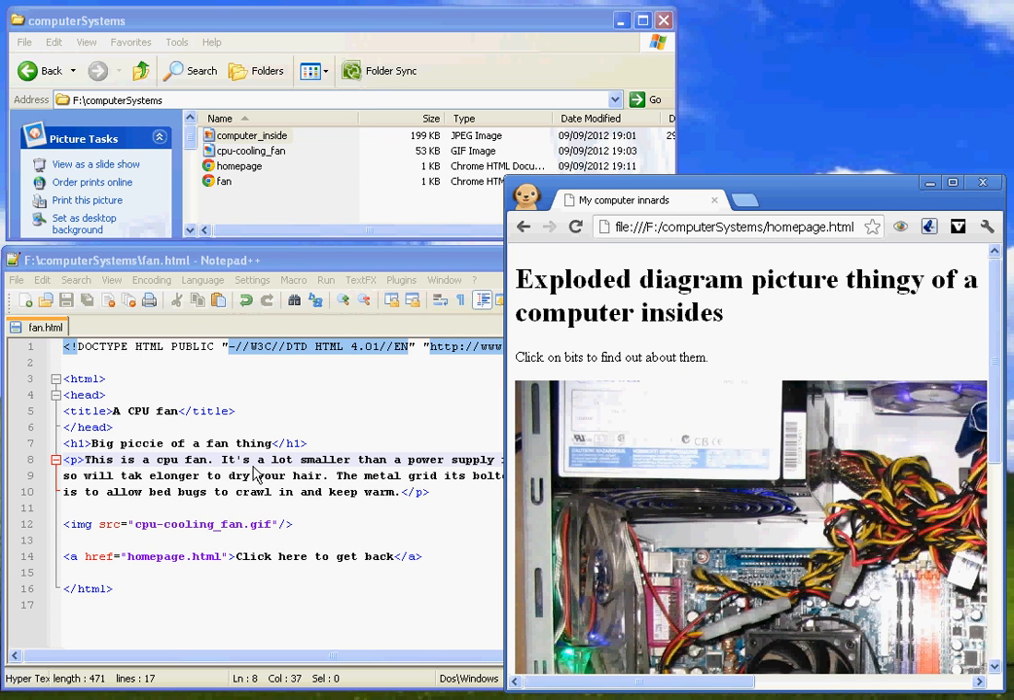